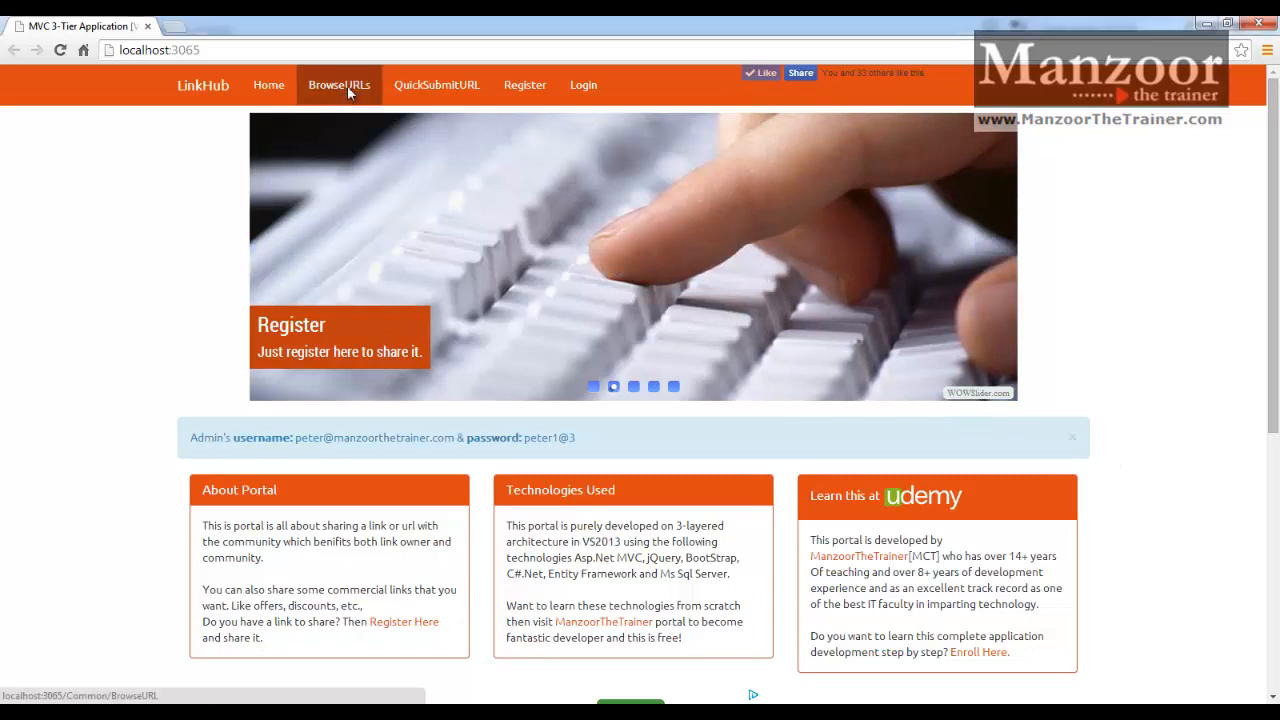
- Open the LinkHub Browse URLs page from the navigation bar
left_click(340, 84)
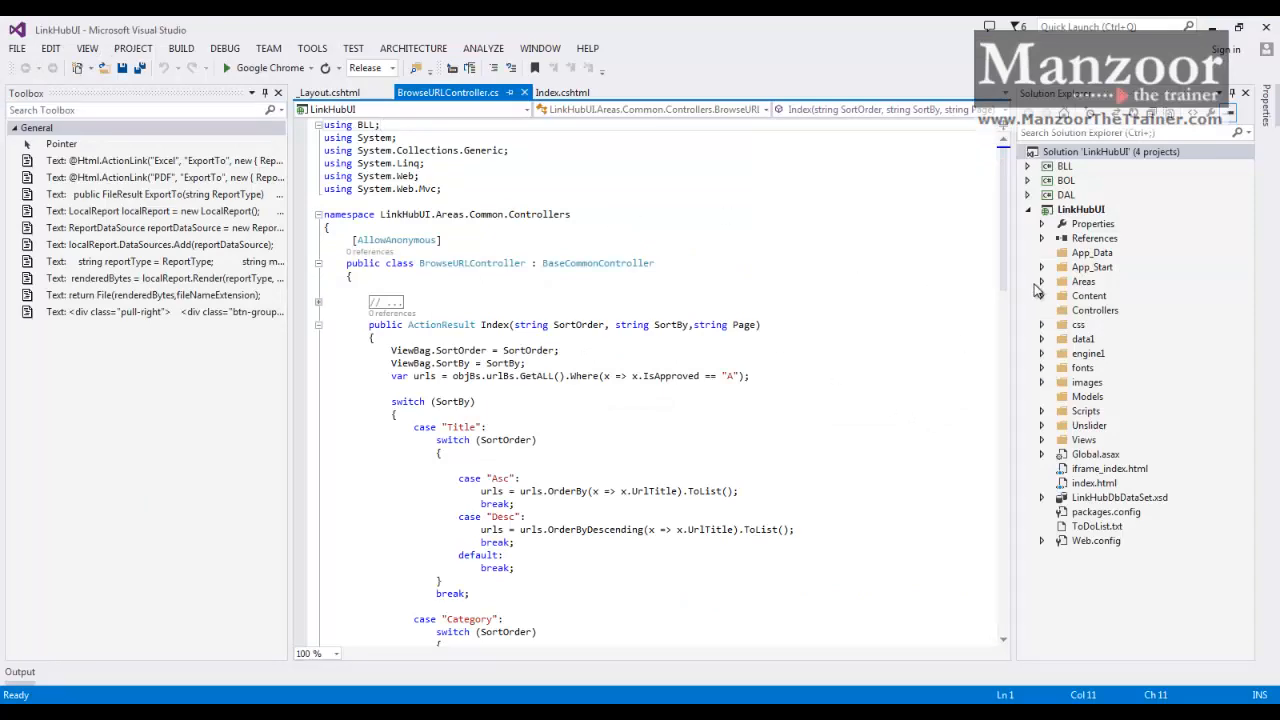
- Open Index.cshtml under Areas > Common > Views > BrowseURL in Solution Explorer
left_click(1042, 280)
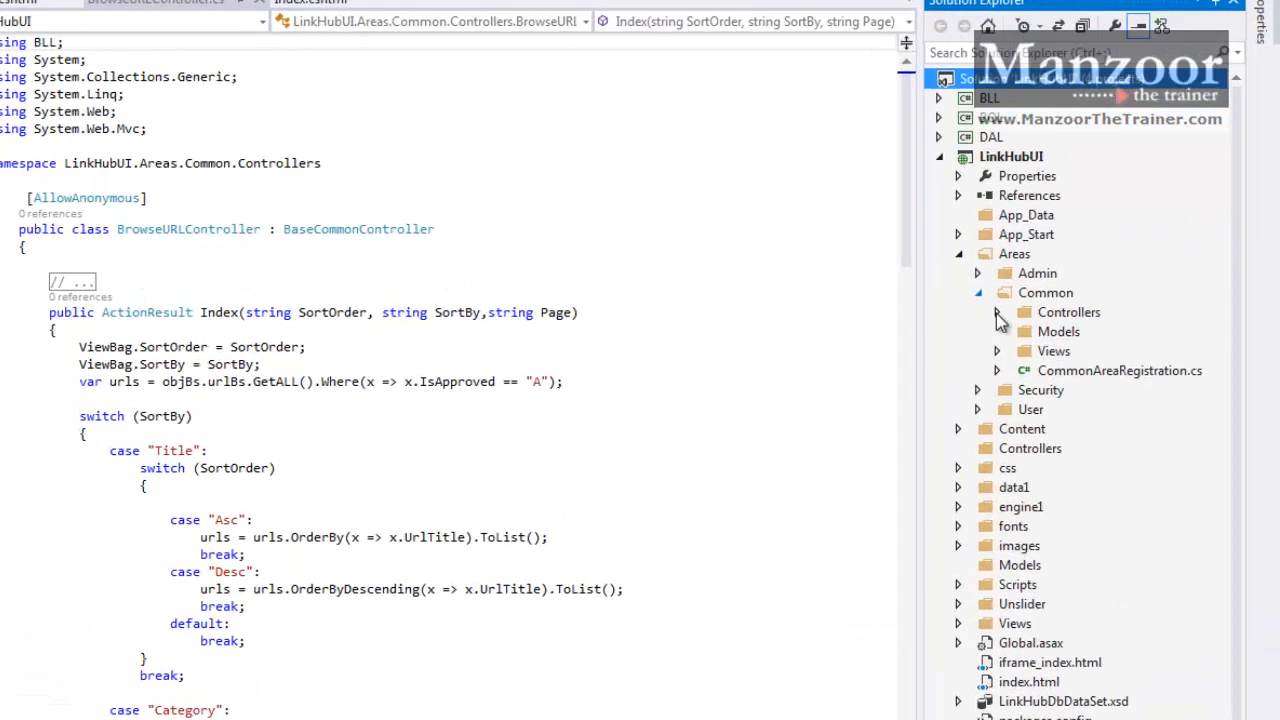
left_click(996, 350)
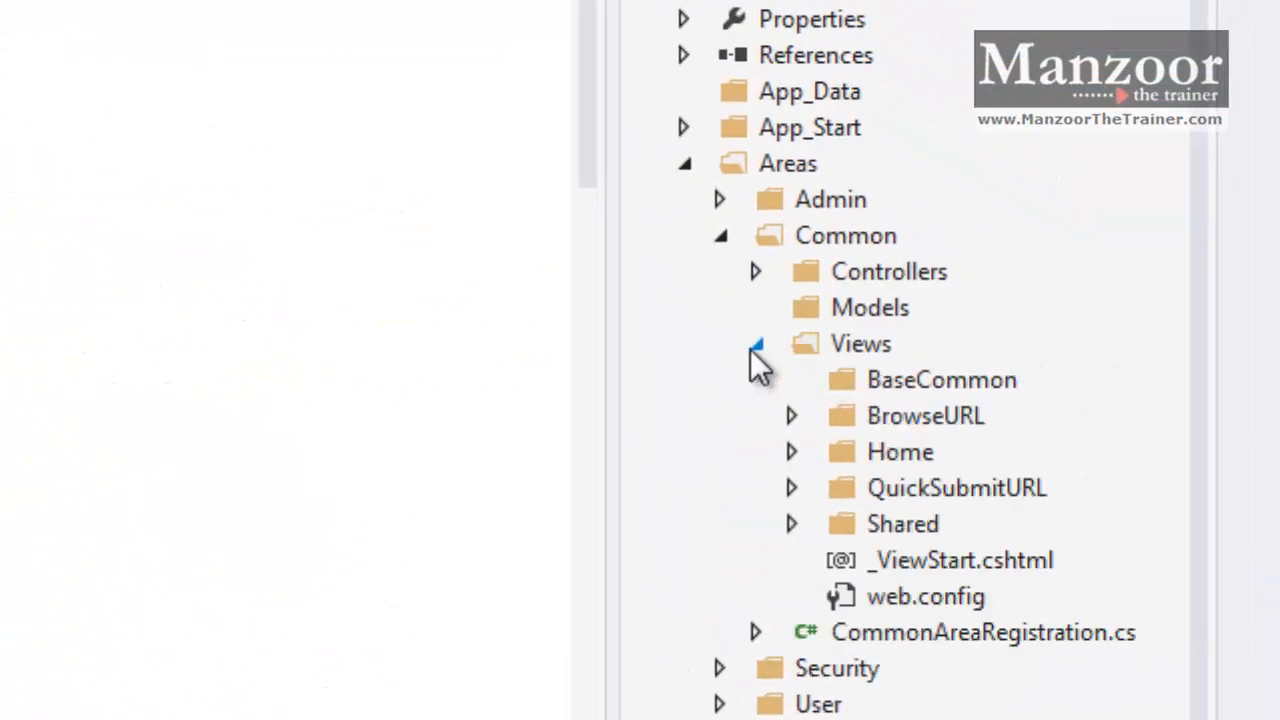
left_click(790, 414)
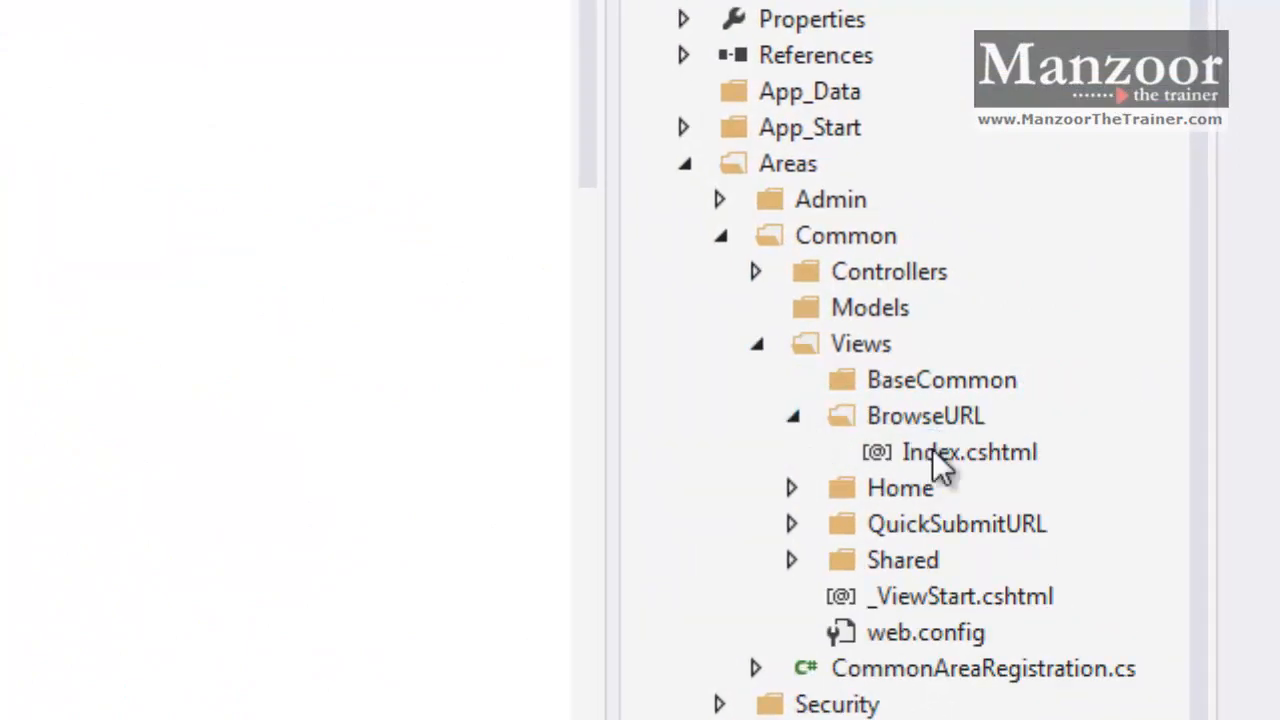
double_click(968, 452)
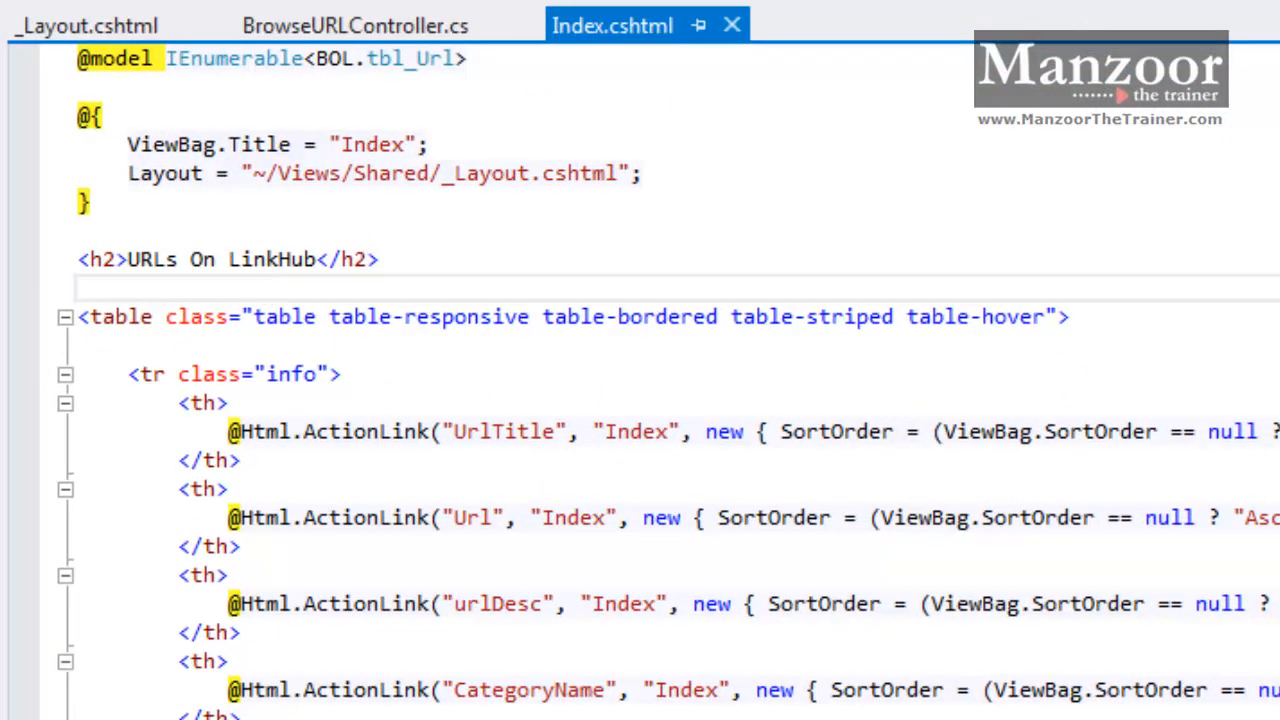
left_click(78, 288)
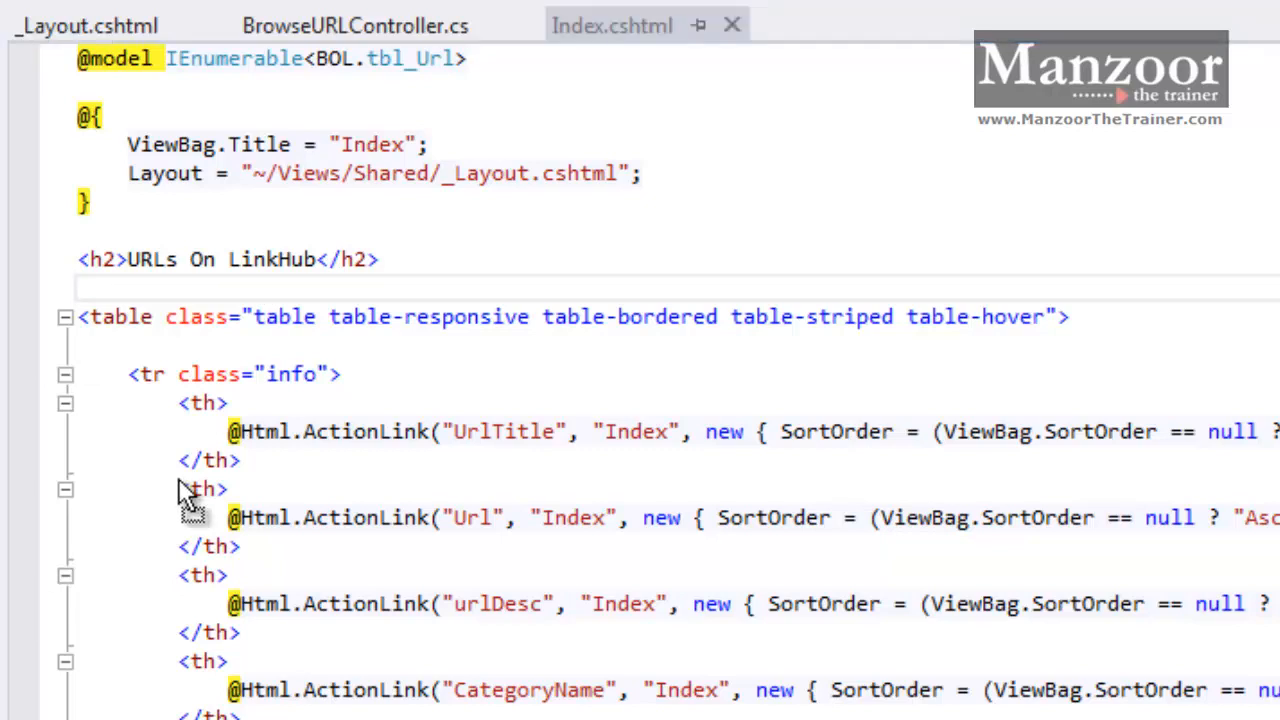
type("@Html.ActionLink(\"Excel\", \"ExportTo\", new { ReportType = \"Excel\" })")
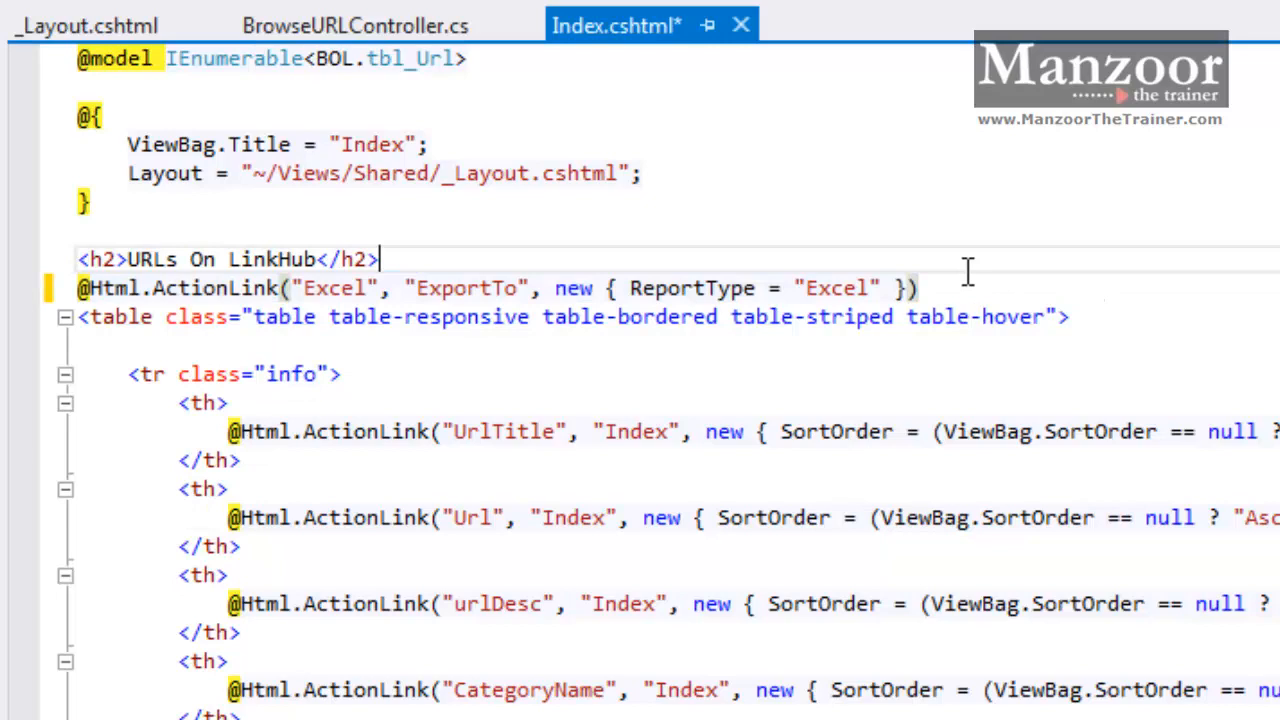
left_click(918, 288)
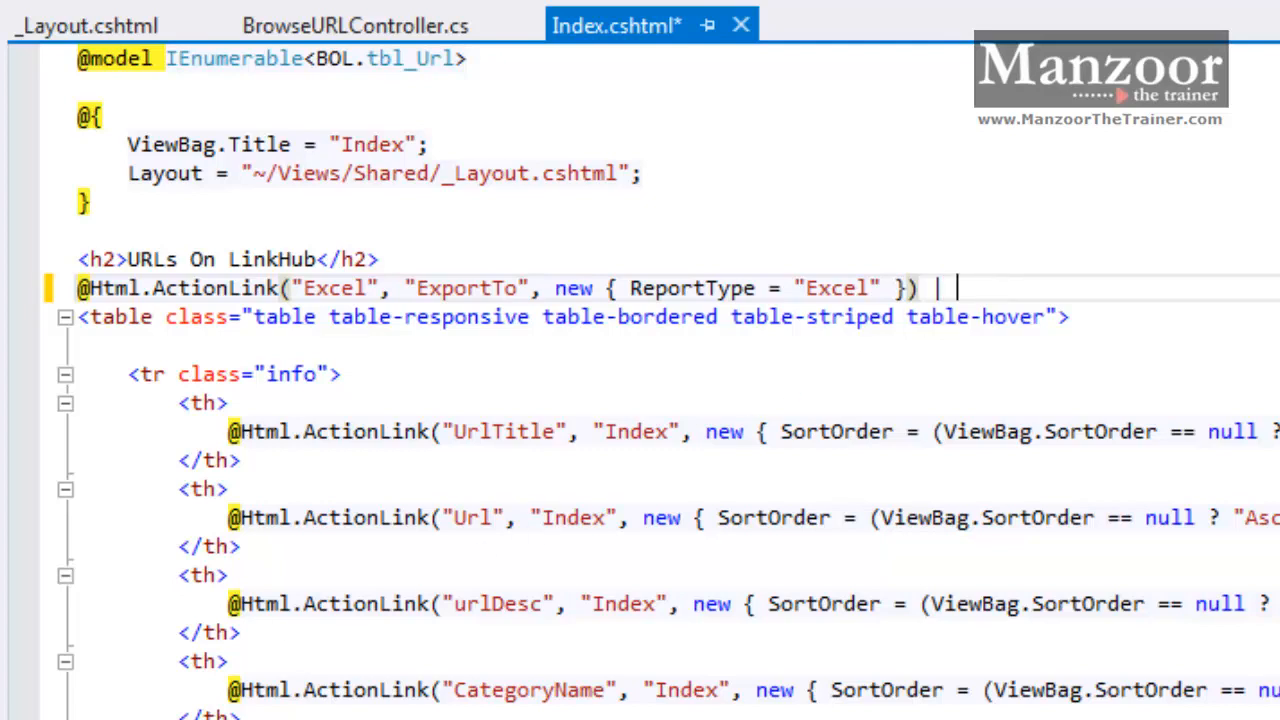
key("enter")
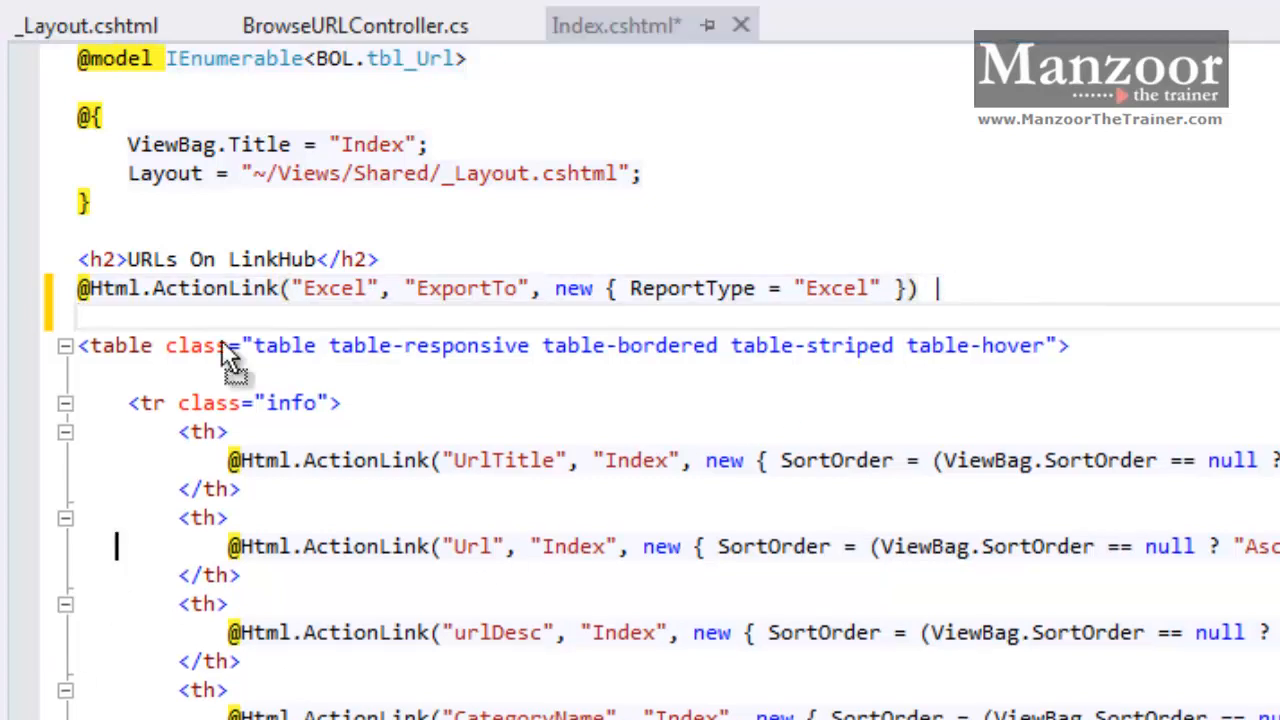
type("@Html.ActionLink(\"PDF\", \"ExportTo\", new { ReportType = \"PDF\" })")
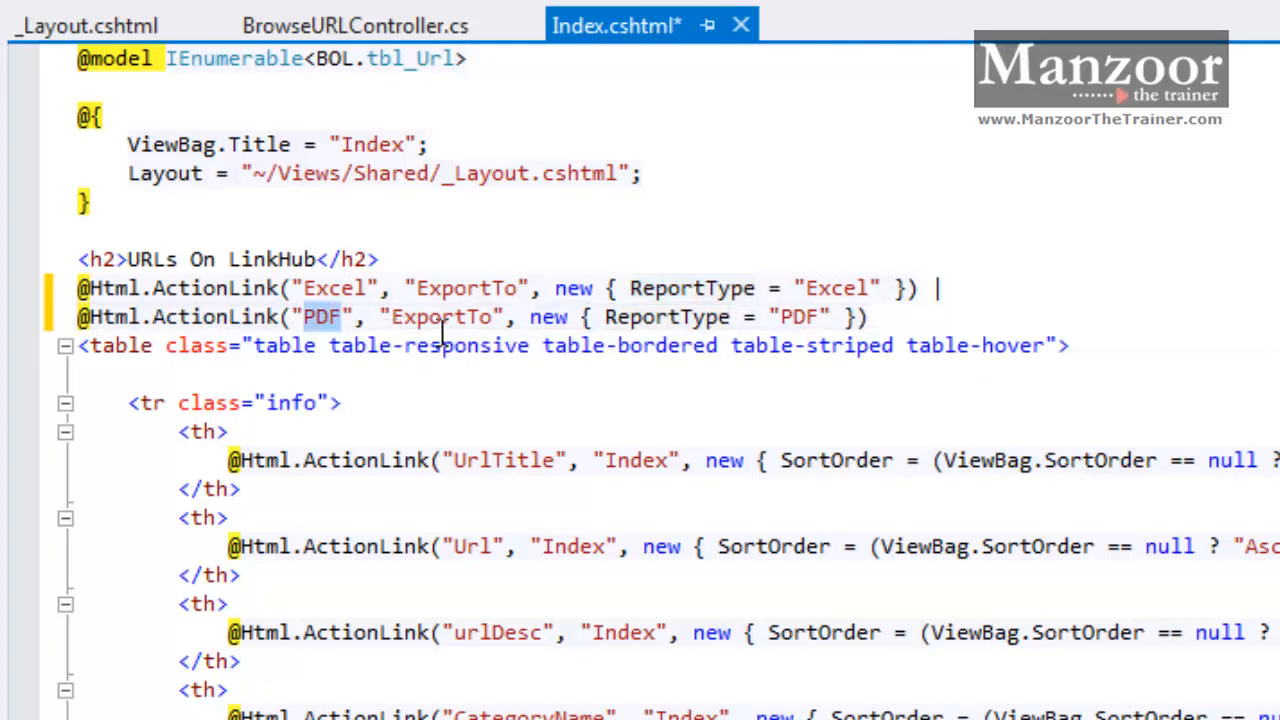
double_click(440, 316)
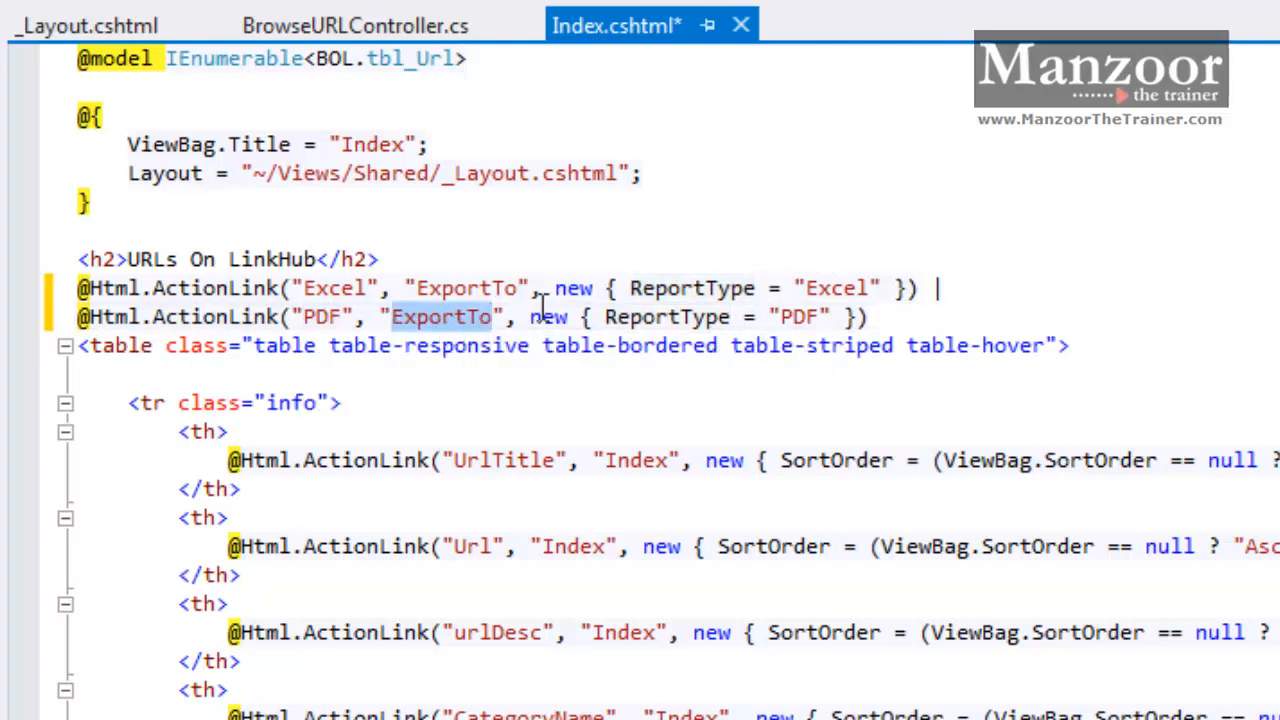
mouse_move(798, 316)
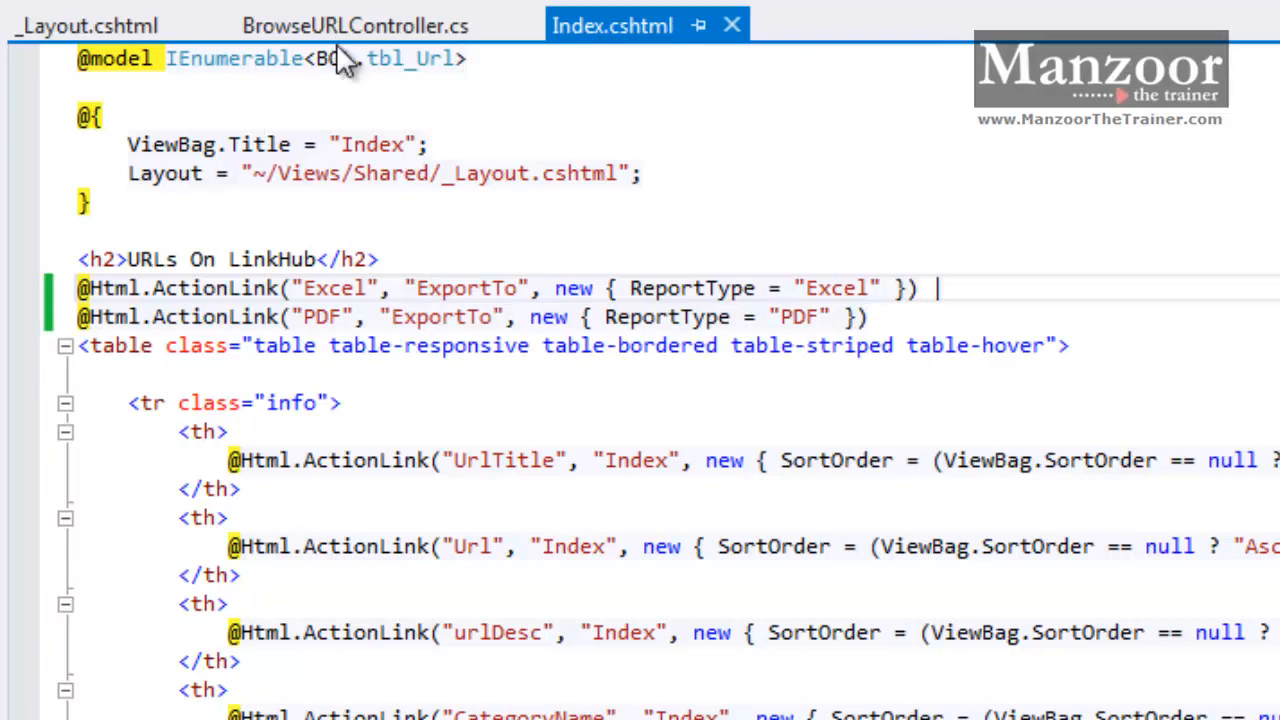
- Add public FileResult ExportTo(string ReportType) returning File("xyz","PDF") to BrowseURLController and save
left_click(354, 24)
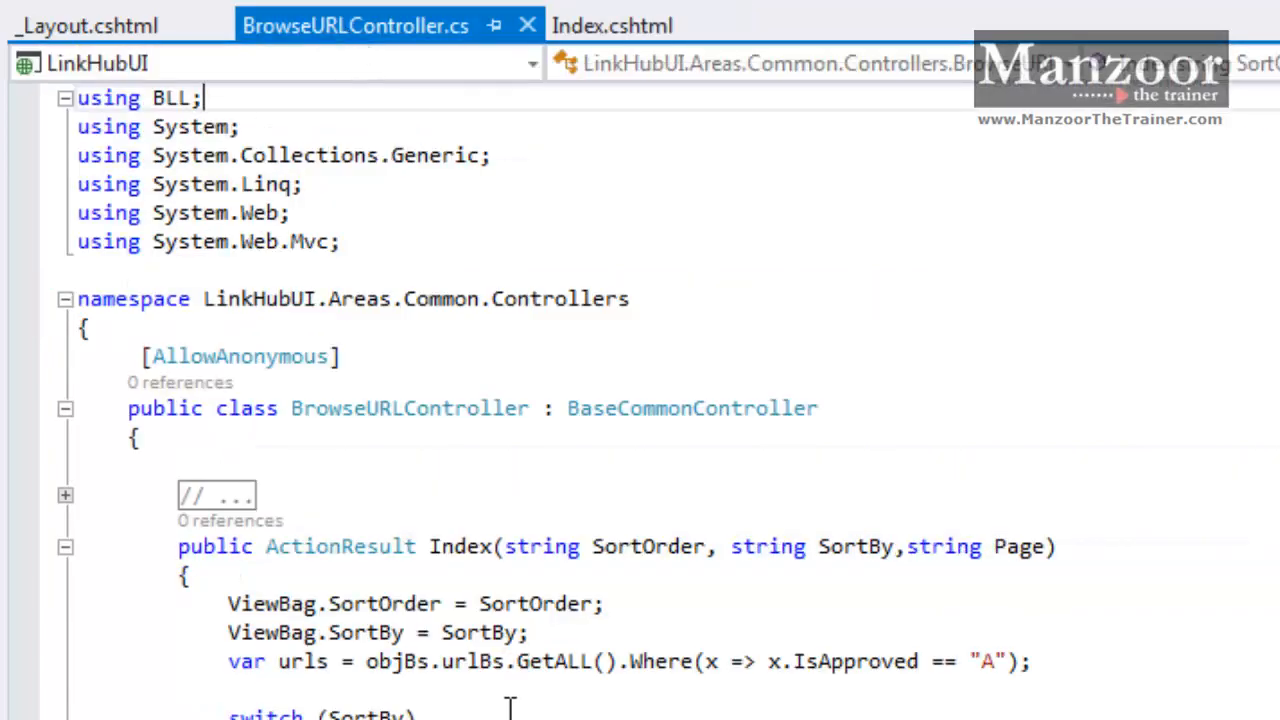
scroll("down", 3)
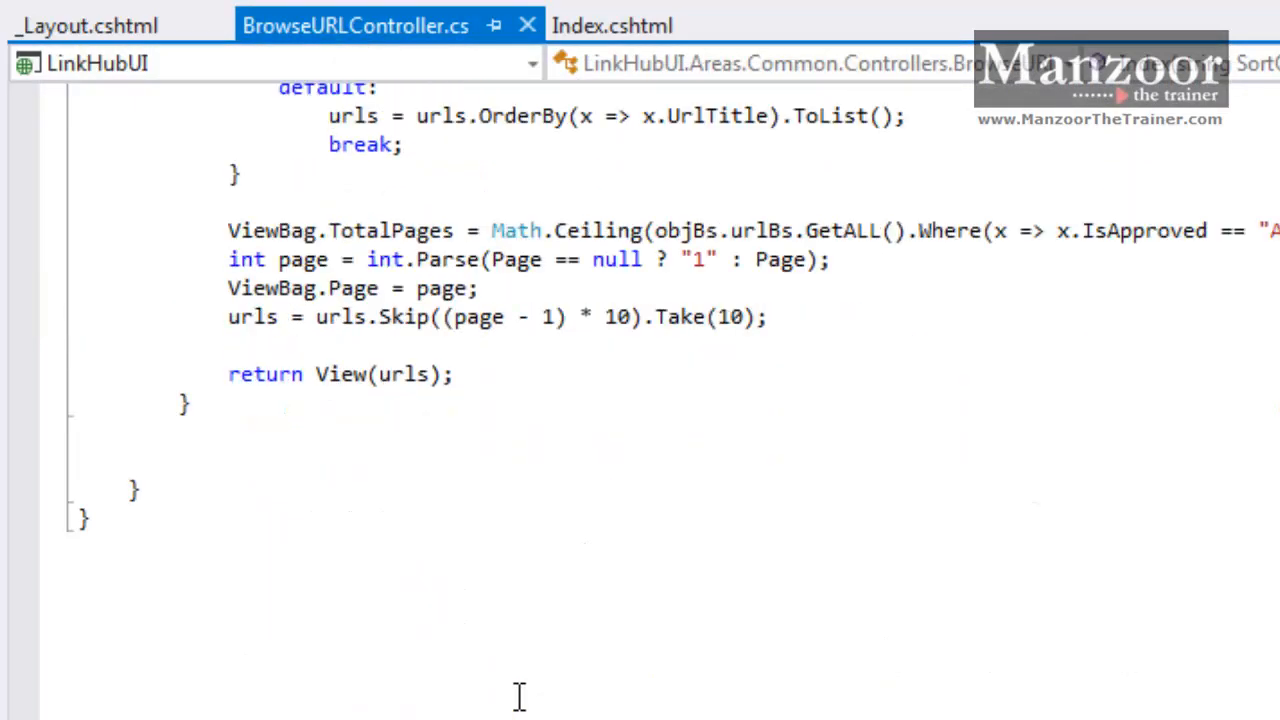
left_click(300, 448)
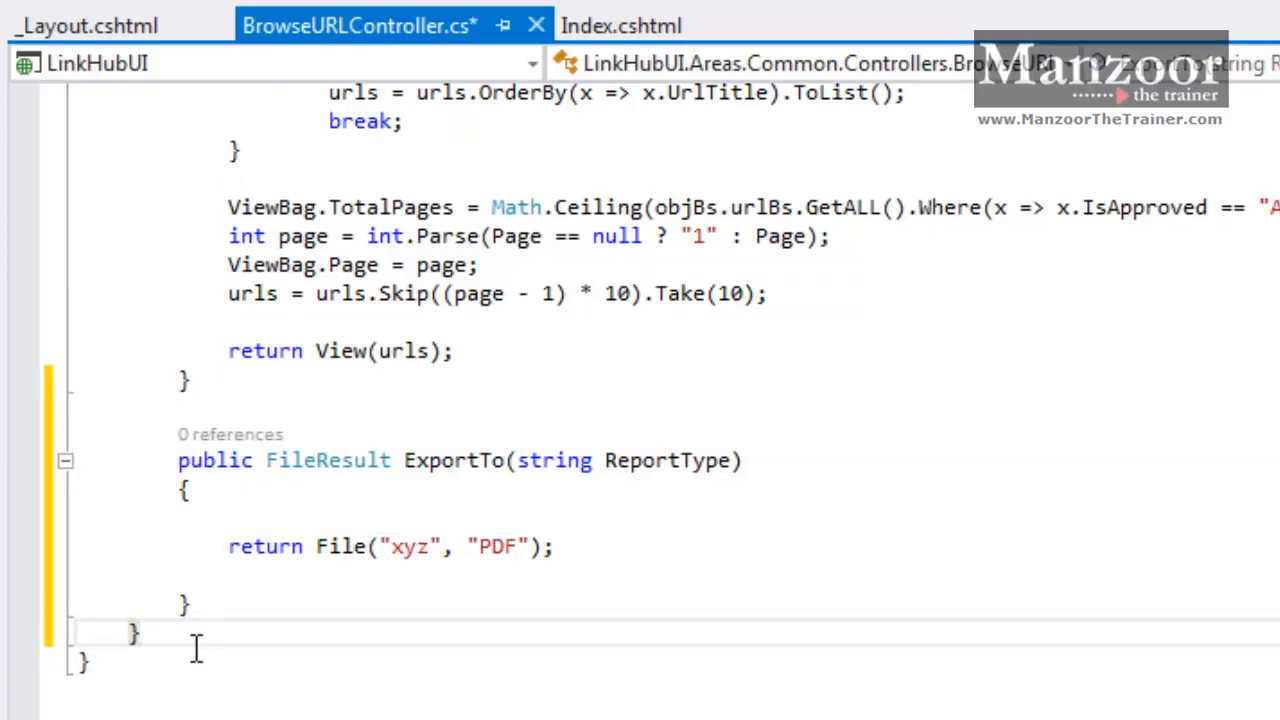
mouse_move(328, 460)
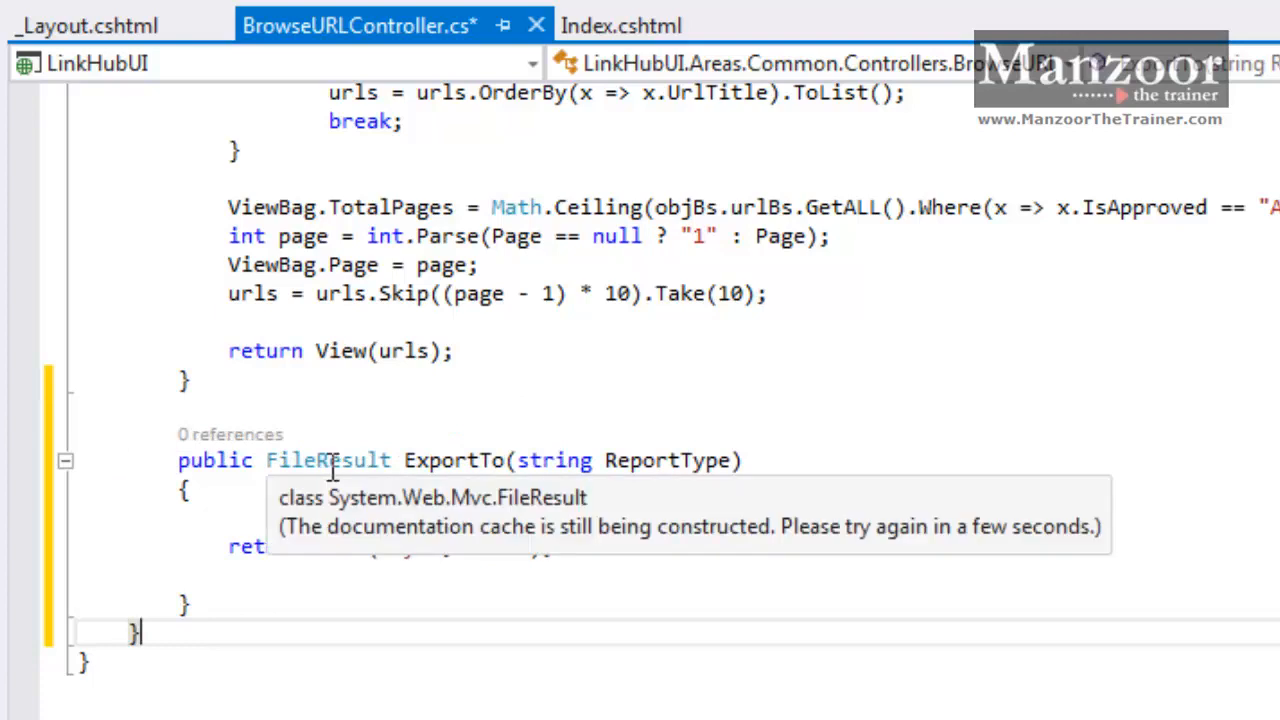
mouse_move(334, 462)
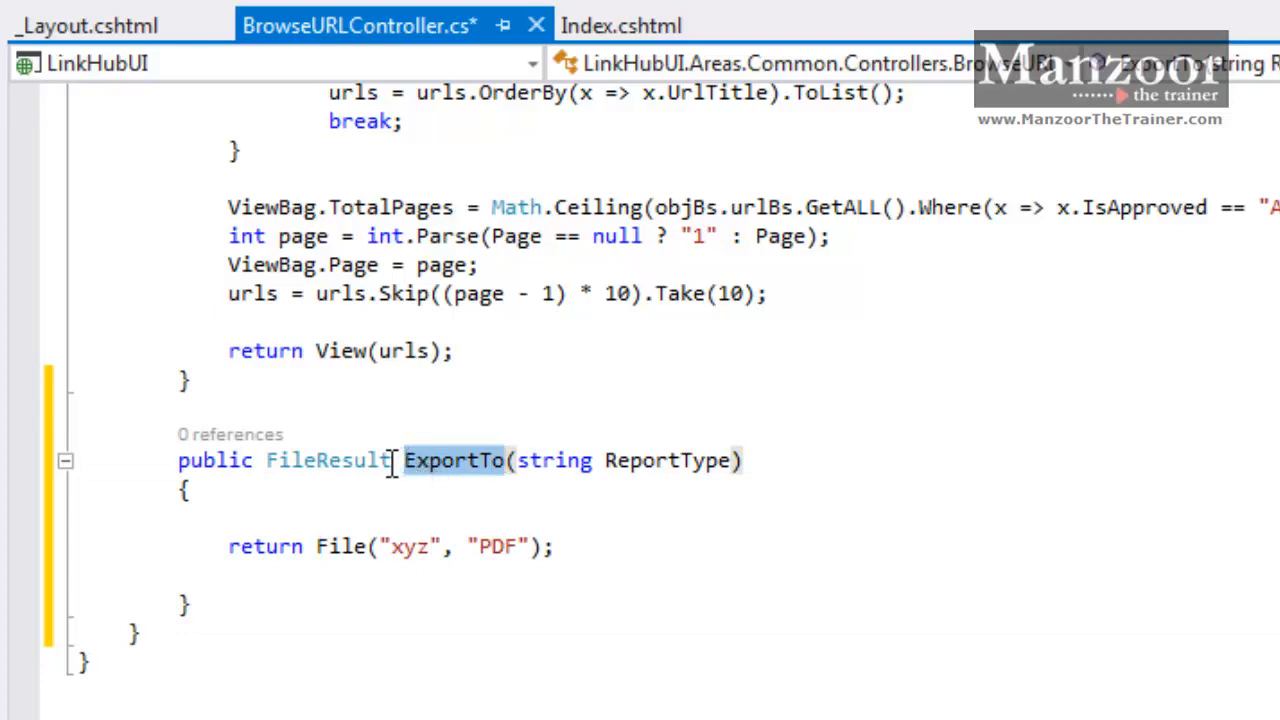
double_click(328, 460)
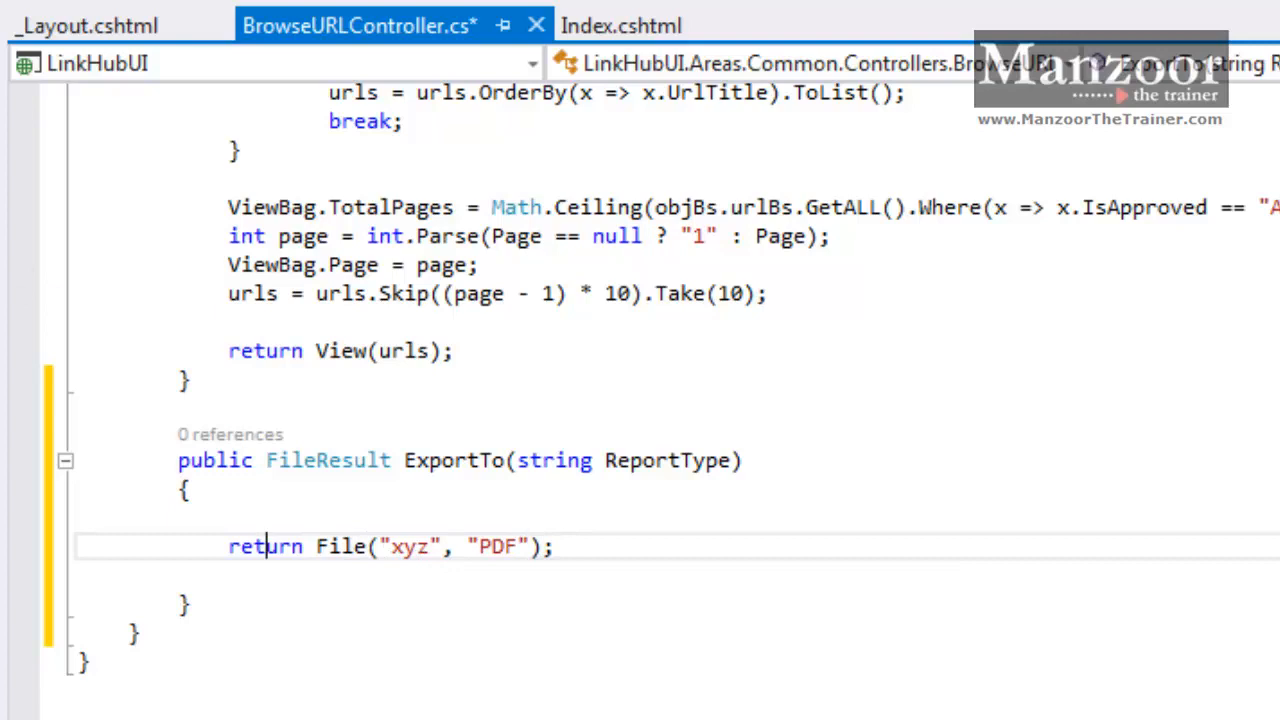
key("ctrl+s")
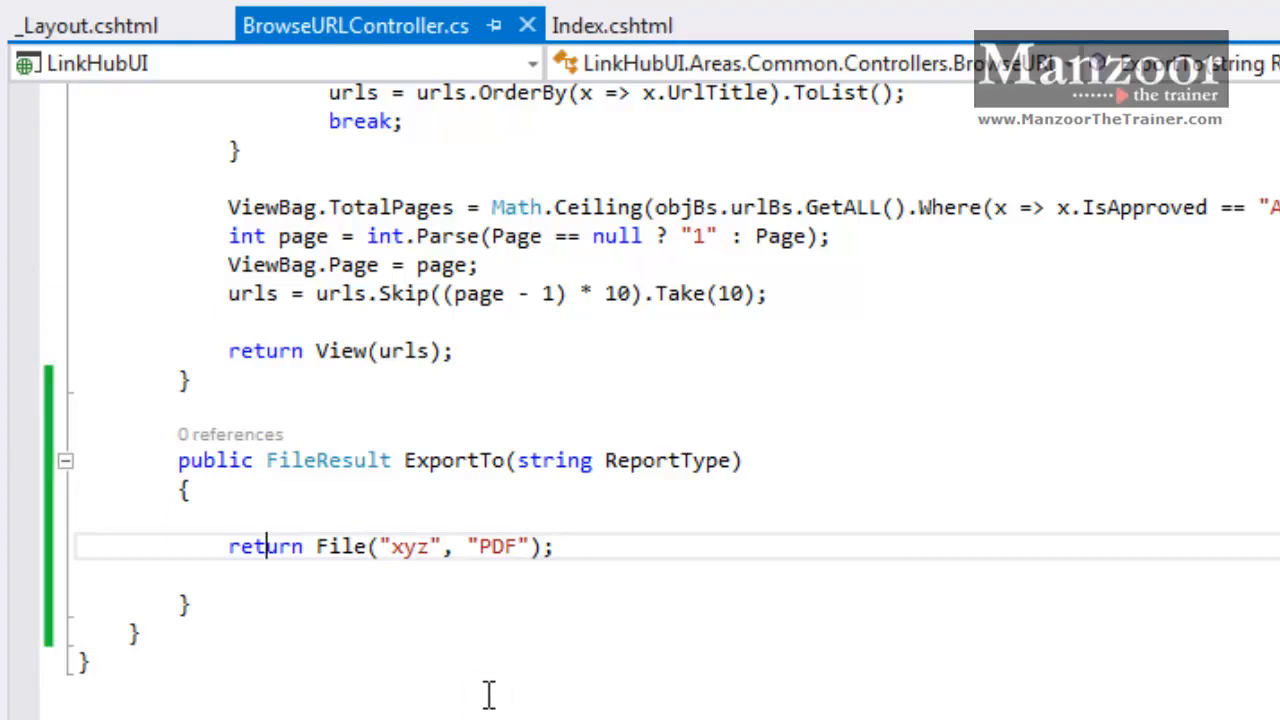
left_click(24, 460)
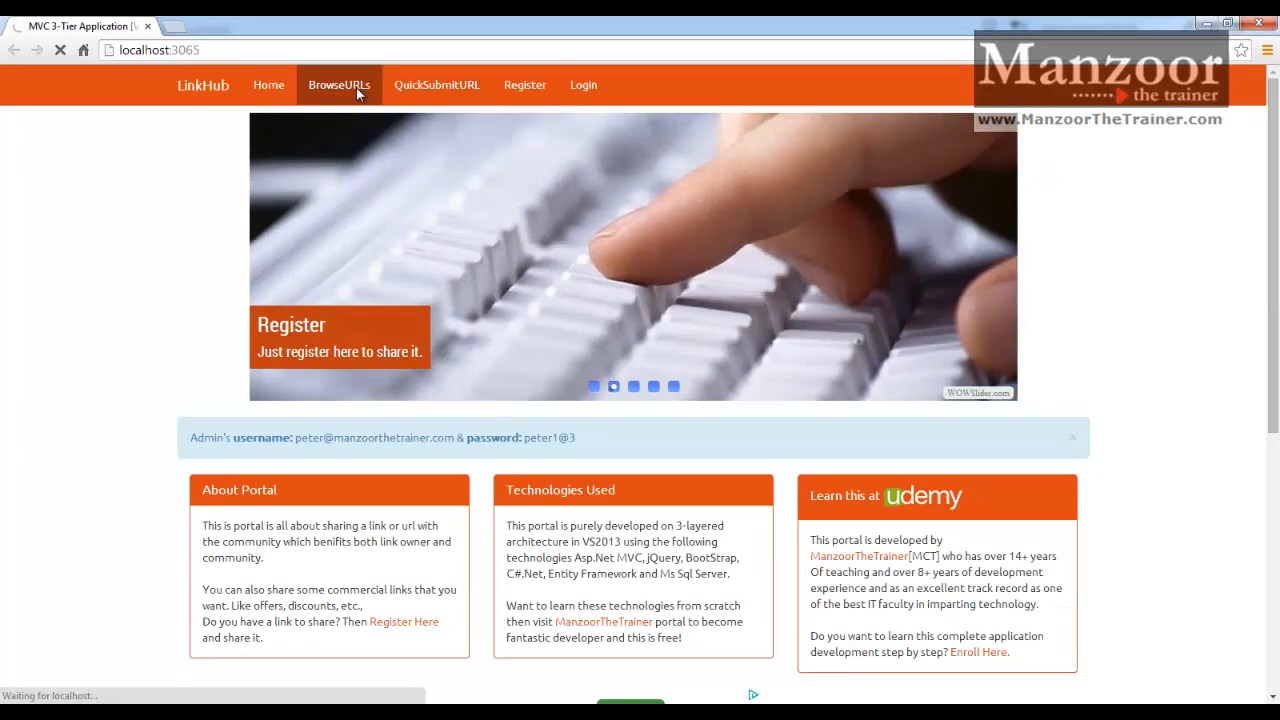
- Reload the LinkHub Browse URLs page in Chrome
left_click(340, 84)
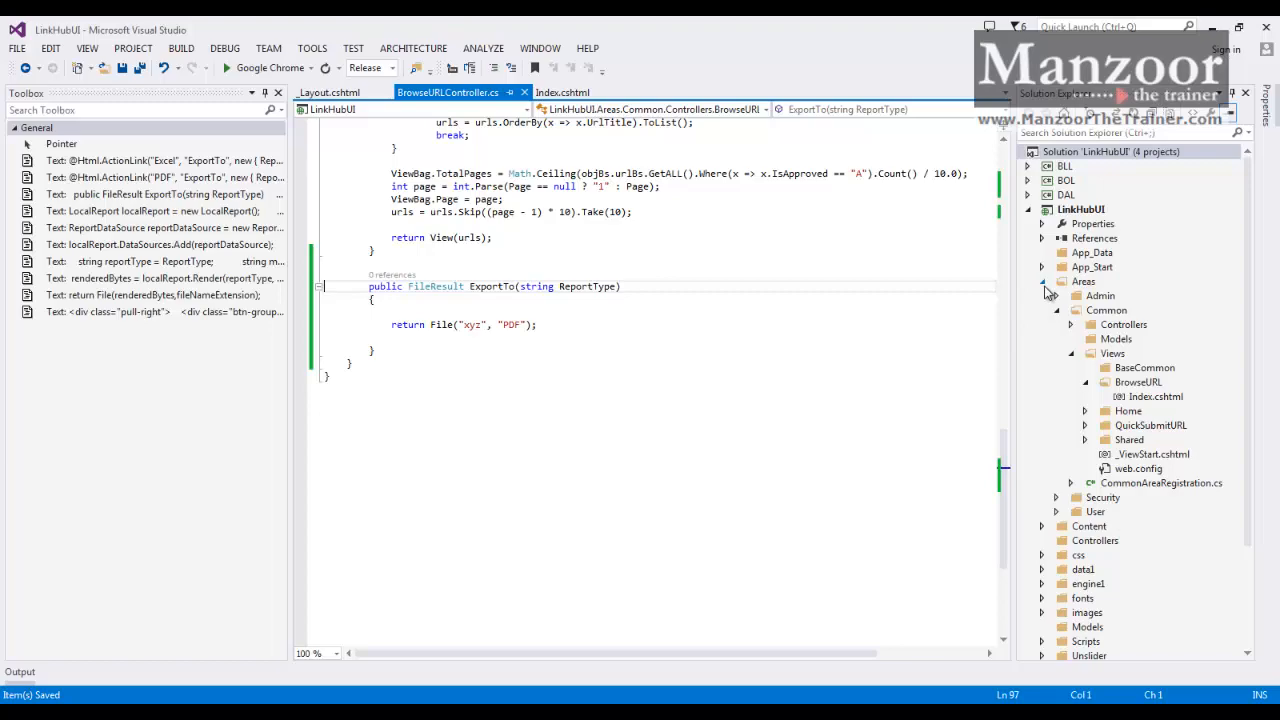
- Reference Microsoft.ReportViewer.Common and WebForms in LinkHubUI via Reference Manager search
right_click(1094, 238)
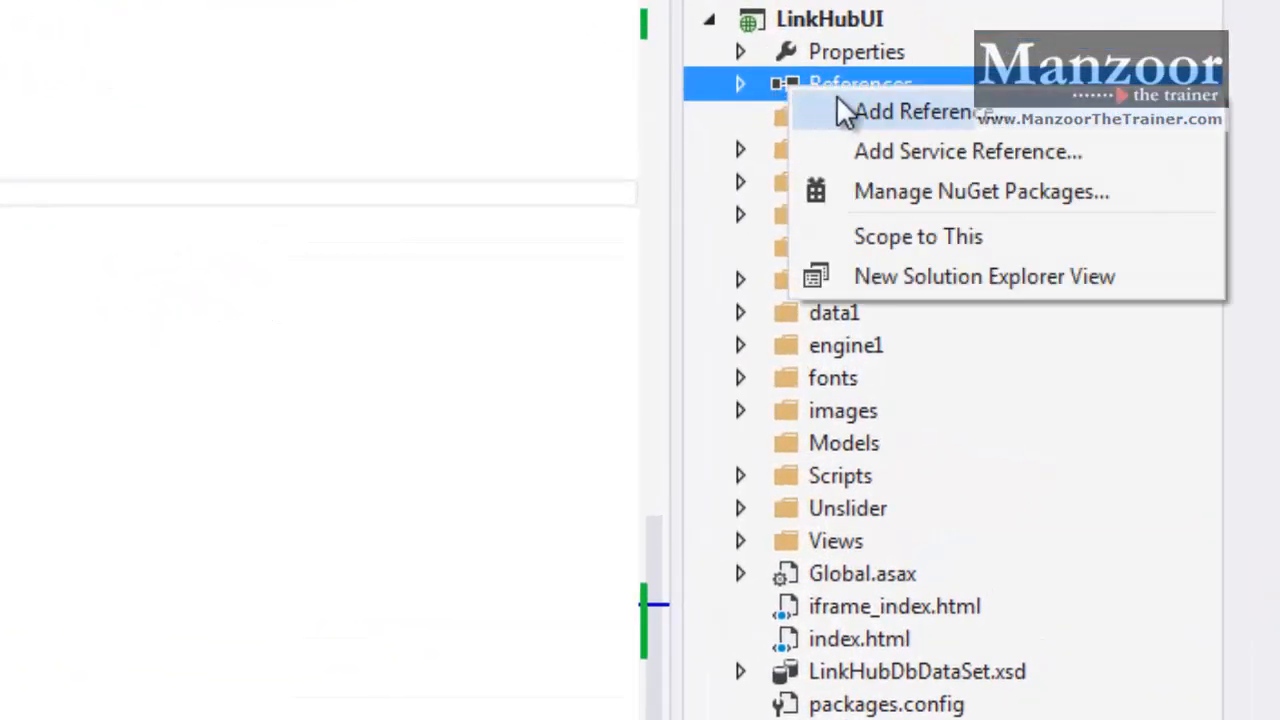
left_click(916, 112)
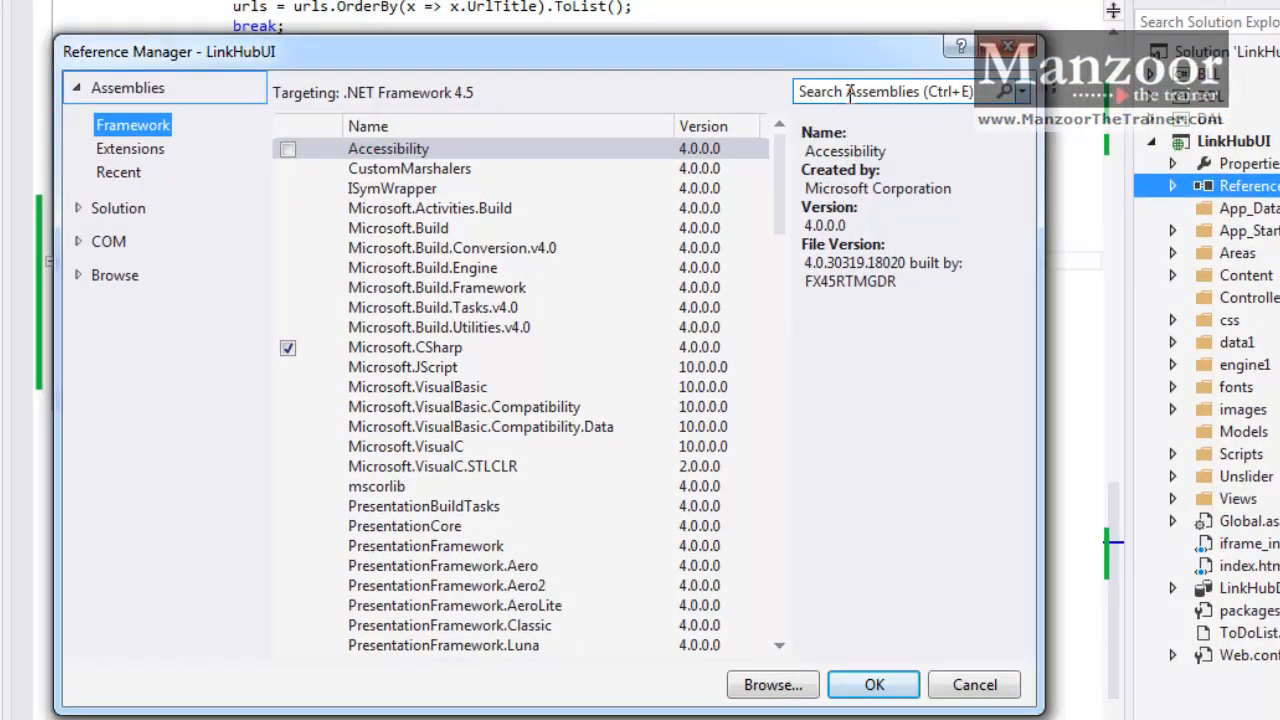
type("report")
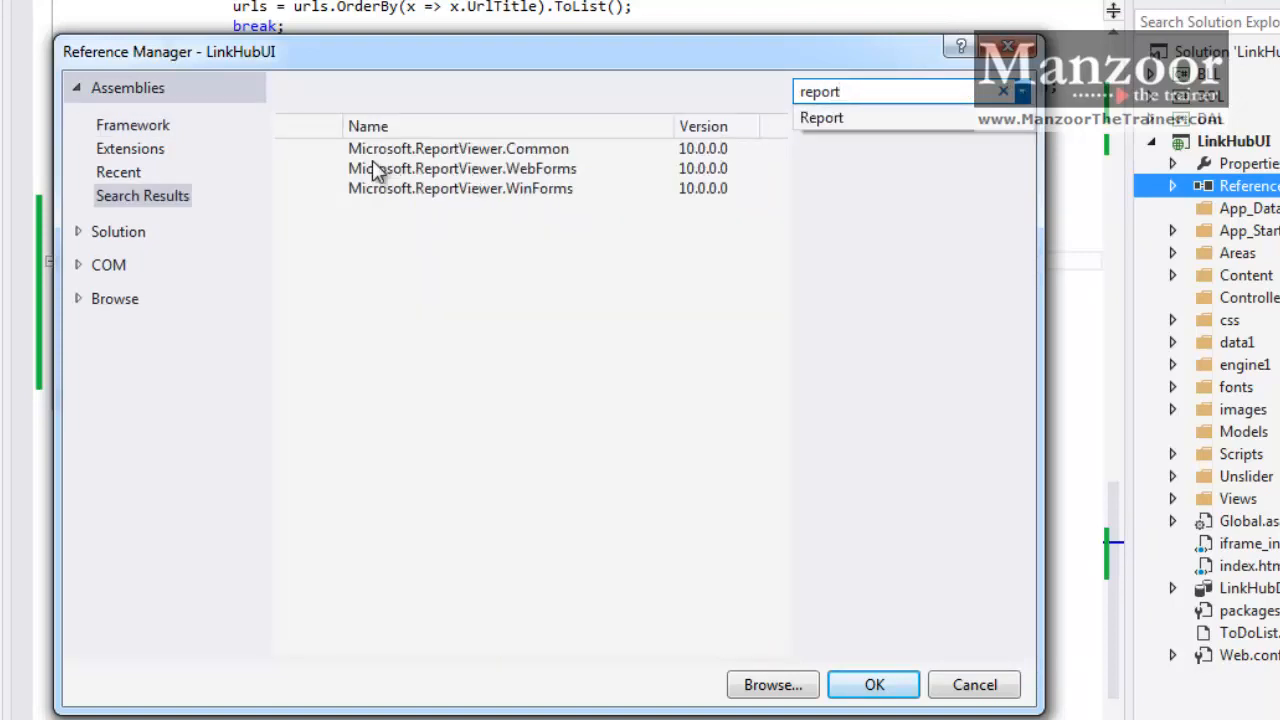
left_click(458, 148)
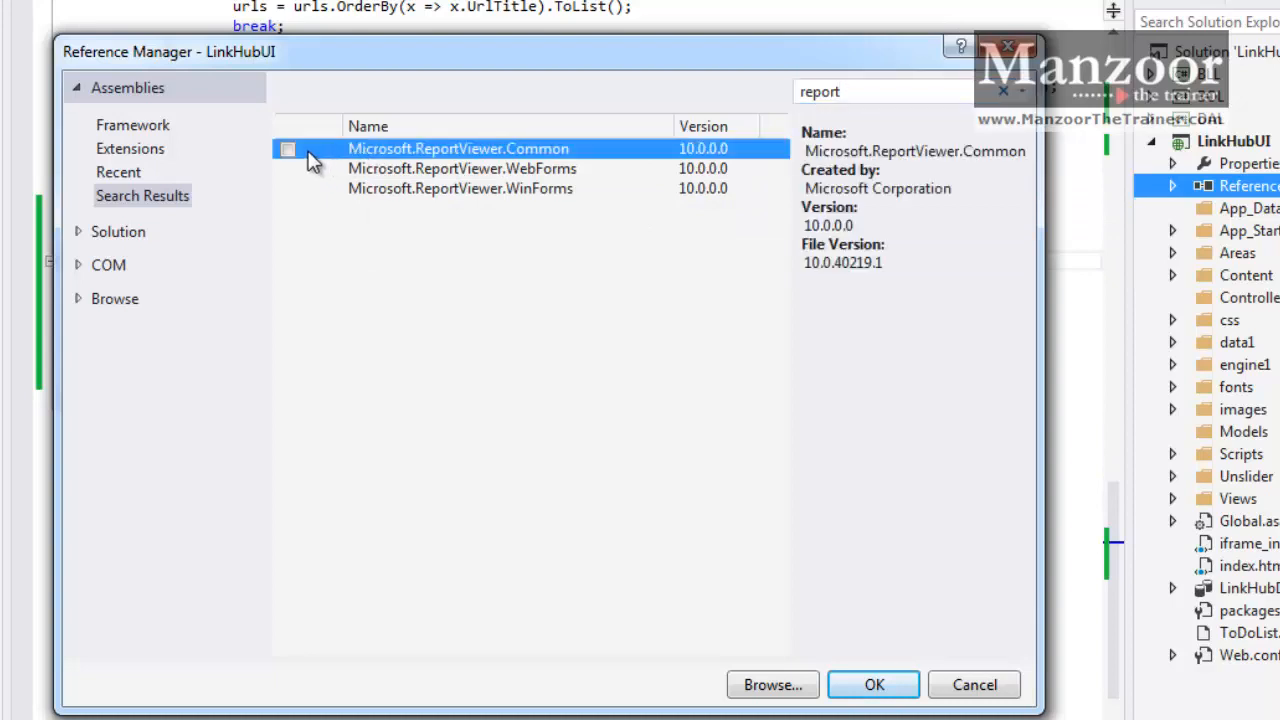
left_click(288, 148)
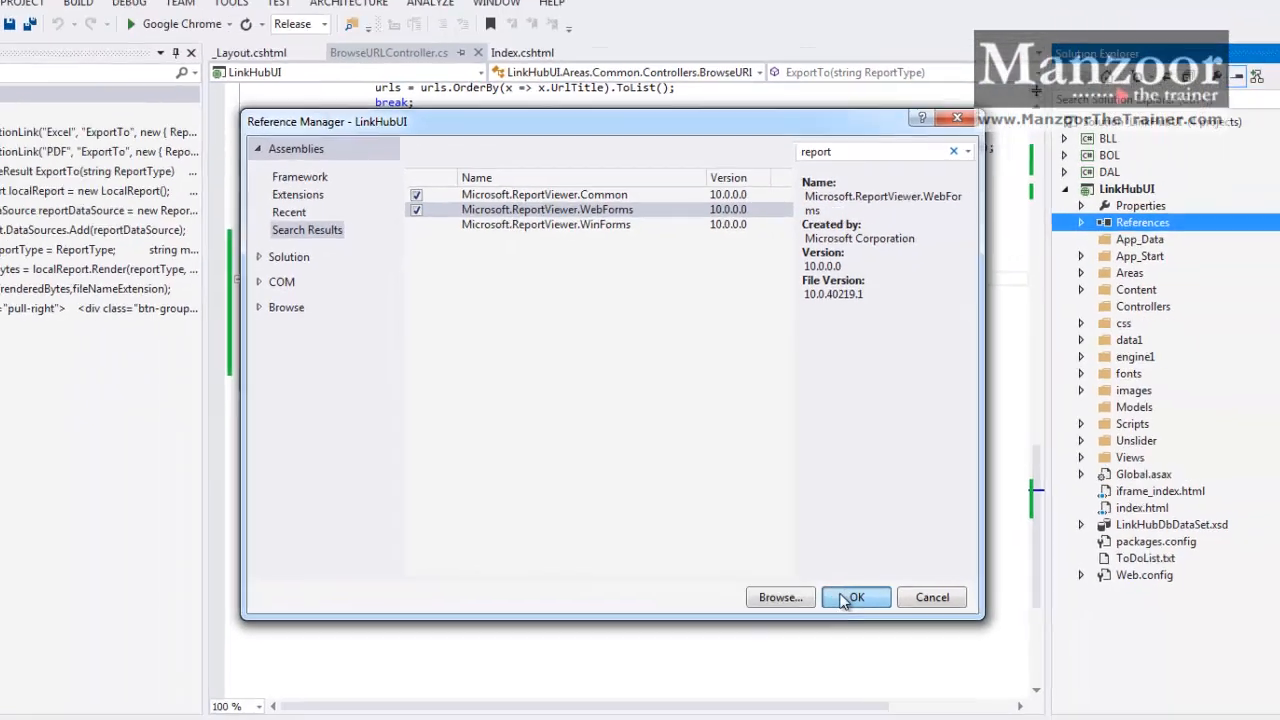
left_click(856, 596)
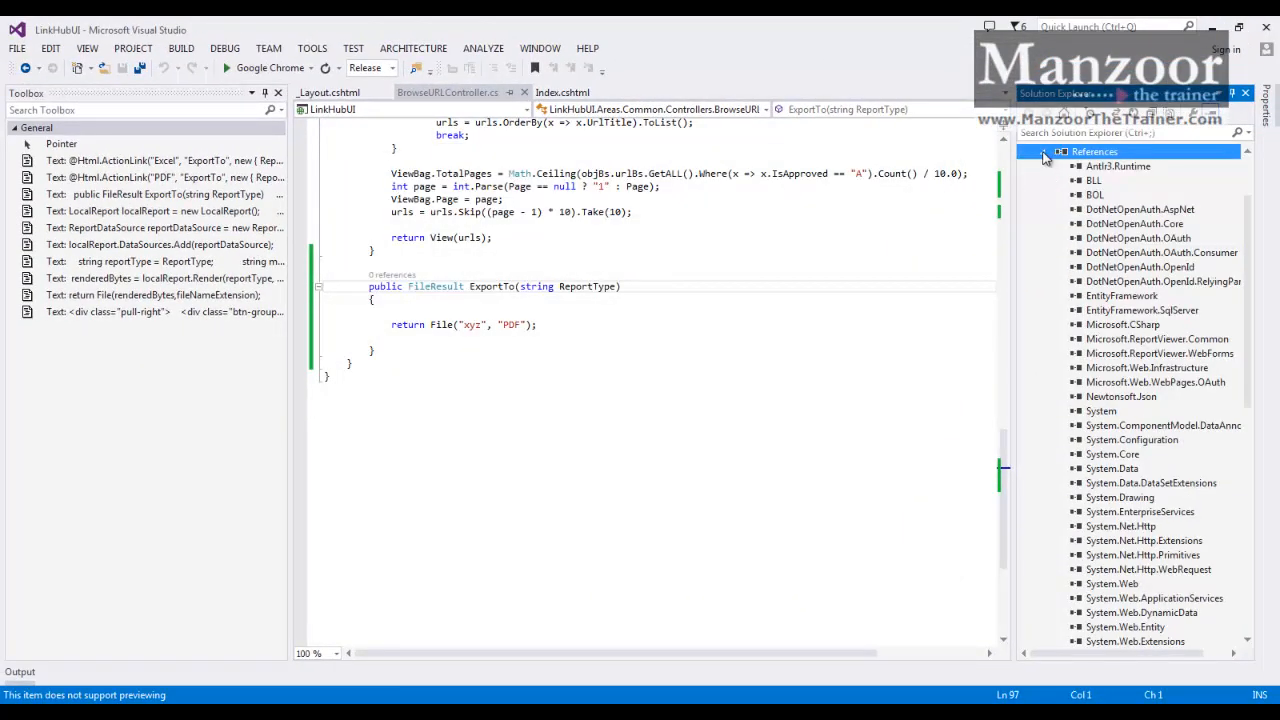
left_click(1044, 152)
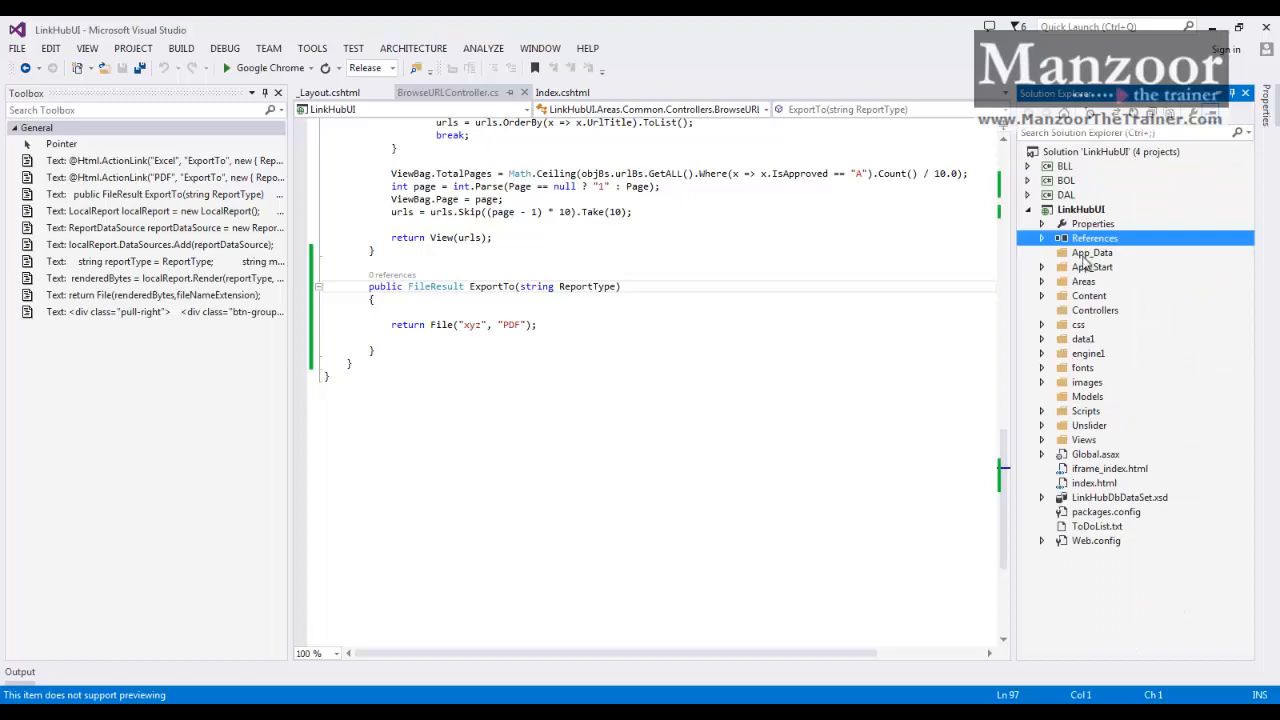
- Add a new folder to LinkHubUI and name it Reports
right_click(1082, 210)
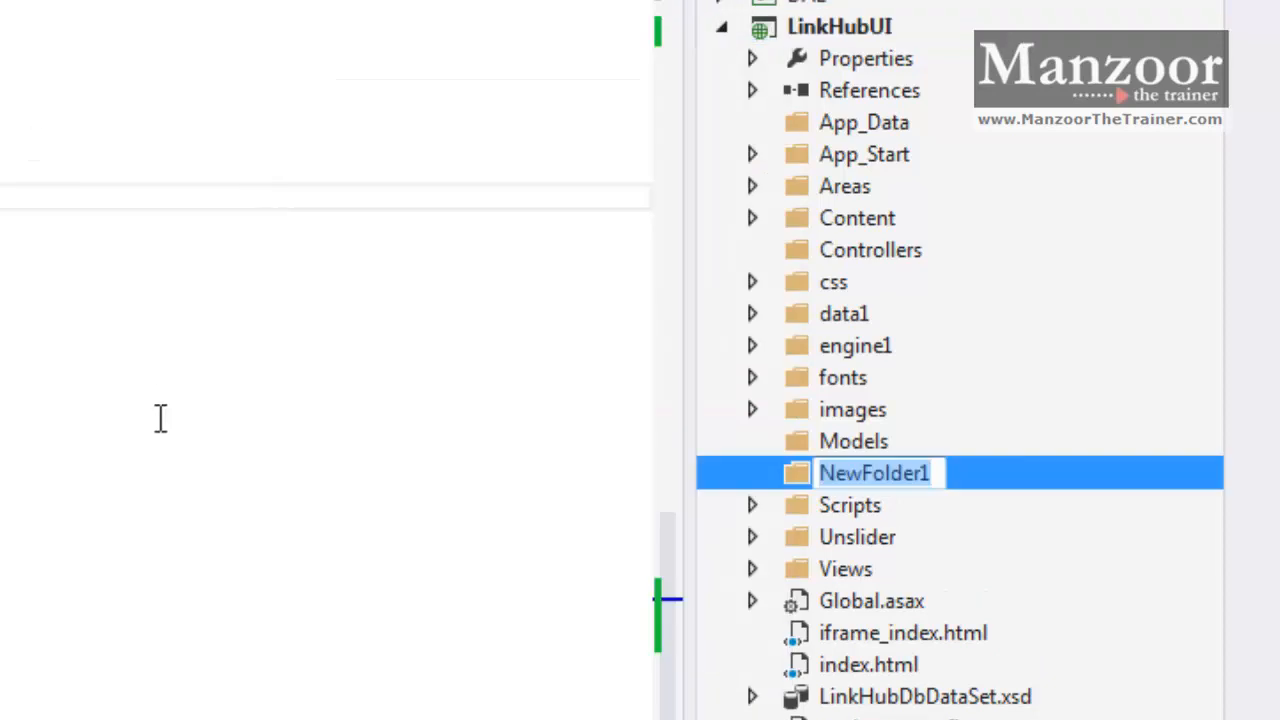
type("Reports")
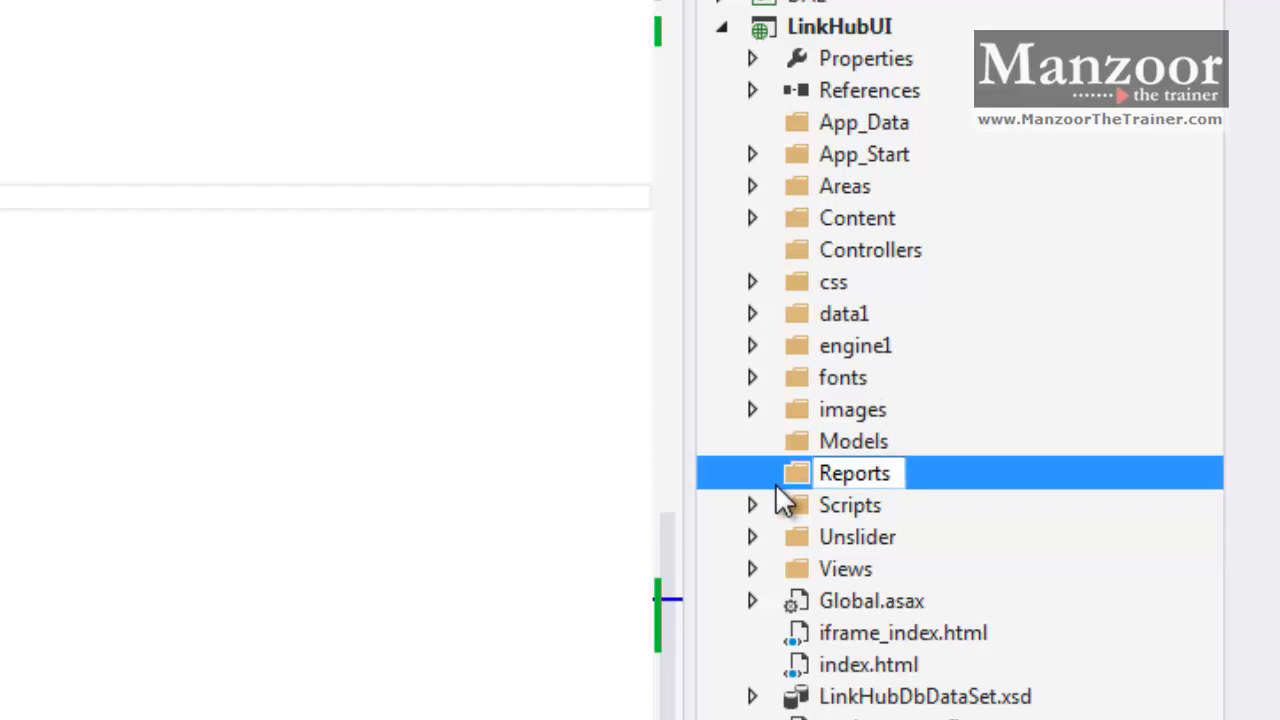
right_click(854, 472)
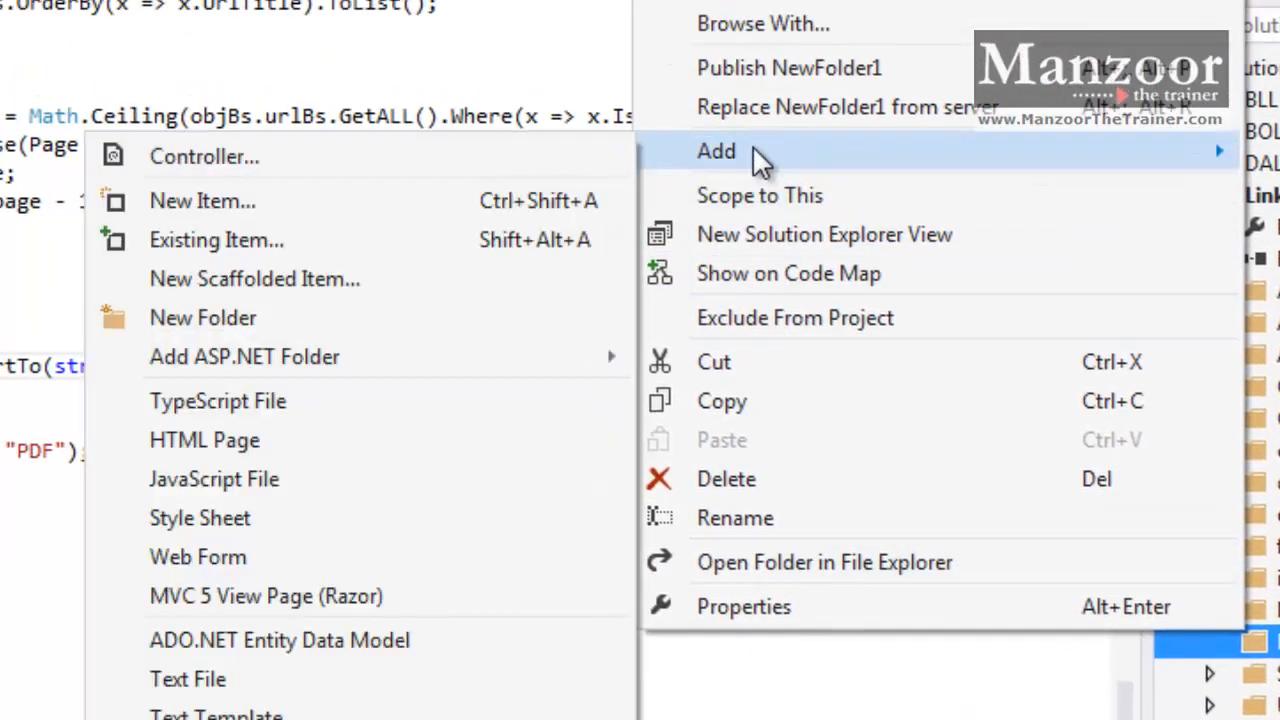
mouse_move(380, 200)
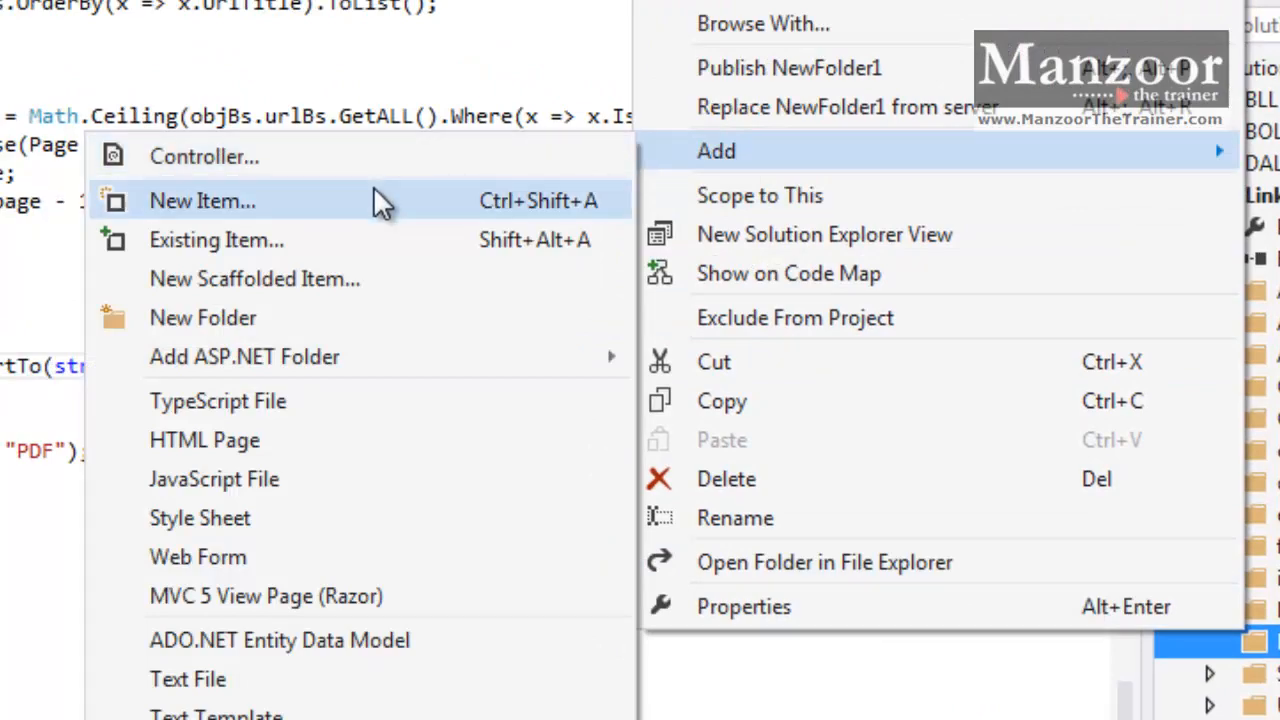
- Add a Reporting > Report item named UrlReport.rdlc to the Reports folder
left_click(202, 200)
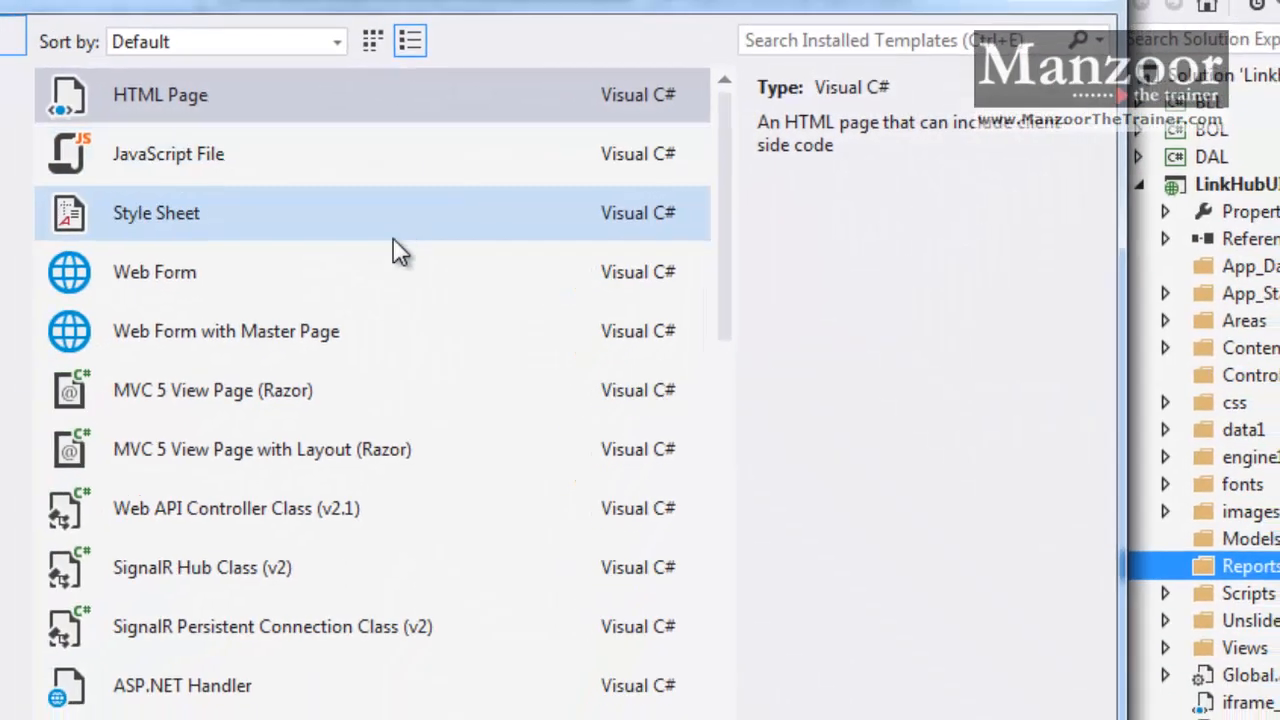
left_click(124, 396)
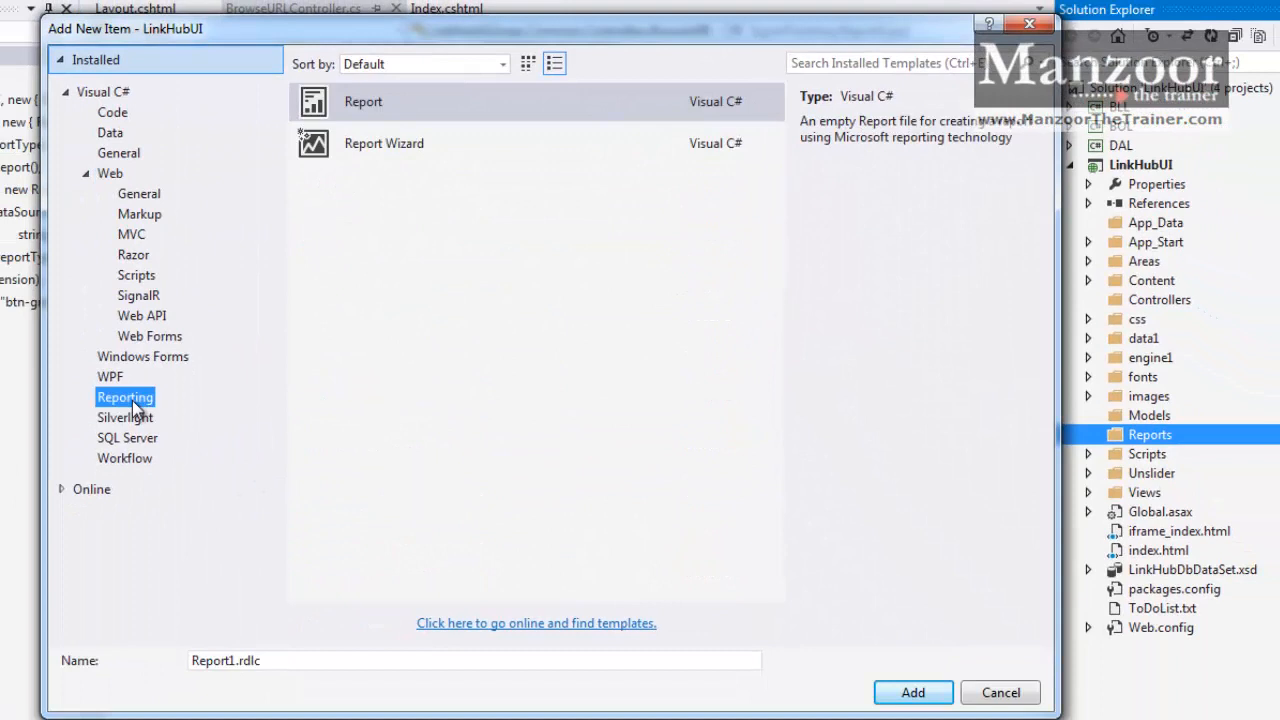
left_click(364, 100)
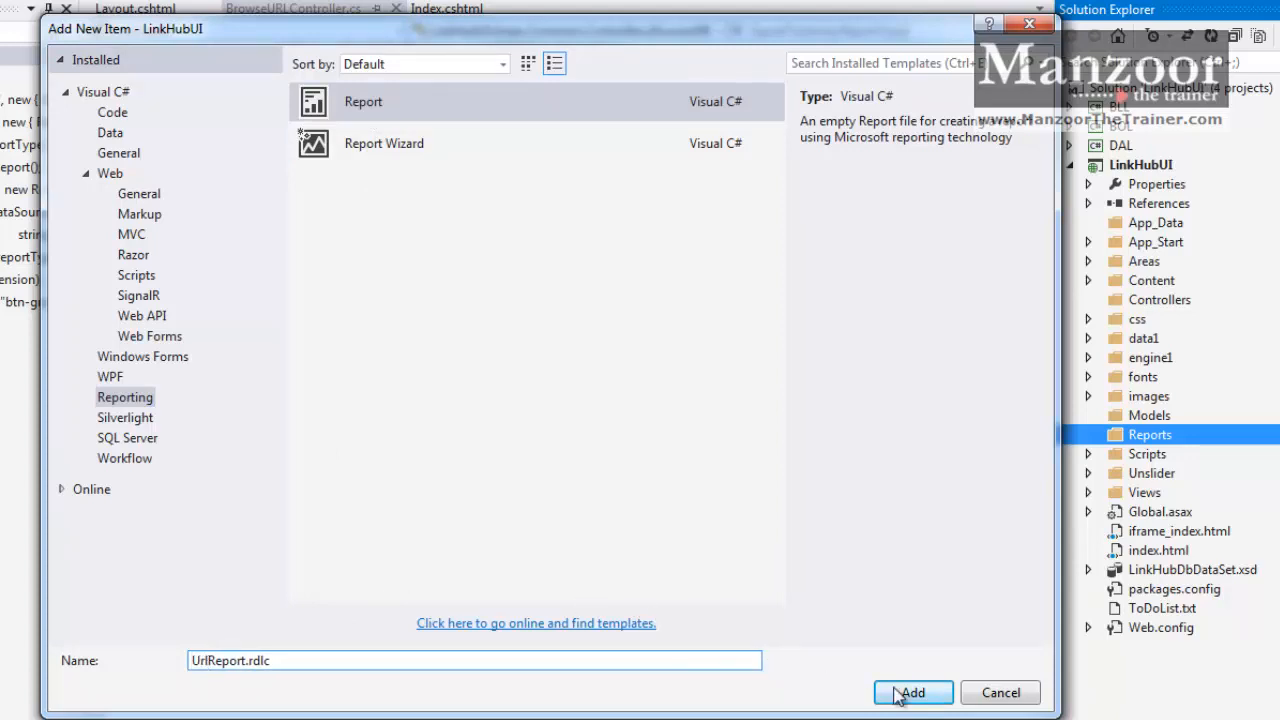
left_click(912, 692)
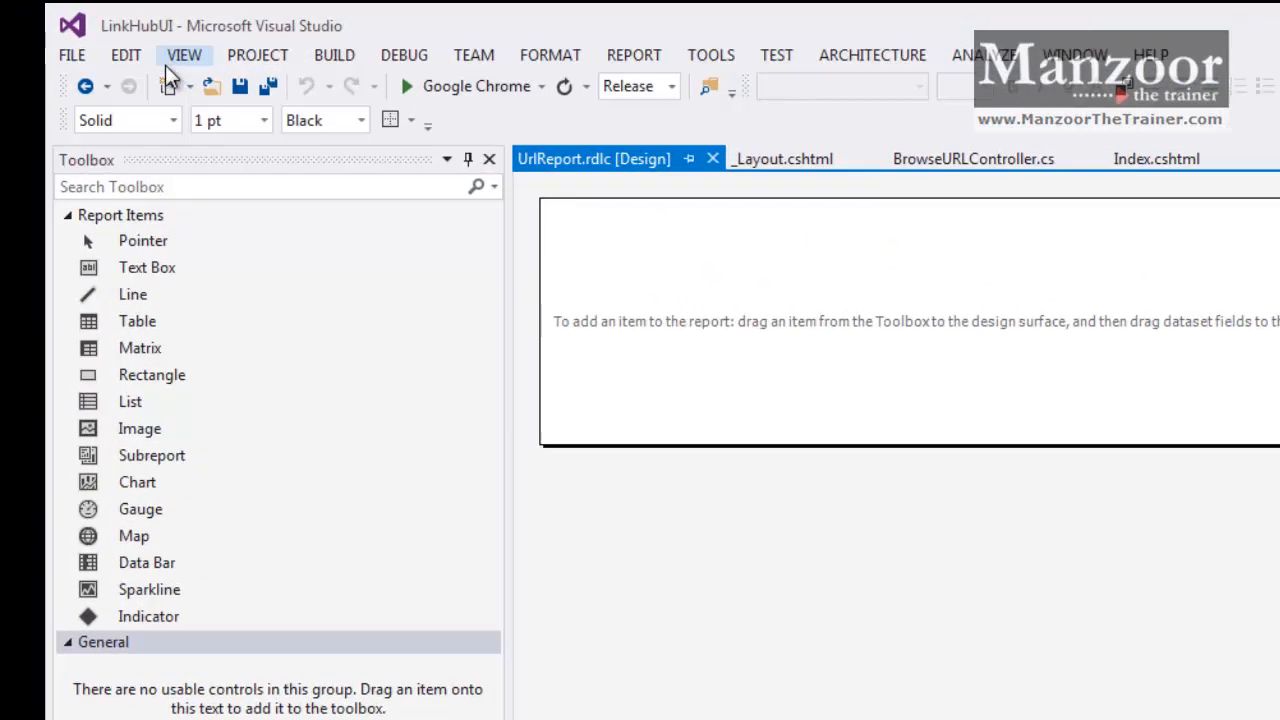
- Show the Report Data pane from the View menu for UrlReport.rdlc
left_click(184, 56)
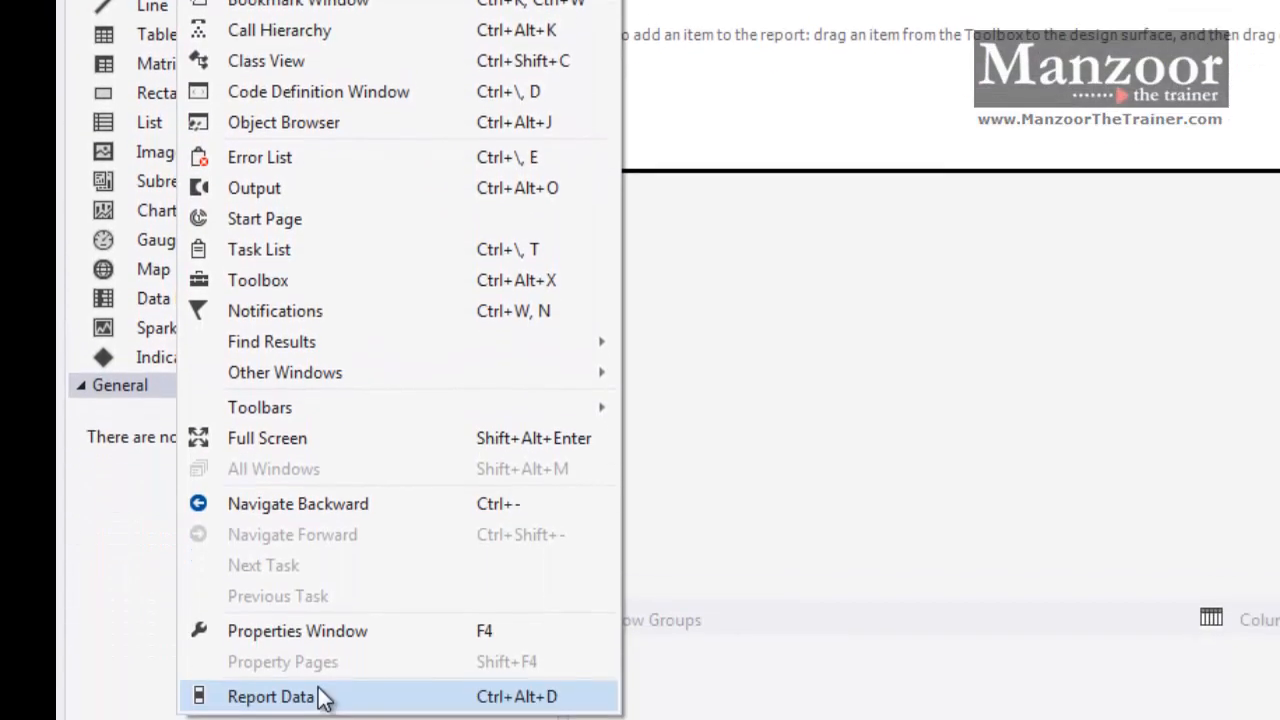
left_click(270, 696)
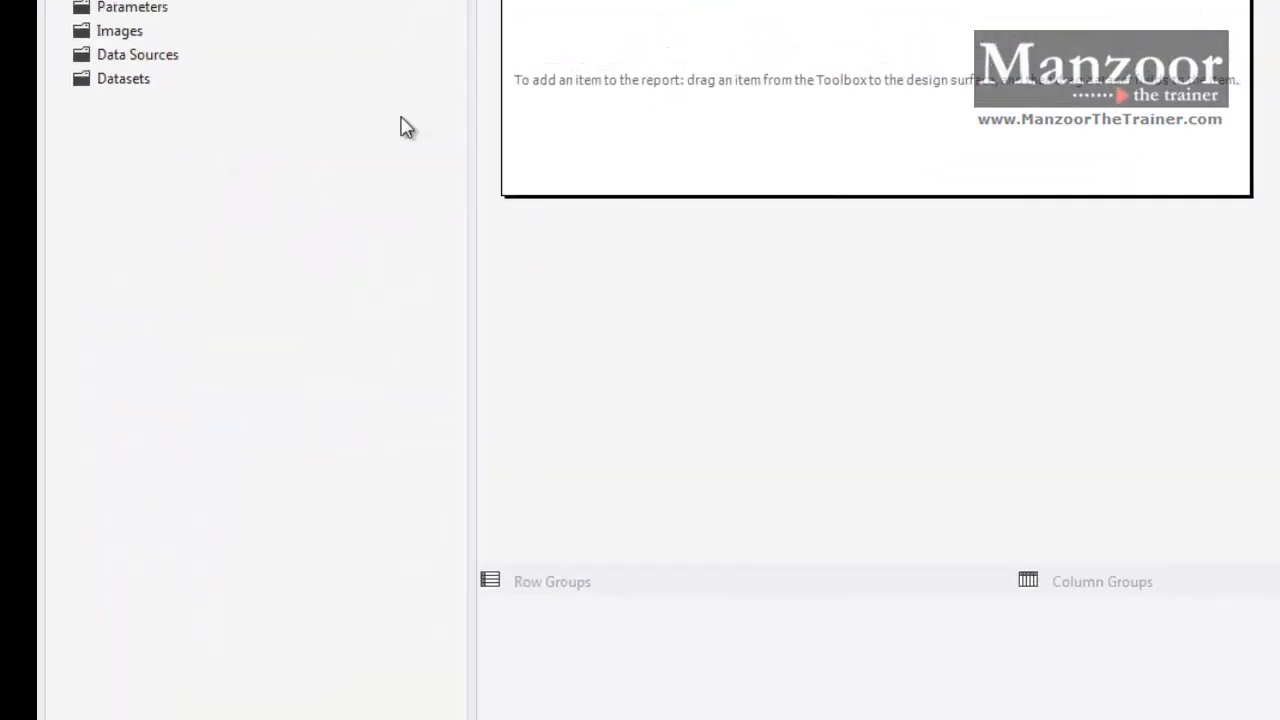
- Create dataset UrlDataSet from tbl_Url via a new LinkHubDbConnectionString data source
left_click(22, 152)
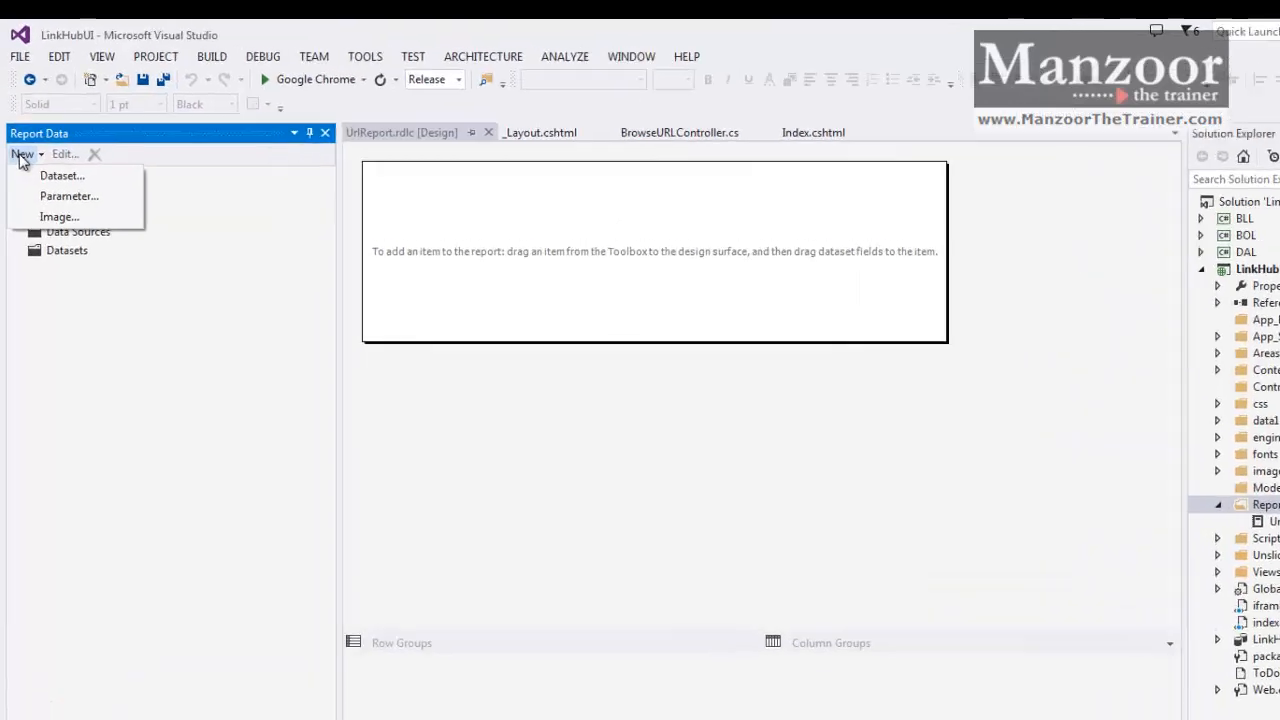
left_click(60, 176)
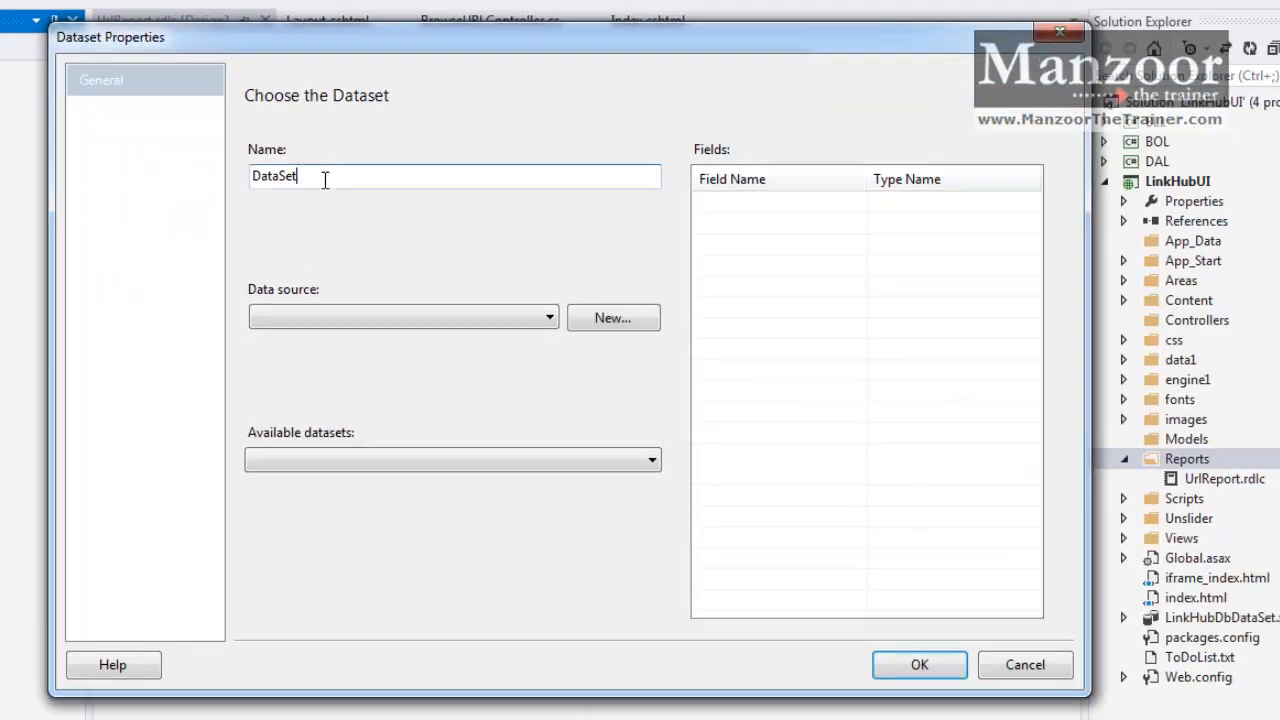
type("Url")
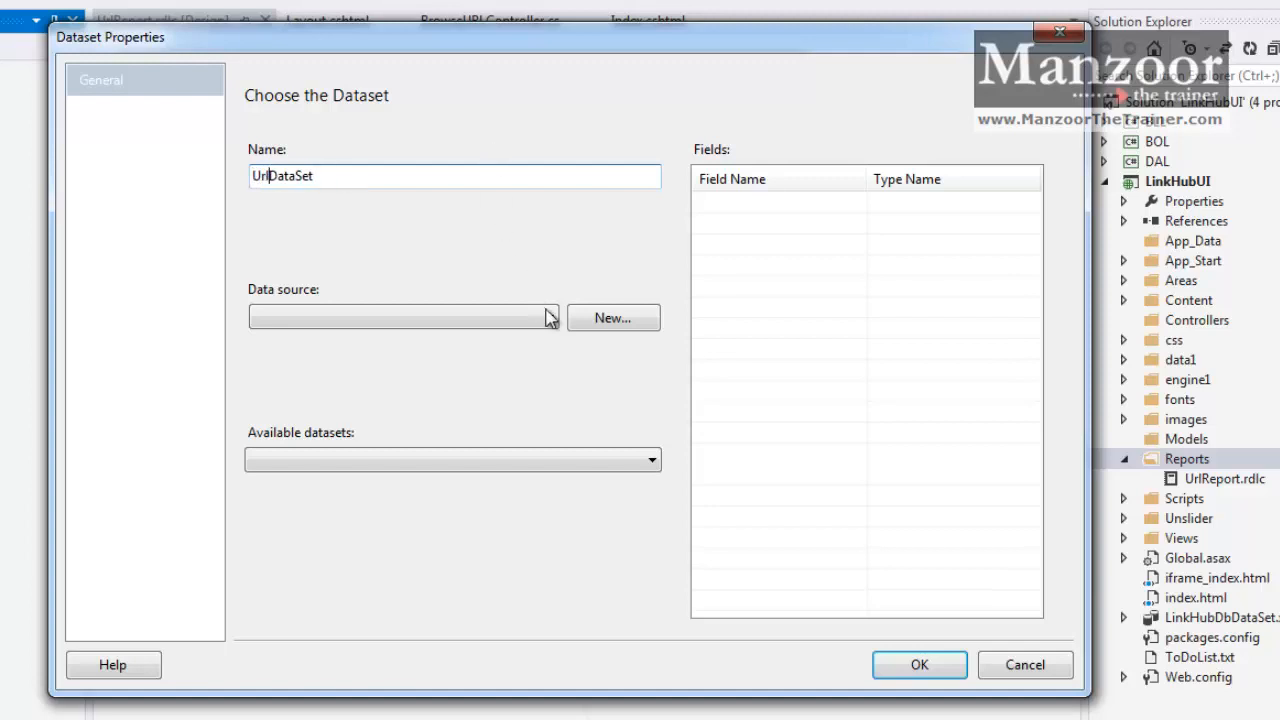
left_click(612, 316)
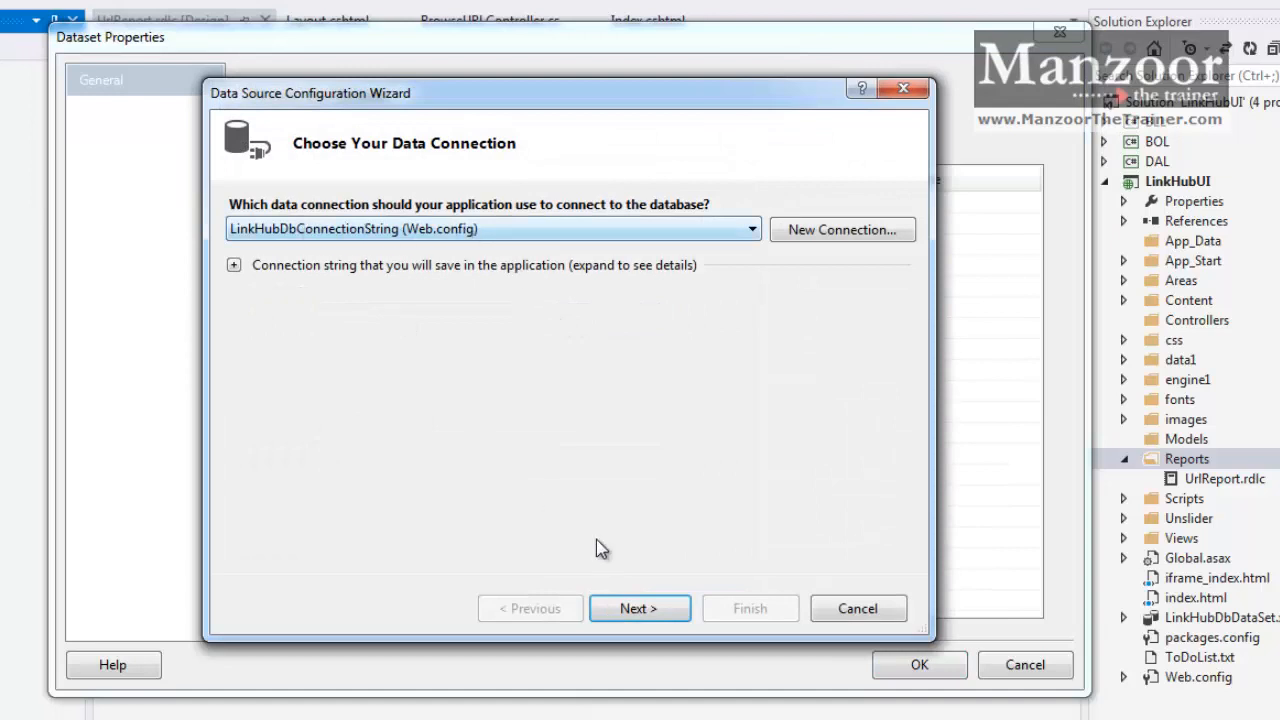
left_click(640, 608)
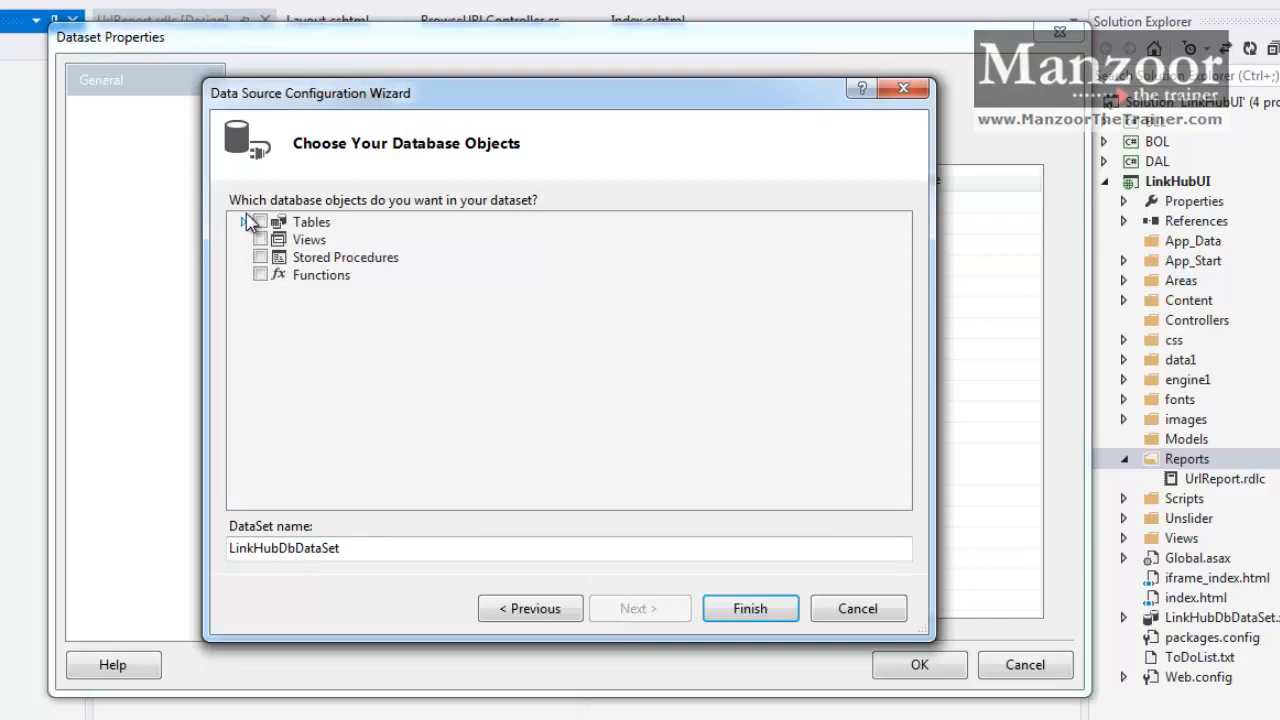
left_click(248, 220)
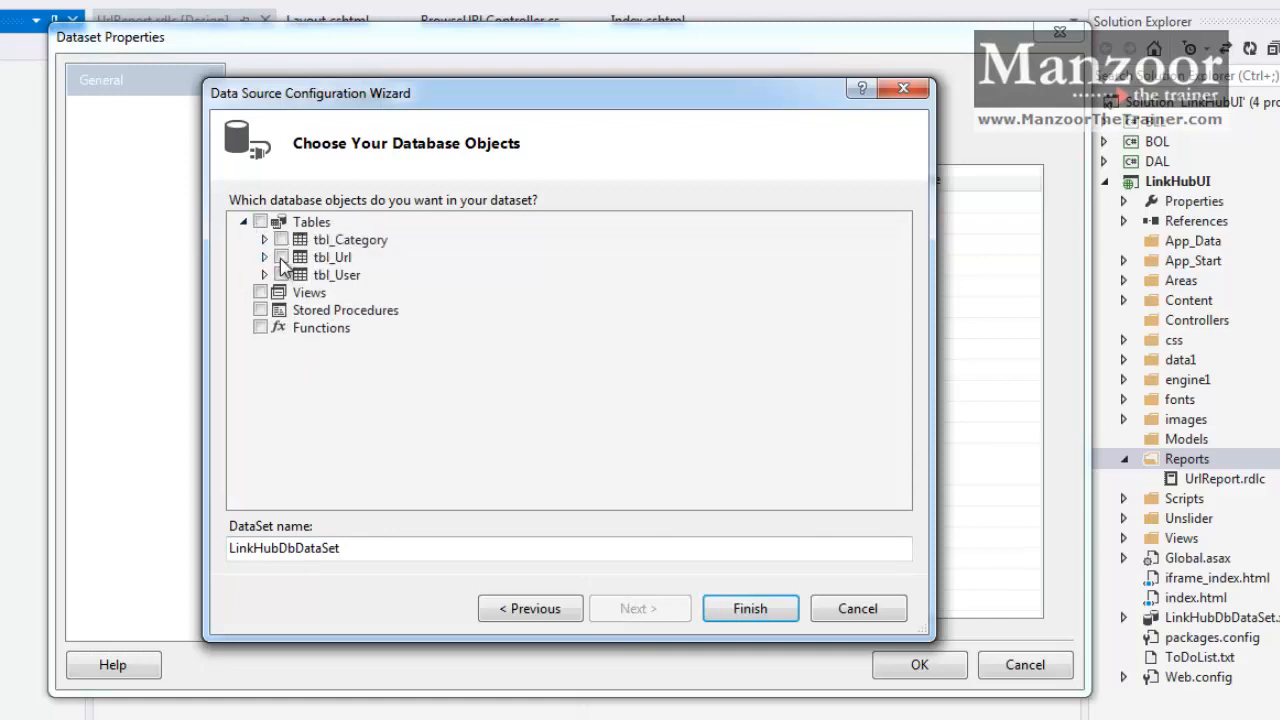
left_click(280, 256)
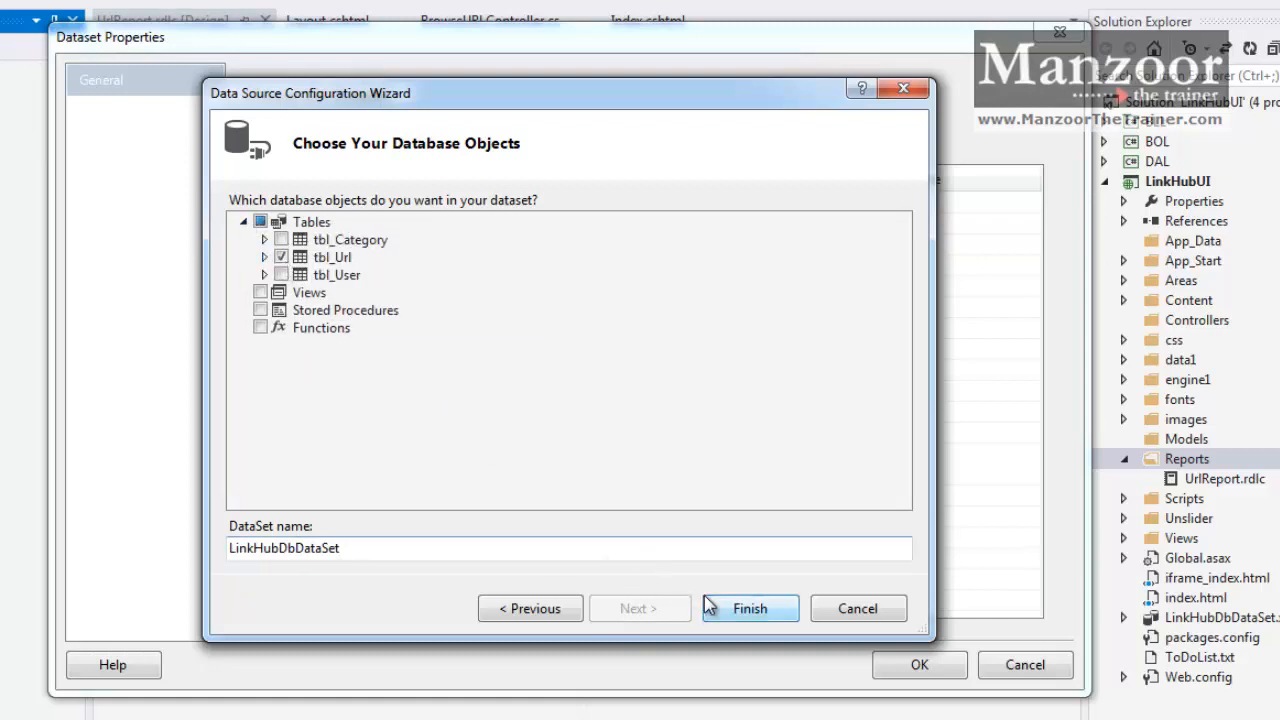
left_click(748, 608)
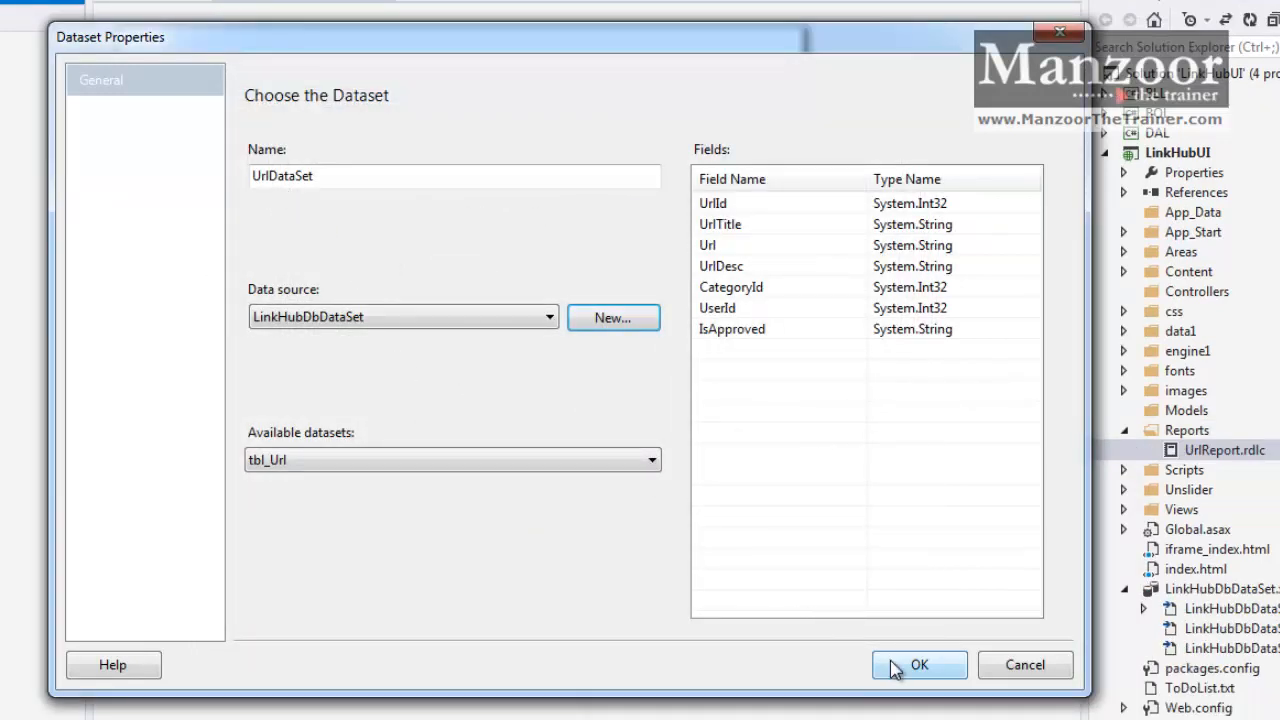
left_click(920, 664)
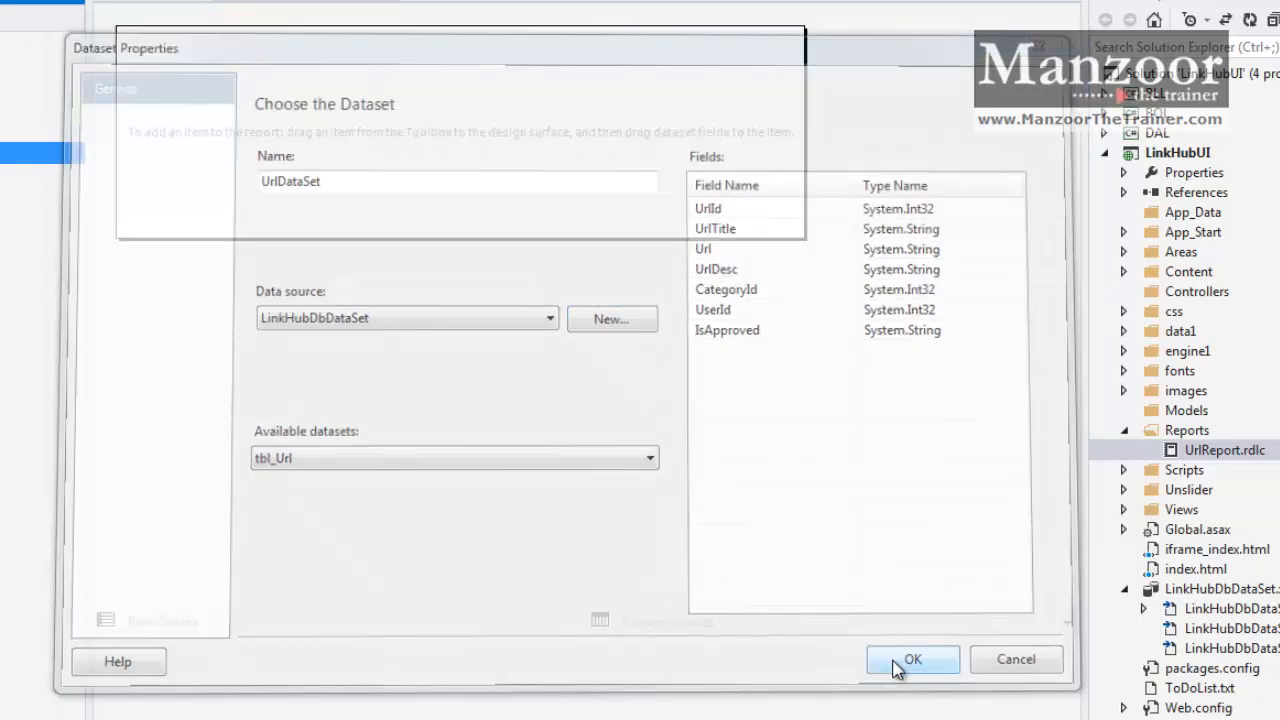
- Place a new table from the report items toolbox onto the UrlReport design surface
left_click(912, 660)
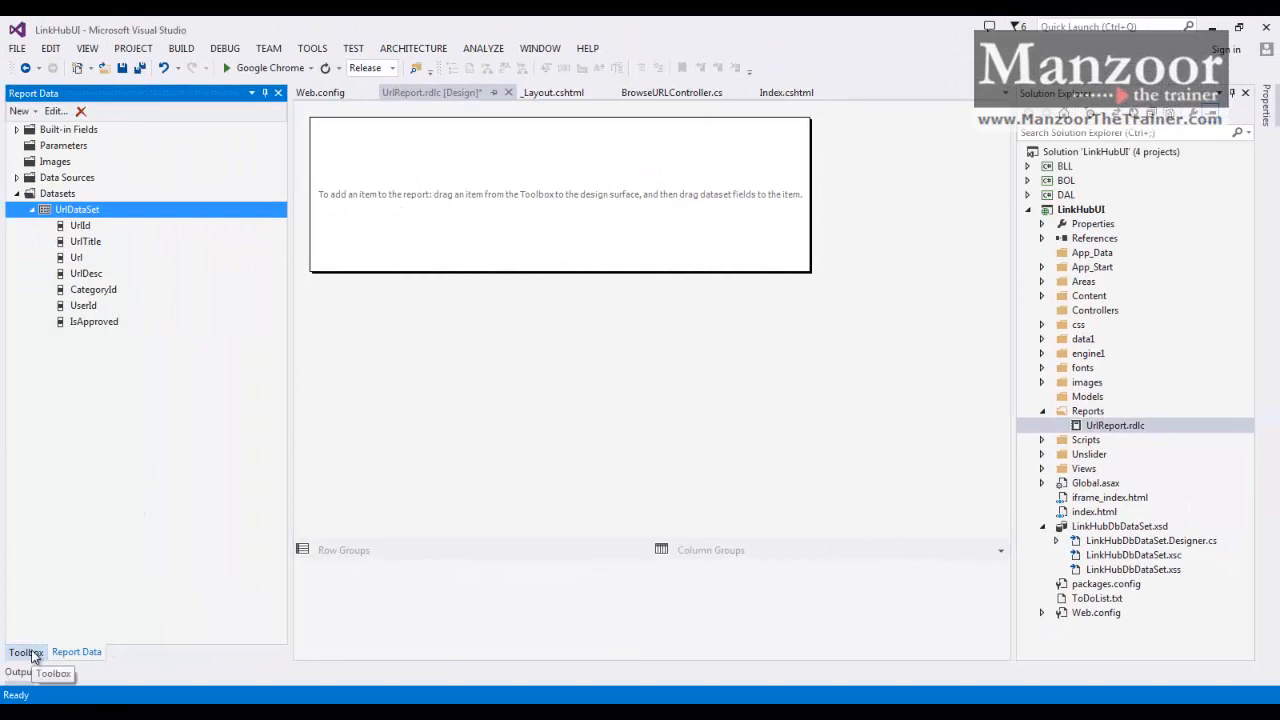
left_click(26, 652)
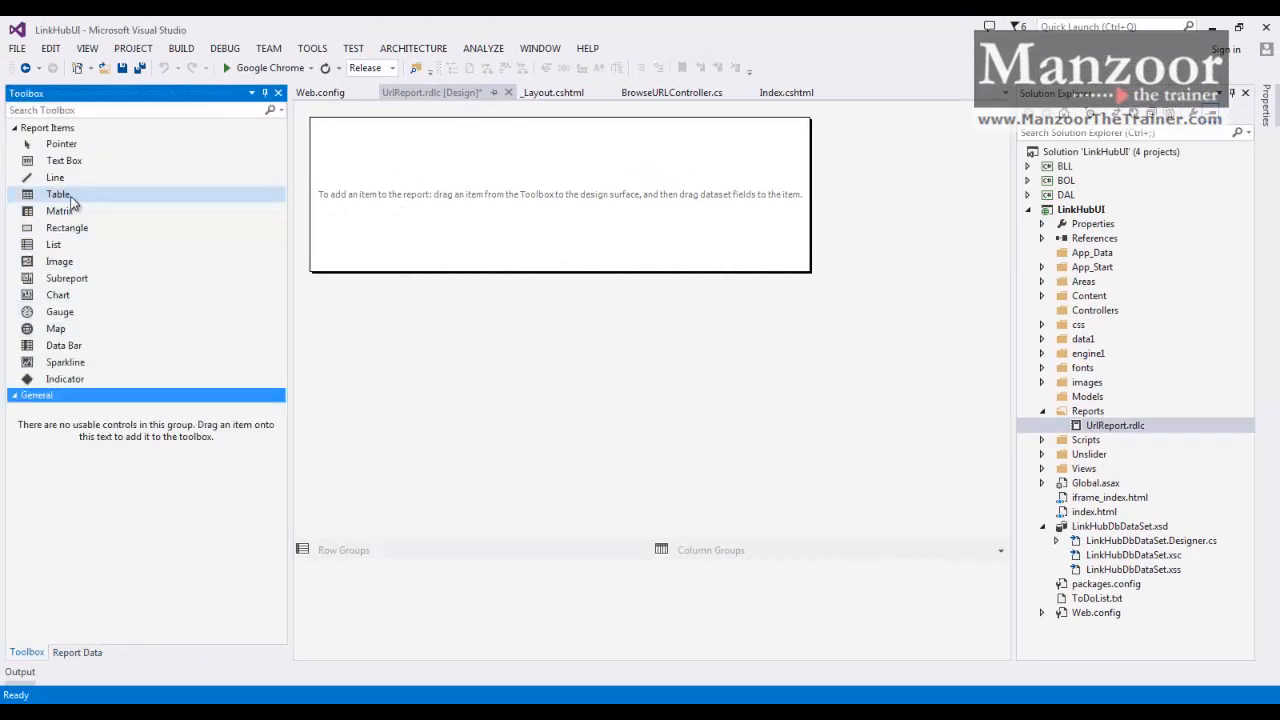
left_click_drag(58, 194, 712, 300)
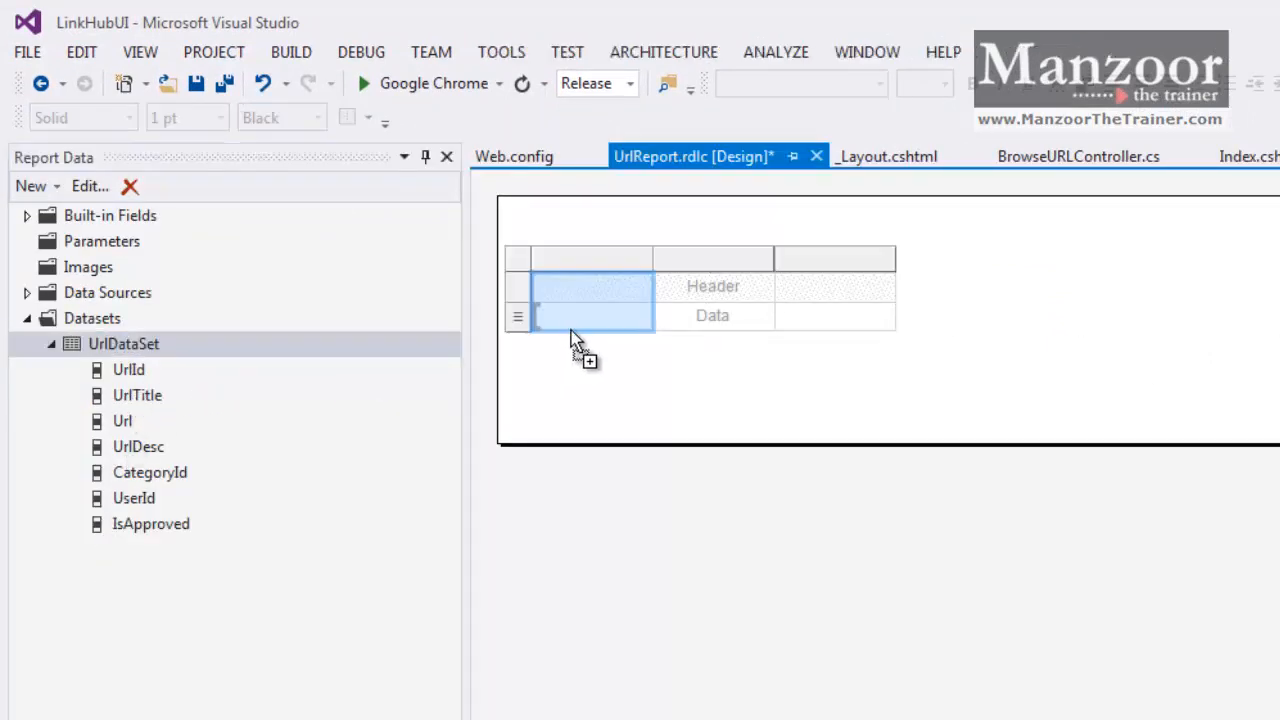
- Bind the table columns to UrlTitle and UrlDesc fields from the UrlDataSet
left_click_drag(136, 396, 590, 300)
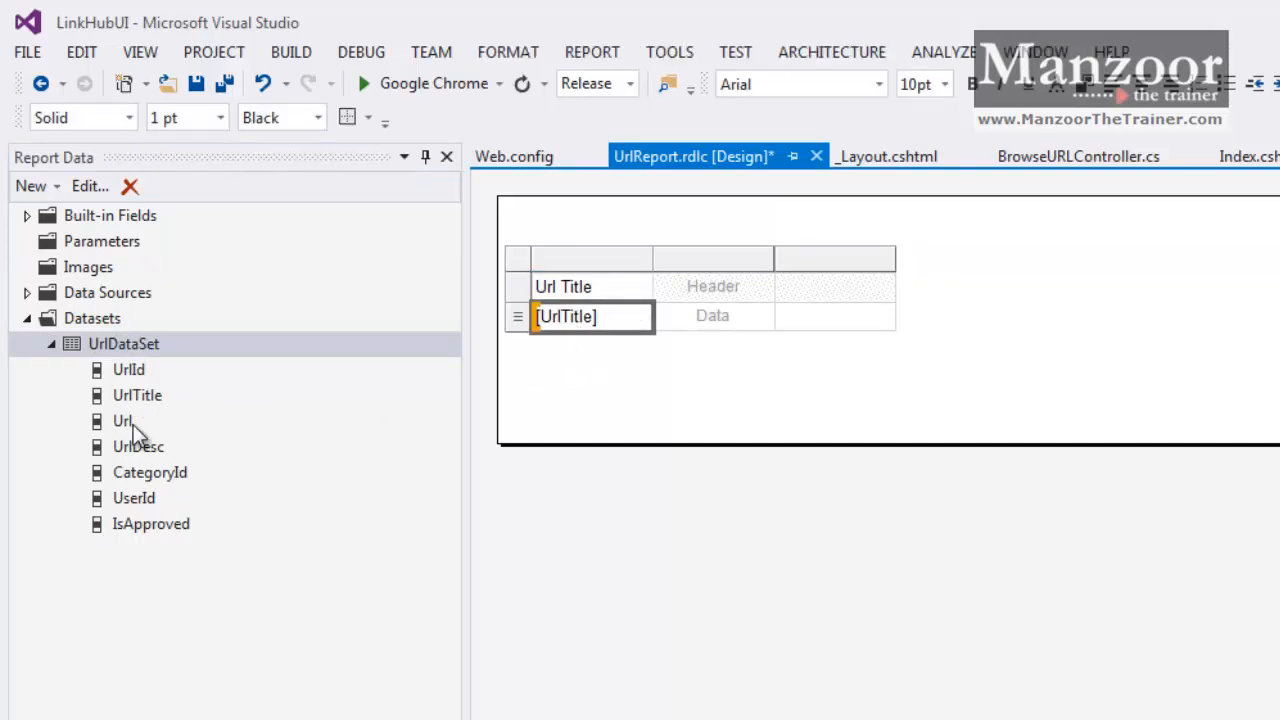
left_click(124, 344)
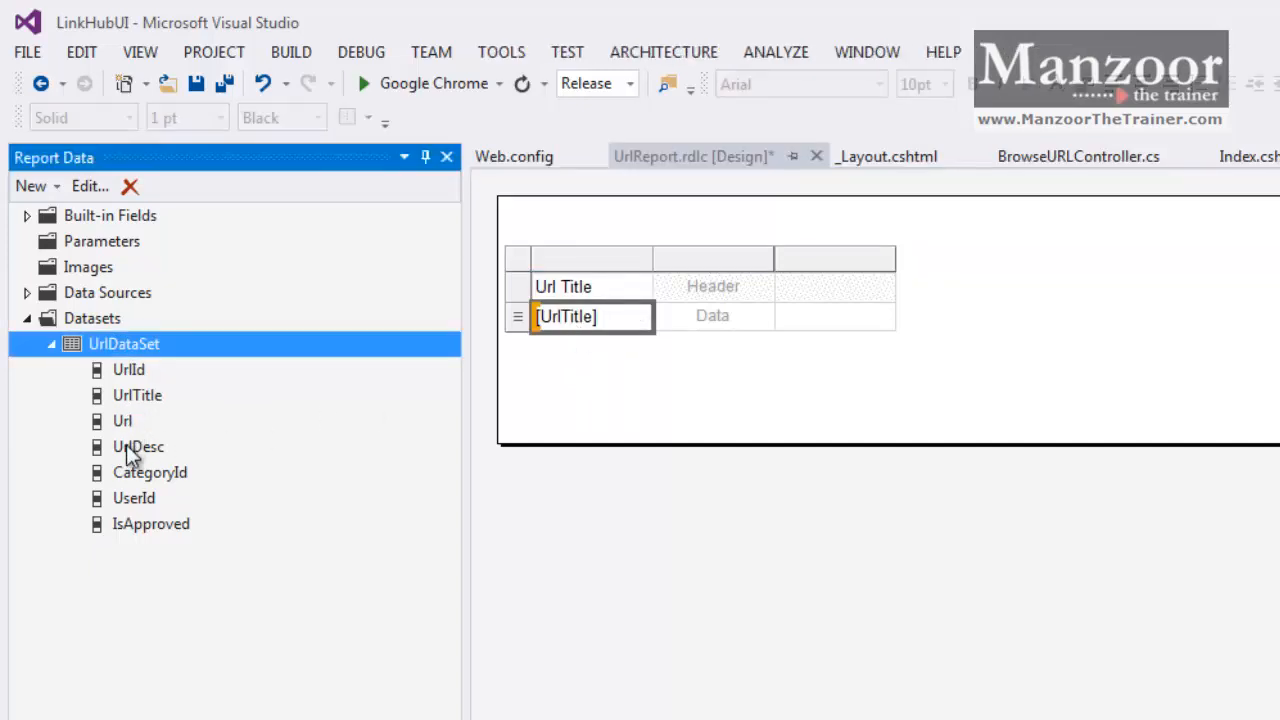
left_click_drag(138, 446, 712, 316)
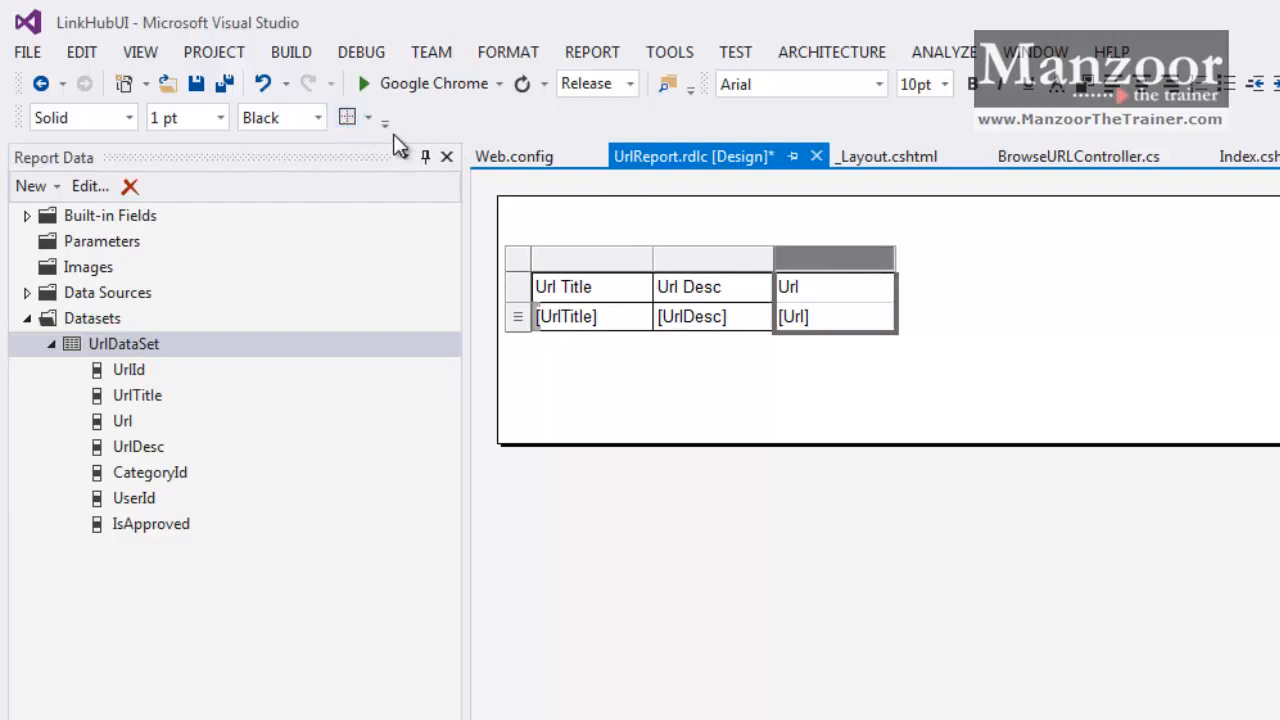
- Give the table's header row an orange background colour
left_click(1040, 334)
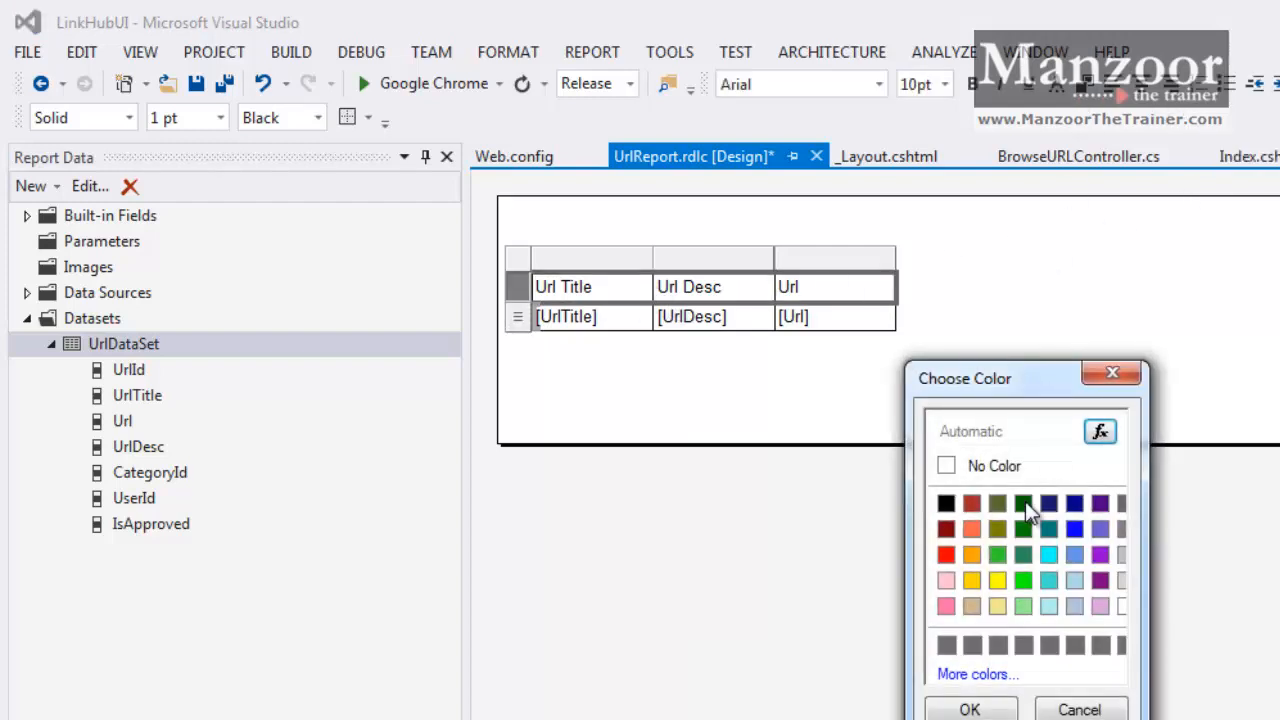
left_click(972, 556)
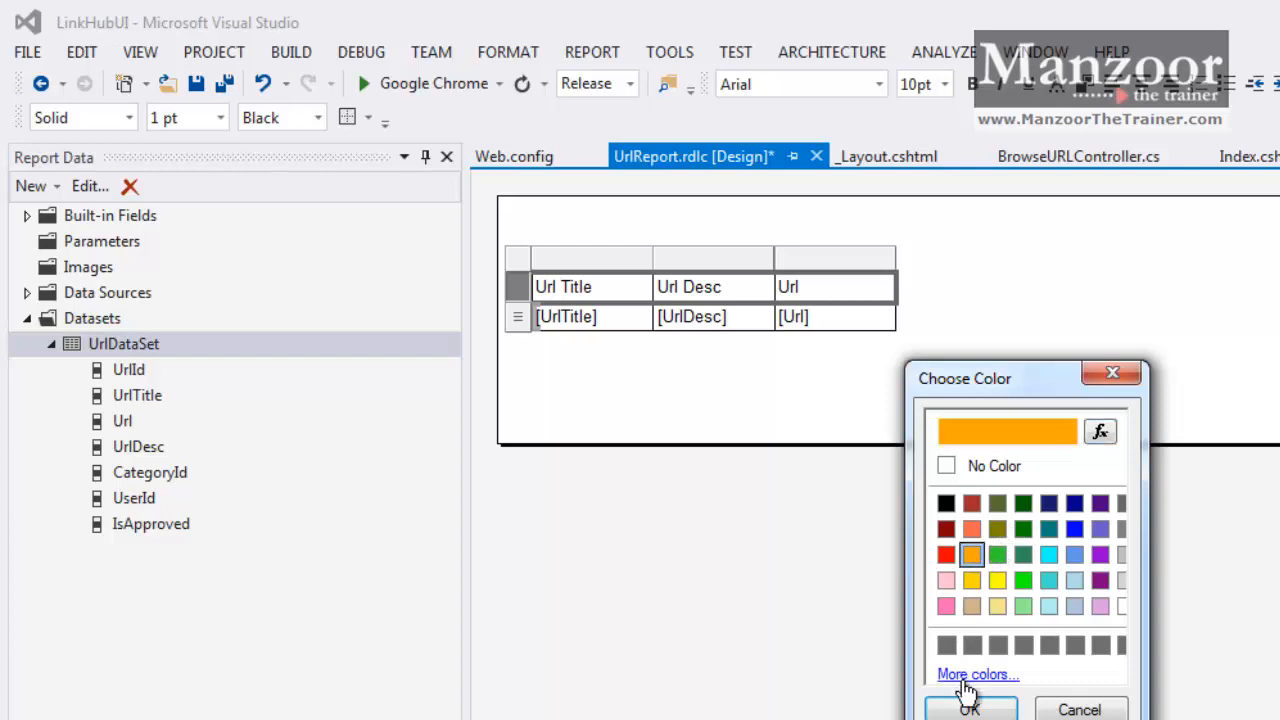
left_click(968, 708)
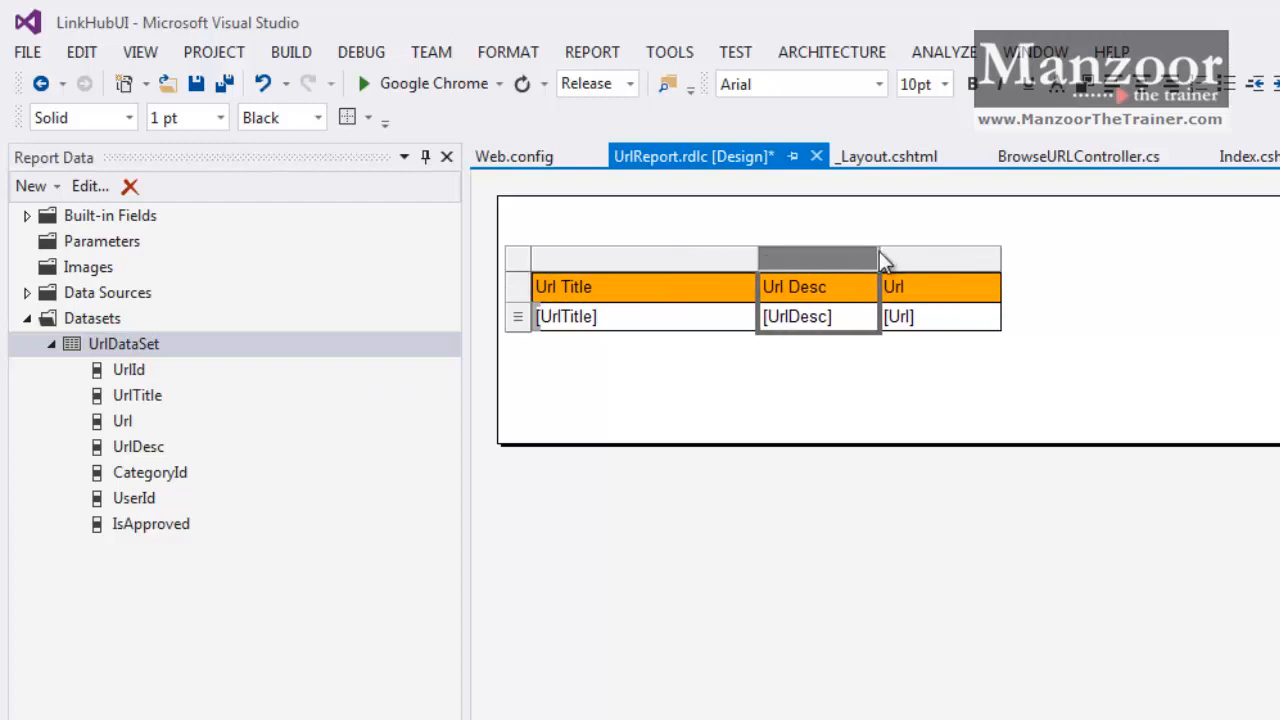
- Widen the Url Desc and Url columns and shorten the report body below the table
left_click_drag(880, 258, 990, 264)
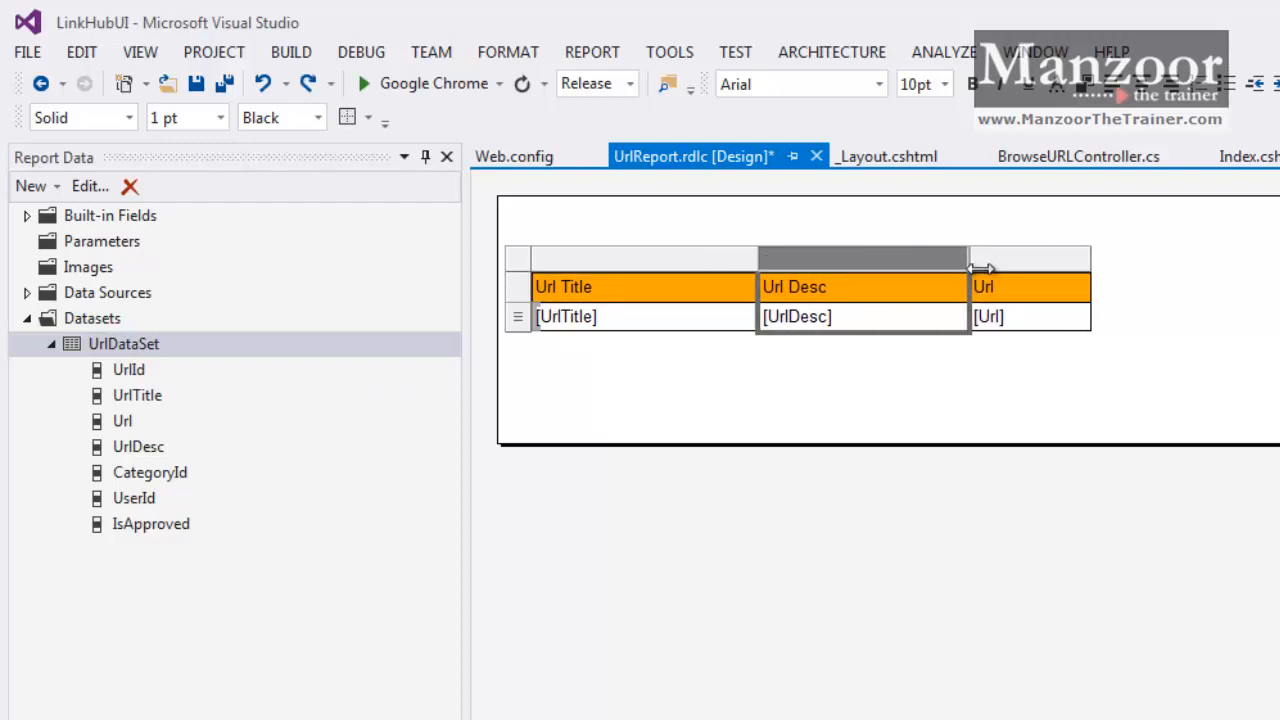
left_click_drag(970, 260, 1140, 258)
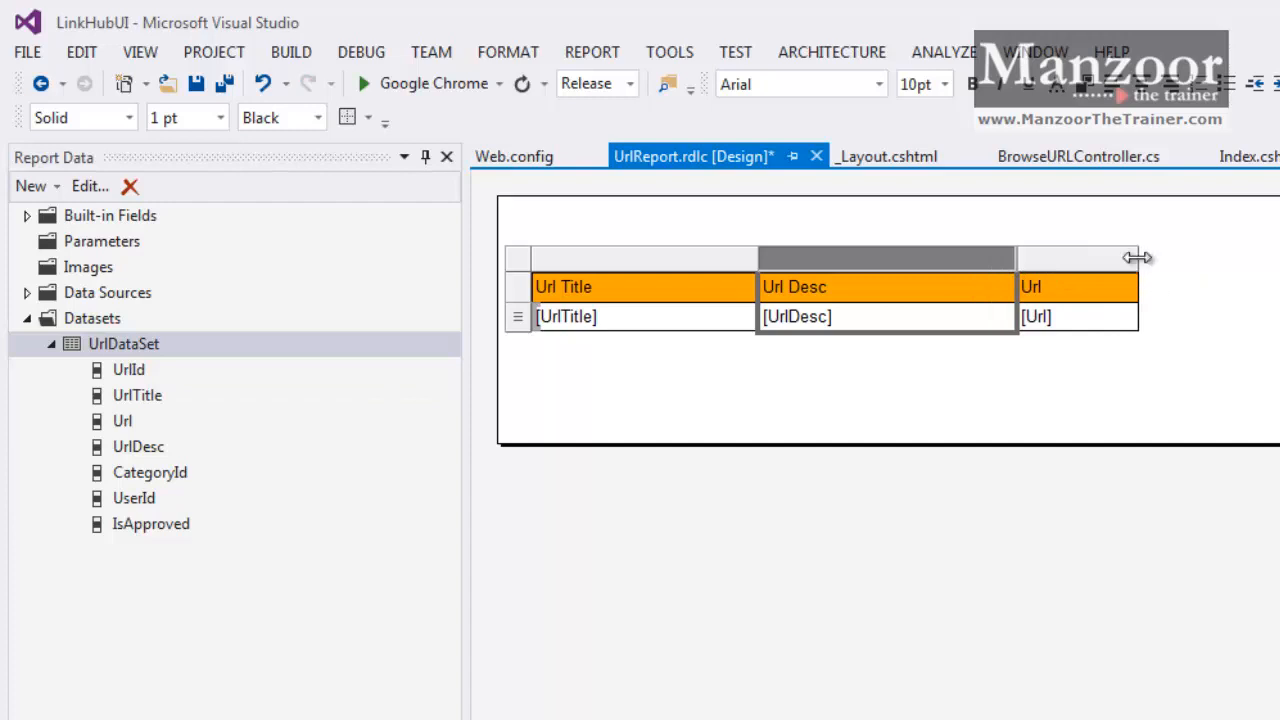
left_click_drag(1136, 256, 1279, 256)
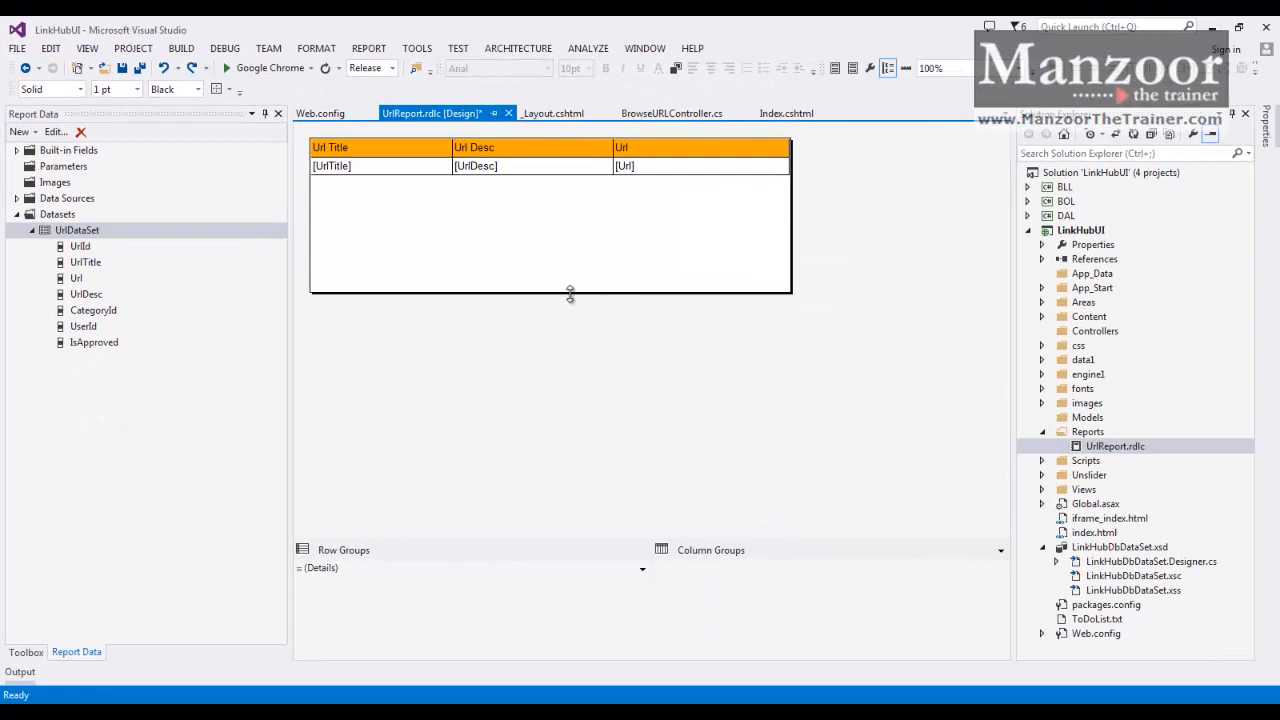
left_click_drag(570, 290, 552, 176)
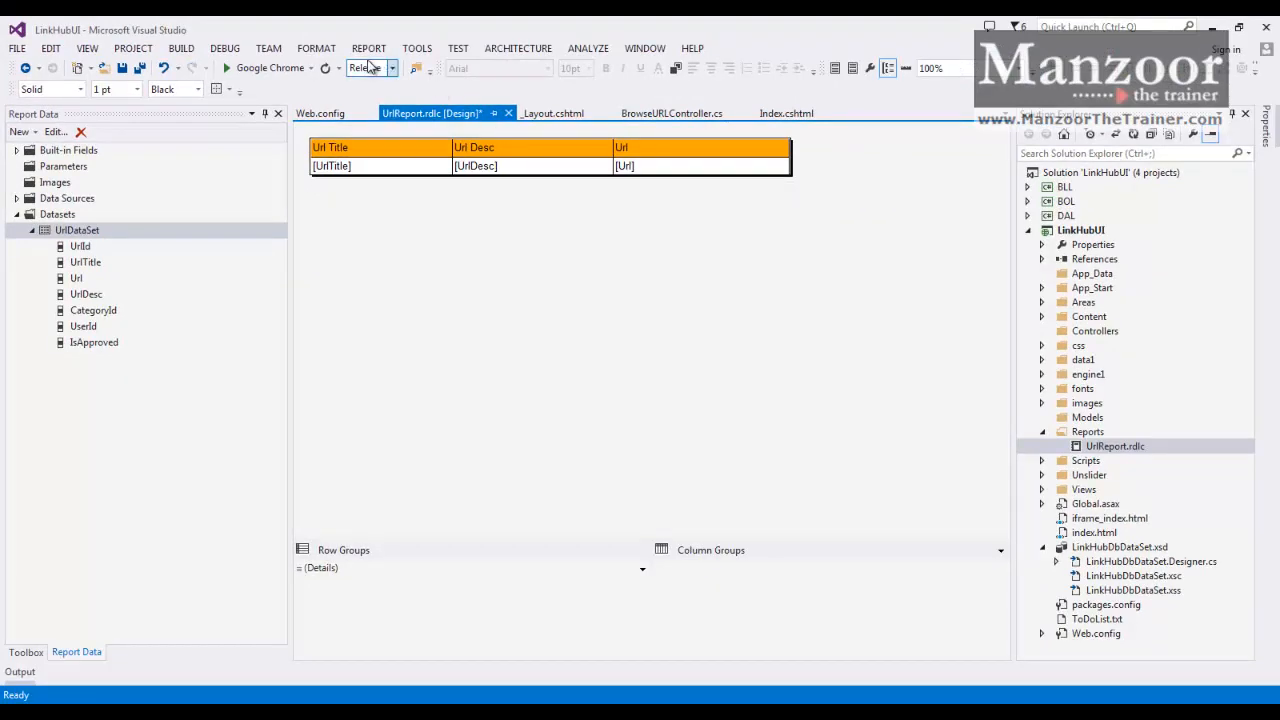
- Add a page header to the report and insert a text box into it
left_click(368, 48)
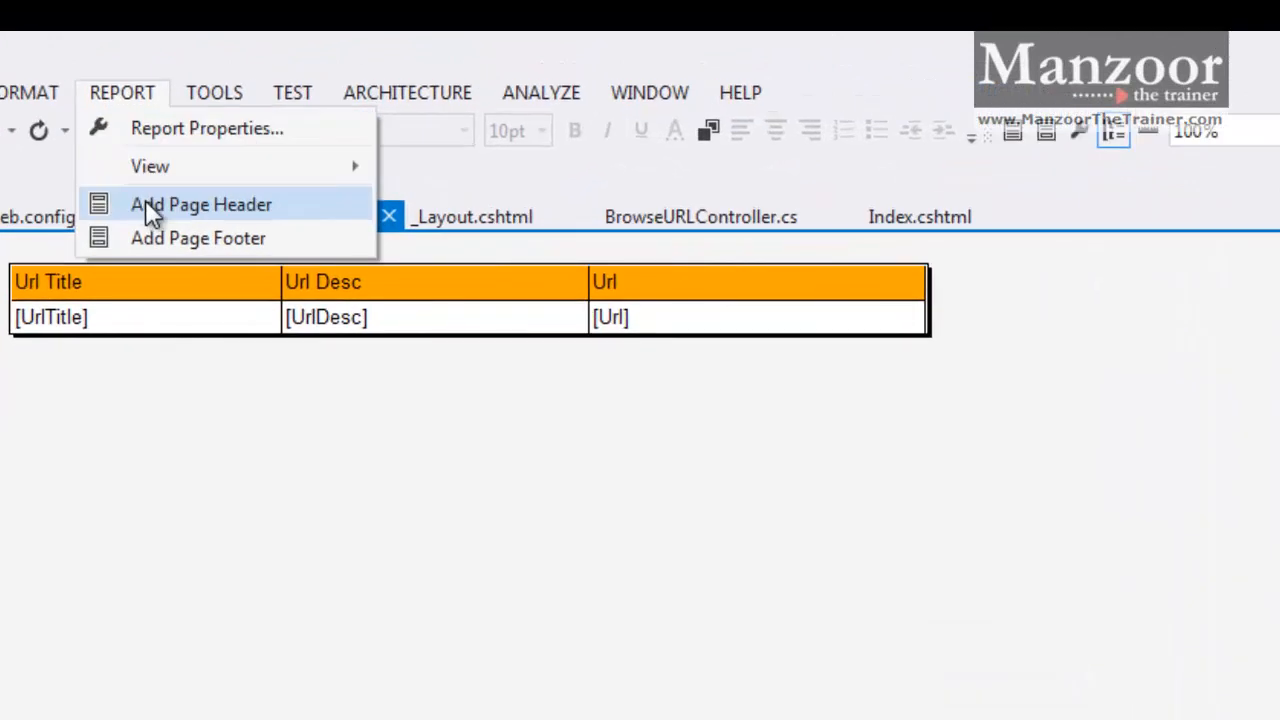
left_click(200, 204)
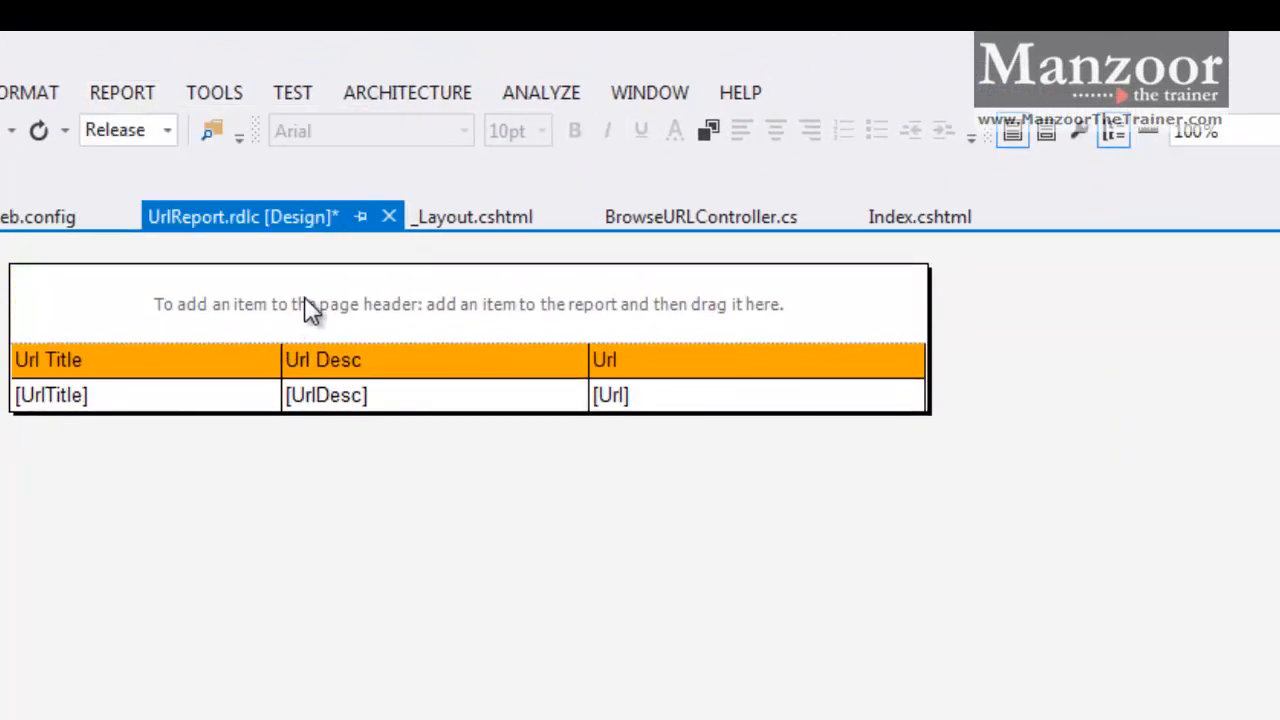
right_click(320, 304)
type("Li")
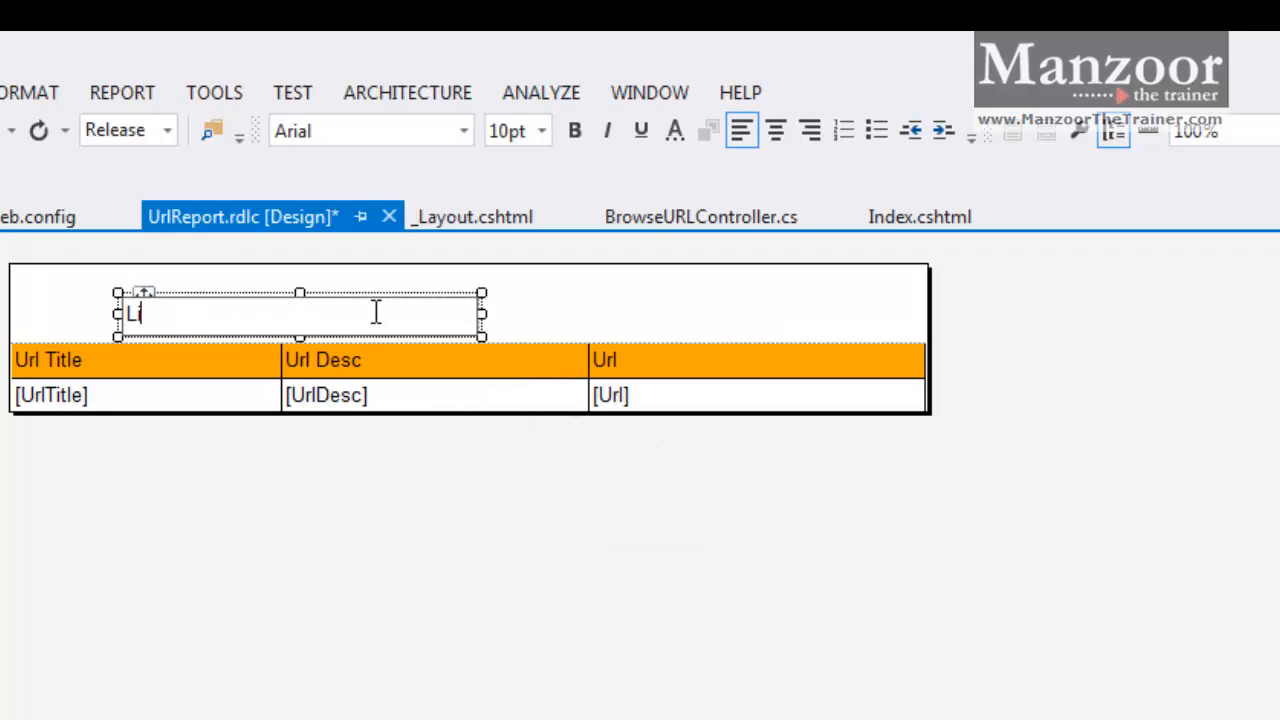
- Enter the header title 'List Of approved urls as on' in the text box
type("d")
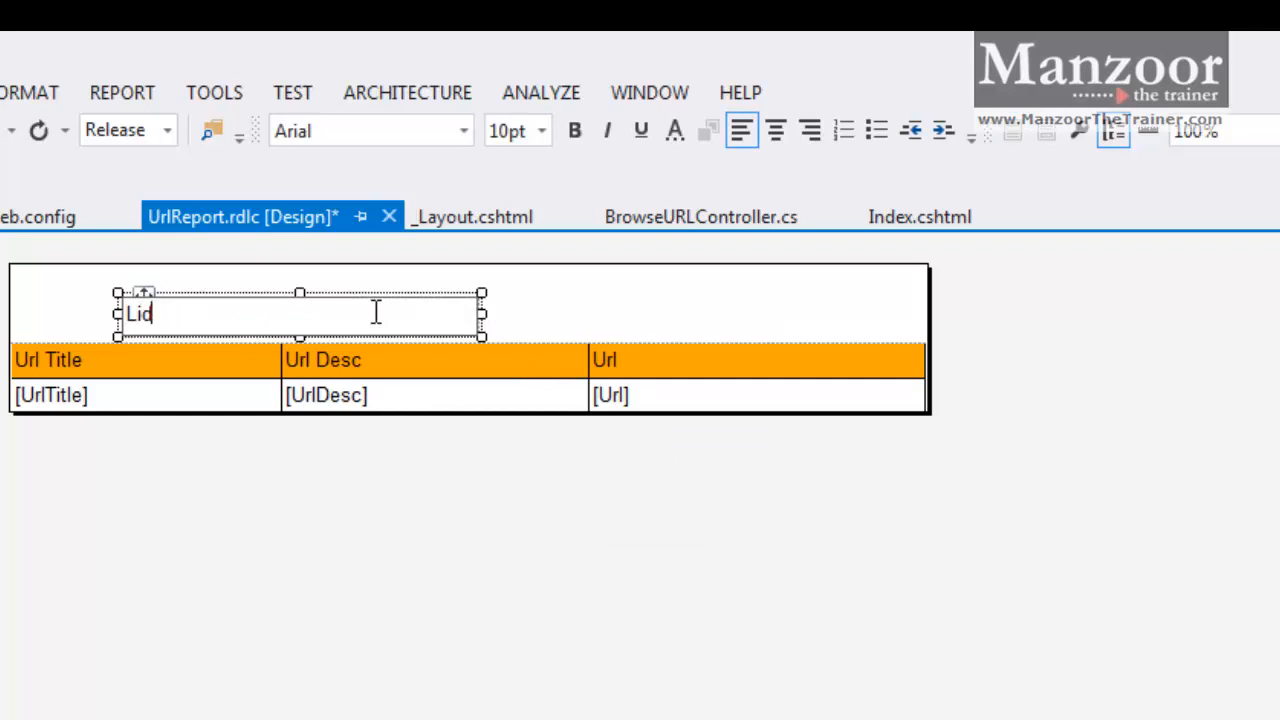
type("List O")
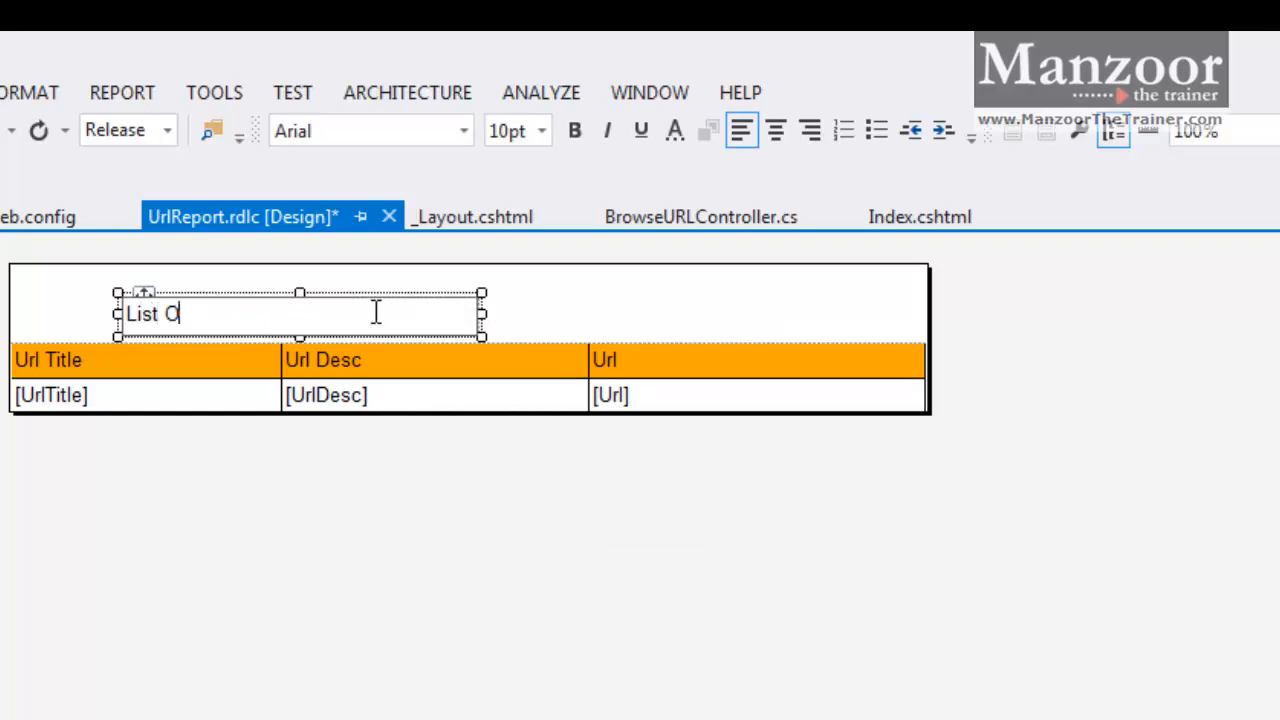
type("f app")
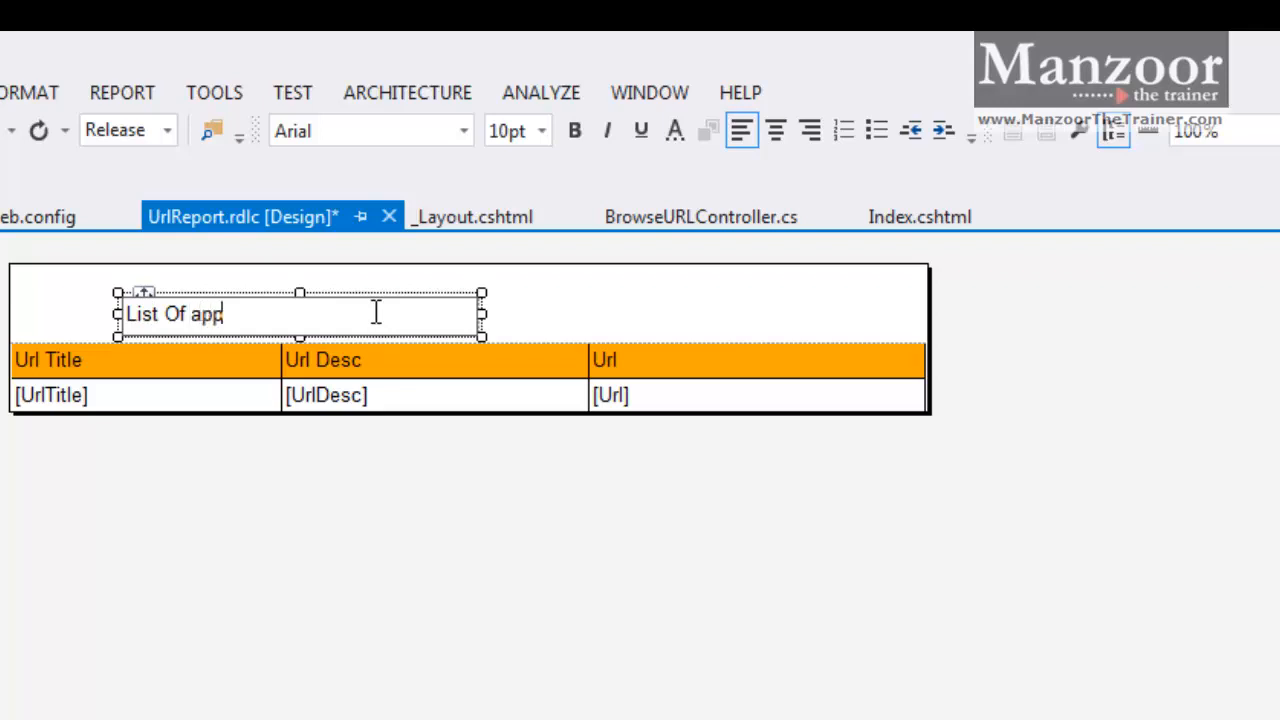
type("roved")
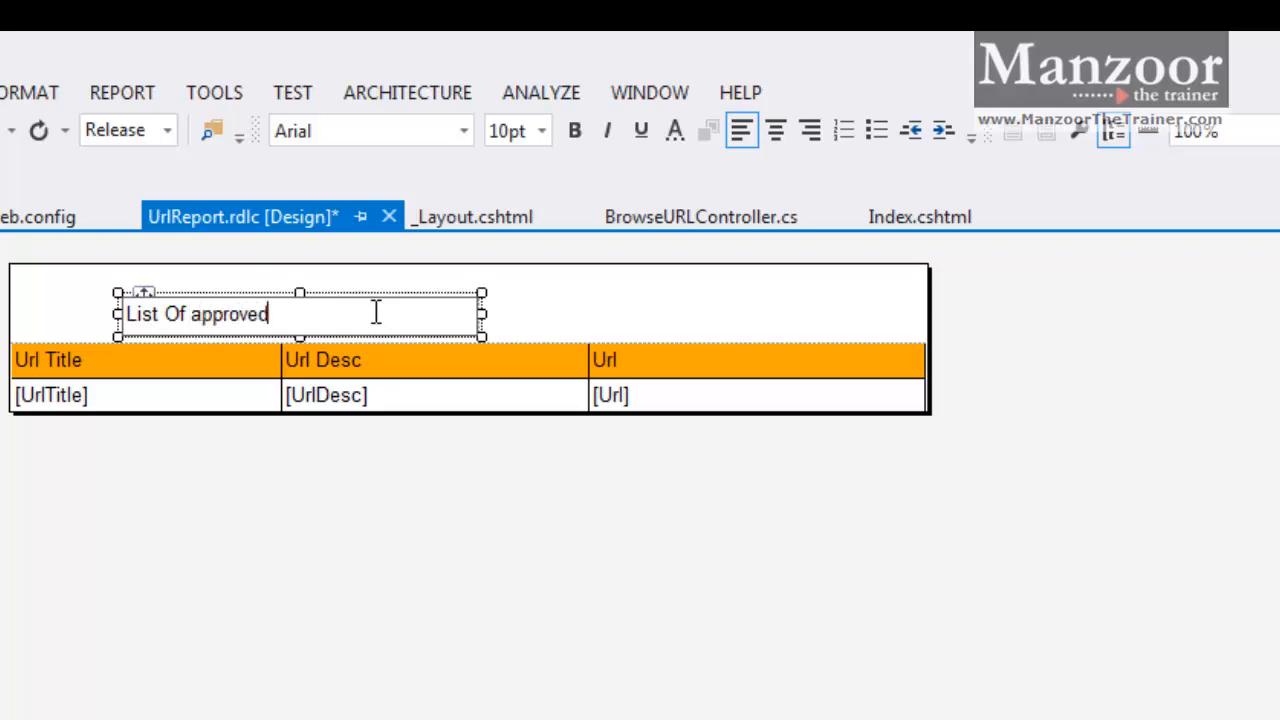
type("urls")
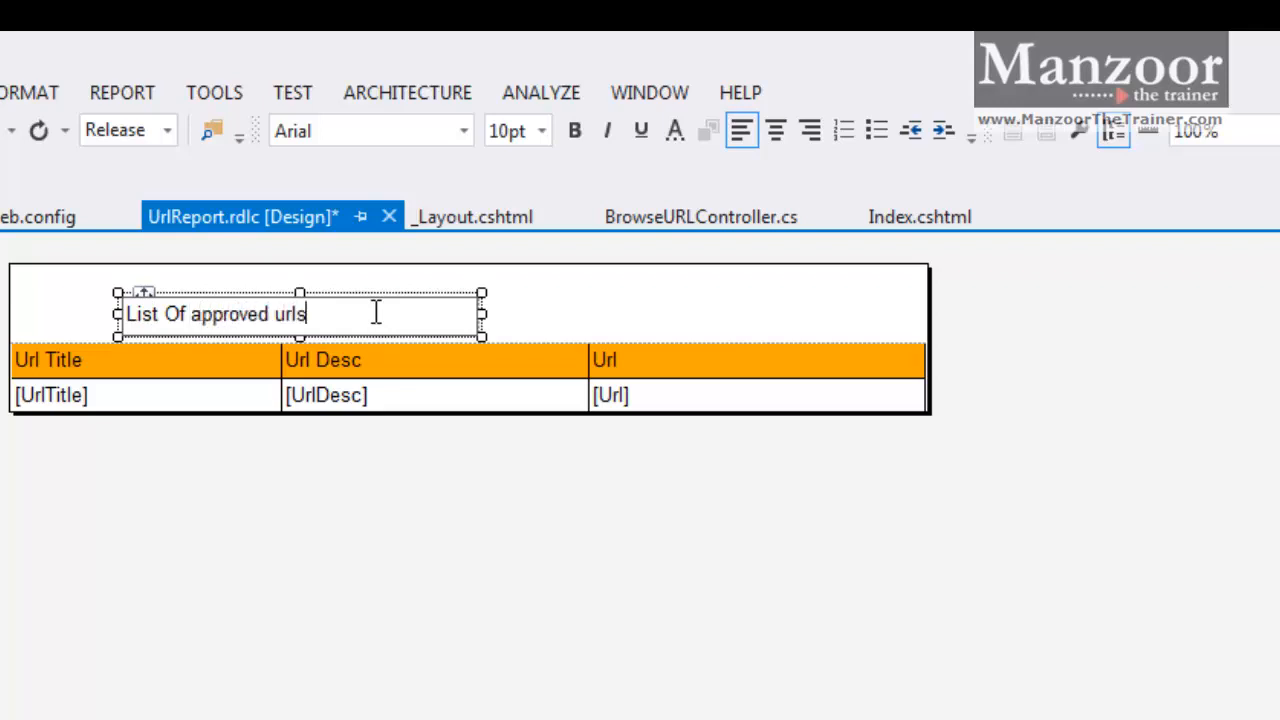
type("as")
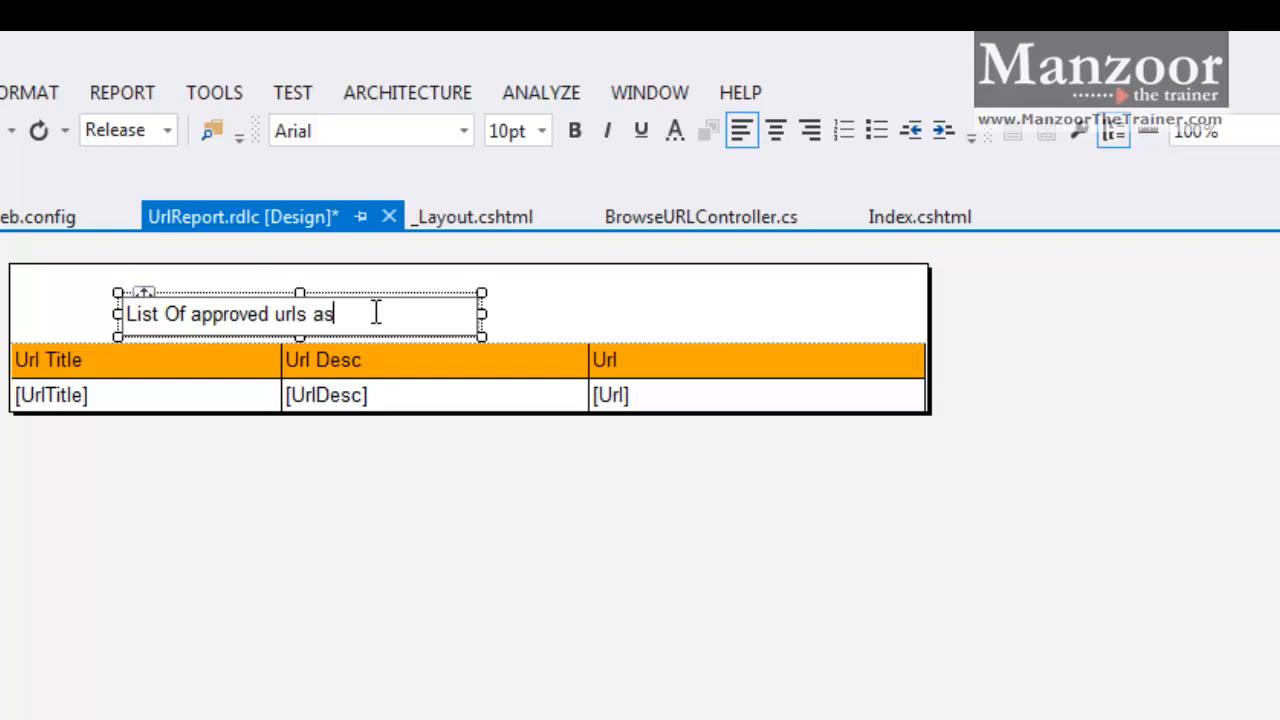
type("on")
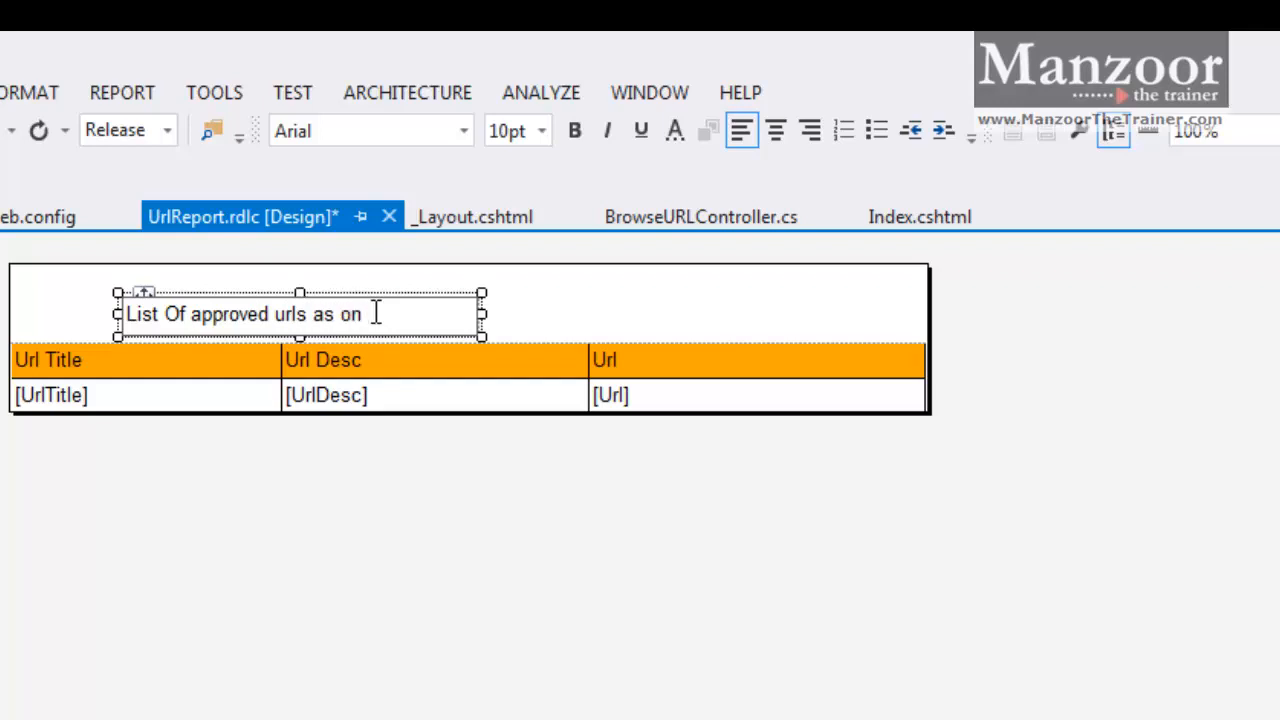
left_click(496, 320)
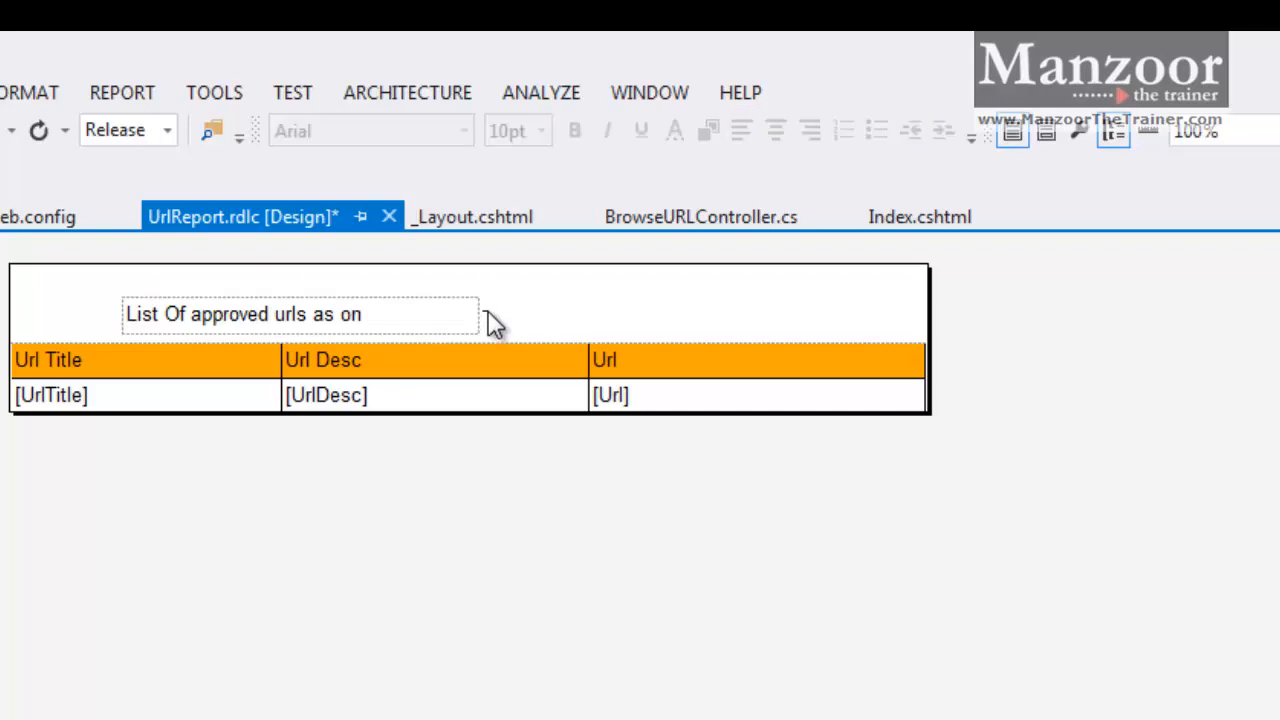
- Insert an execution-time text box beside the title, then switch to BrowseURLController.cs
right_click(490, 320)
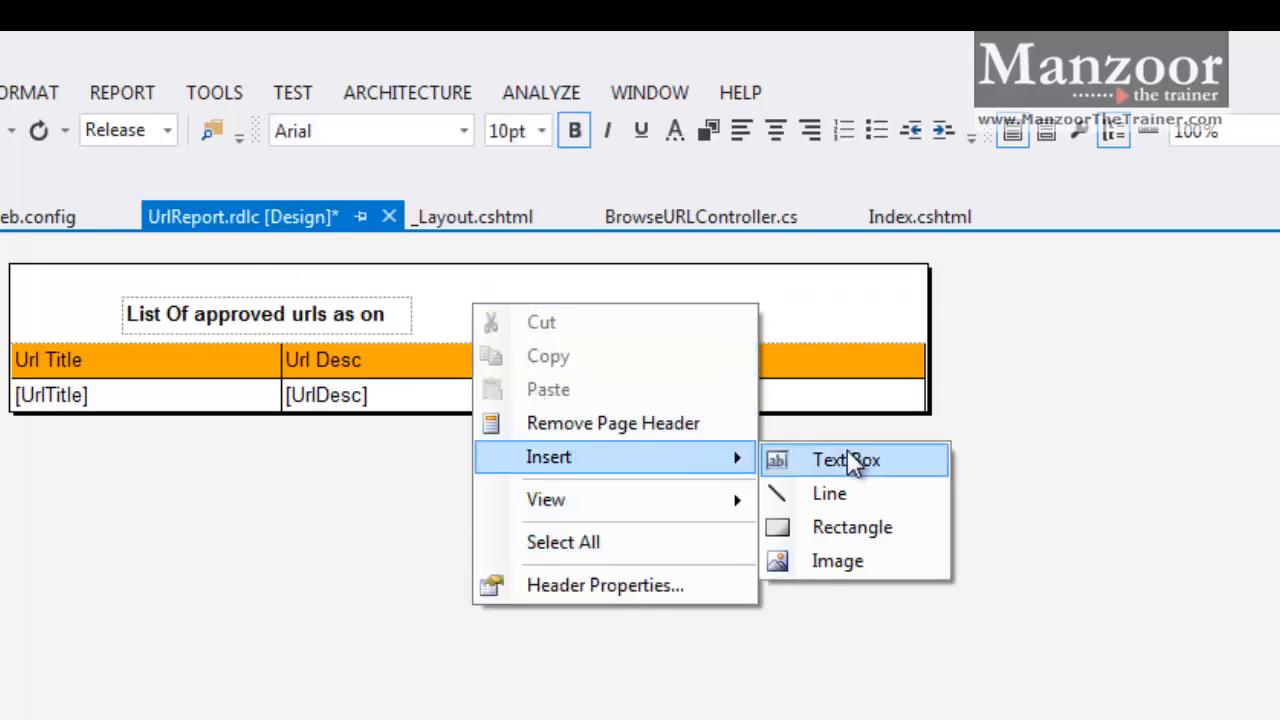
left_click(844, 458)
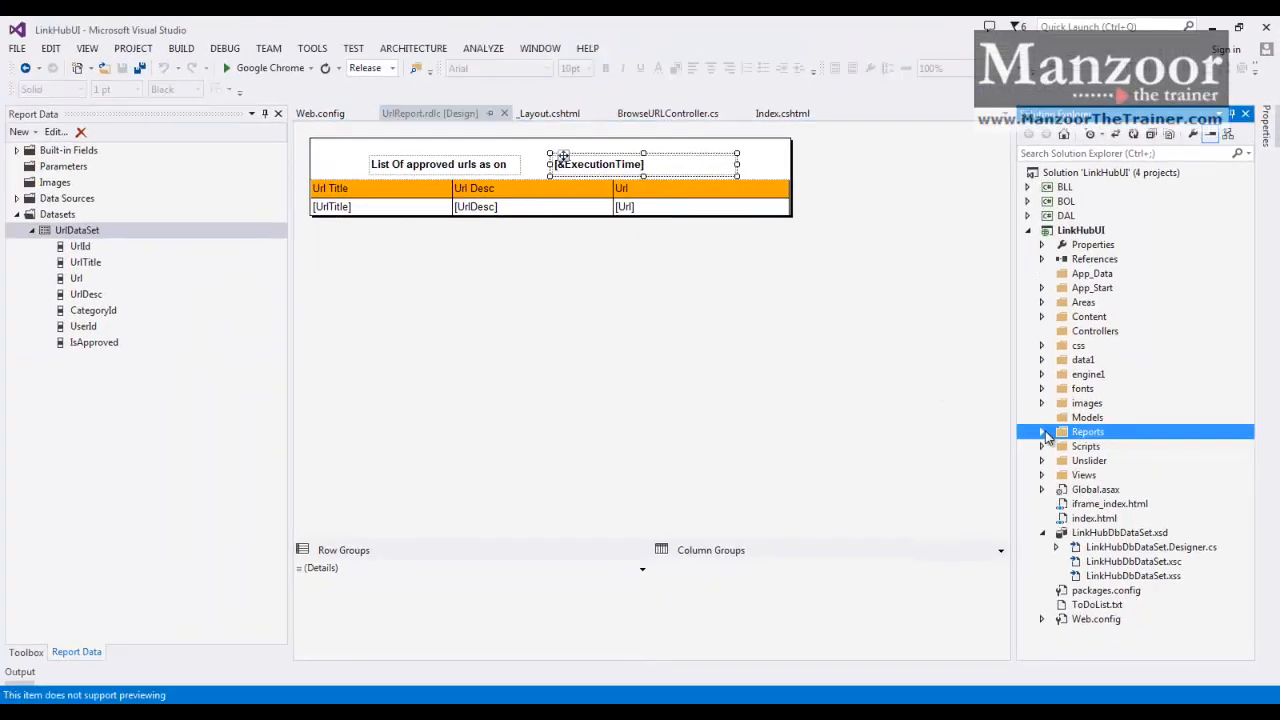
left_click(668, 92)
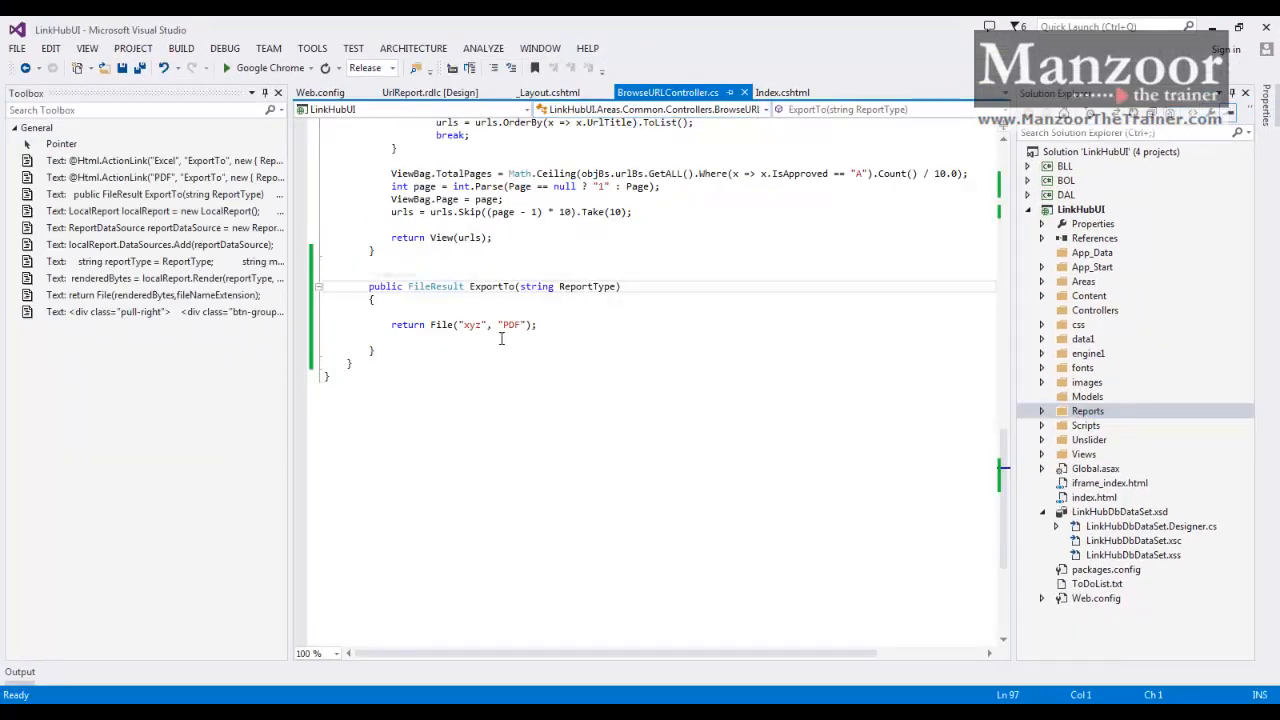
- Rebuild the entire LinkHubUI solution from Solution Explorer
right_click(1110, 152)
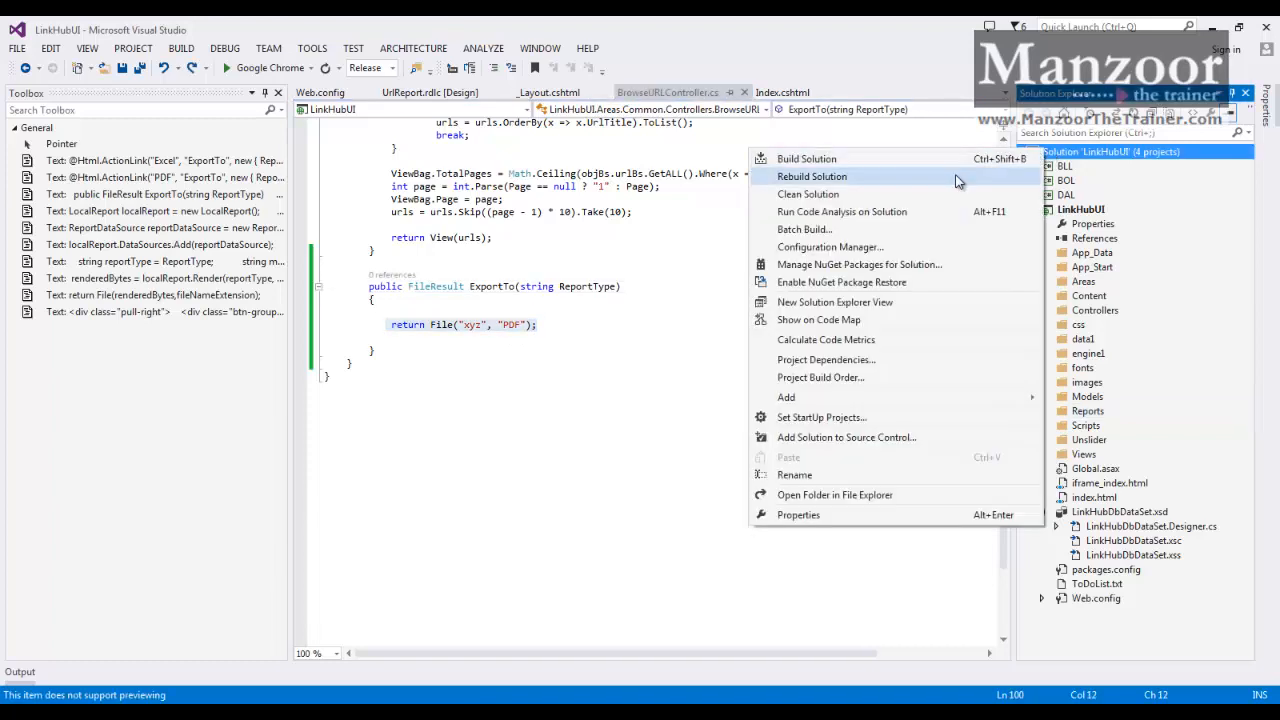
left_click(812, 176)
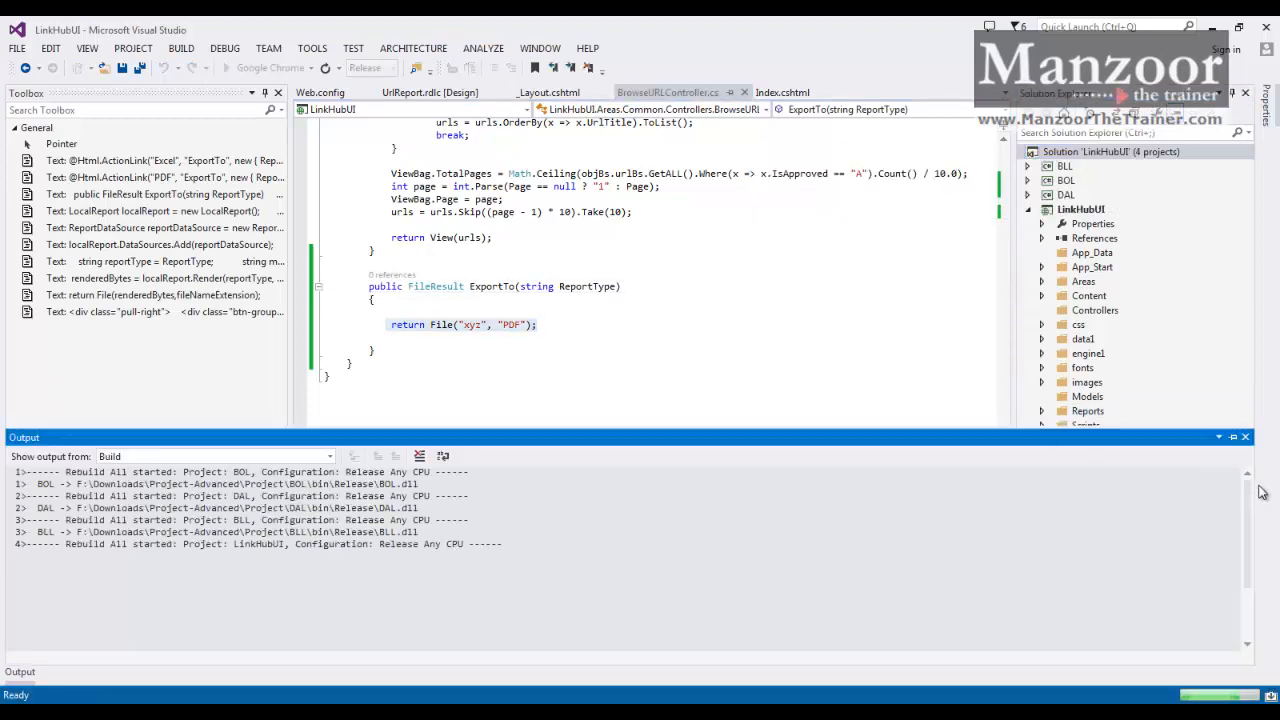